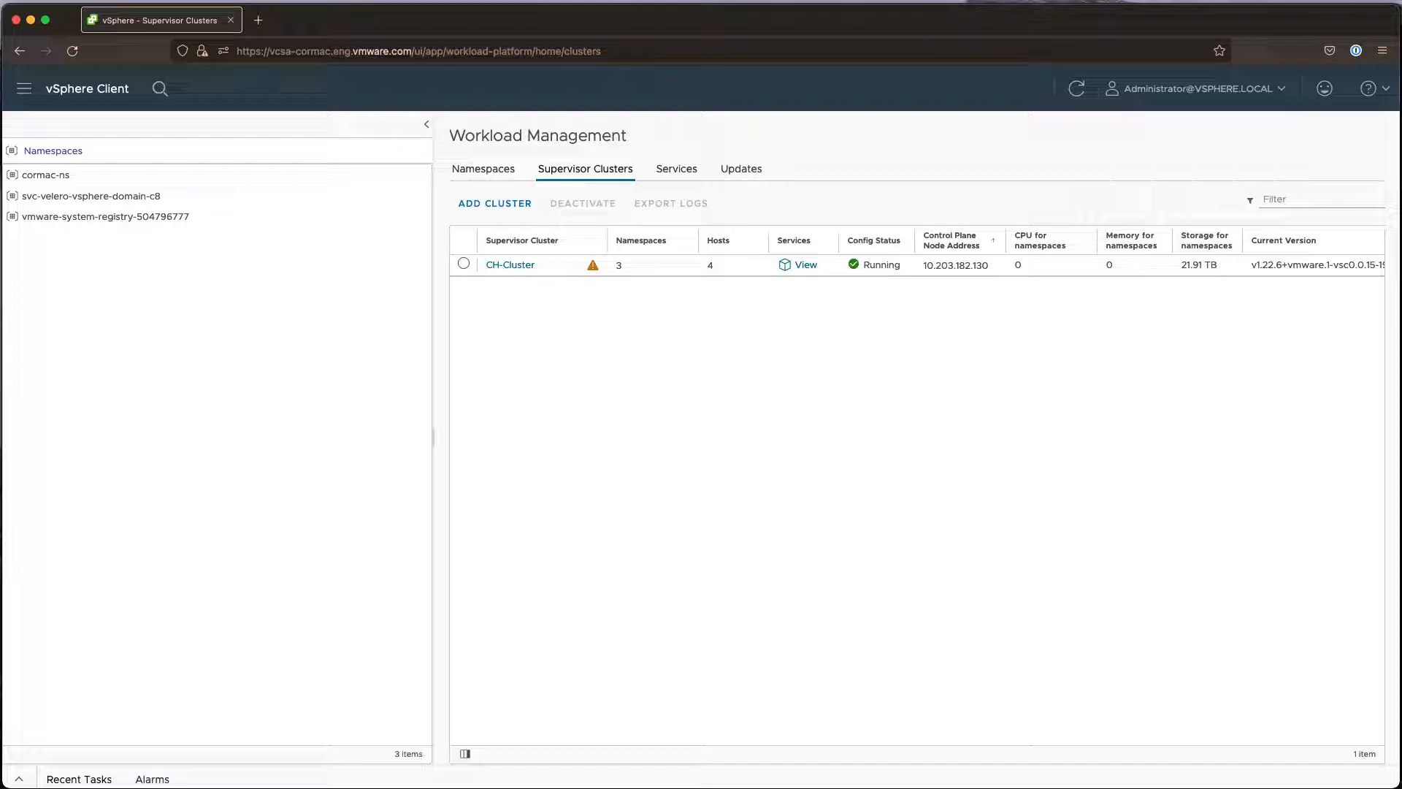
{"action": "mouse_move", "coordinate": [596, 188]}
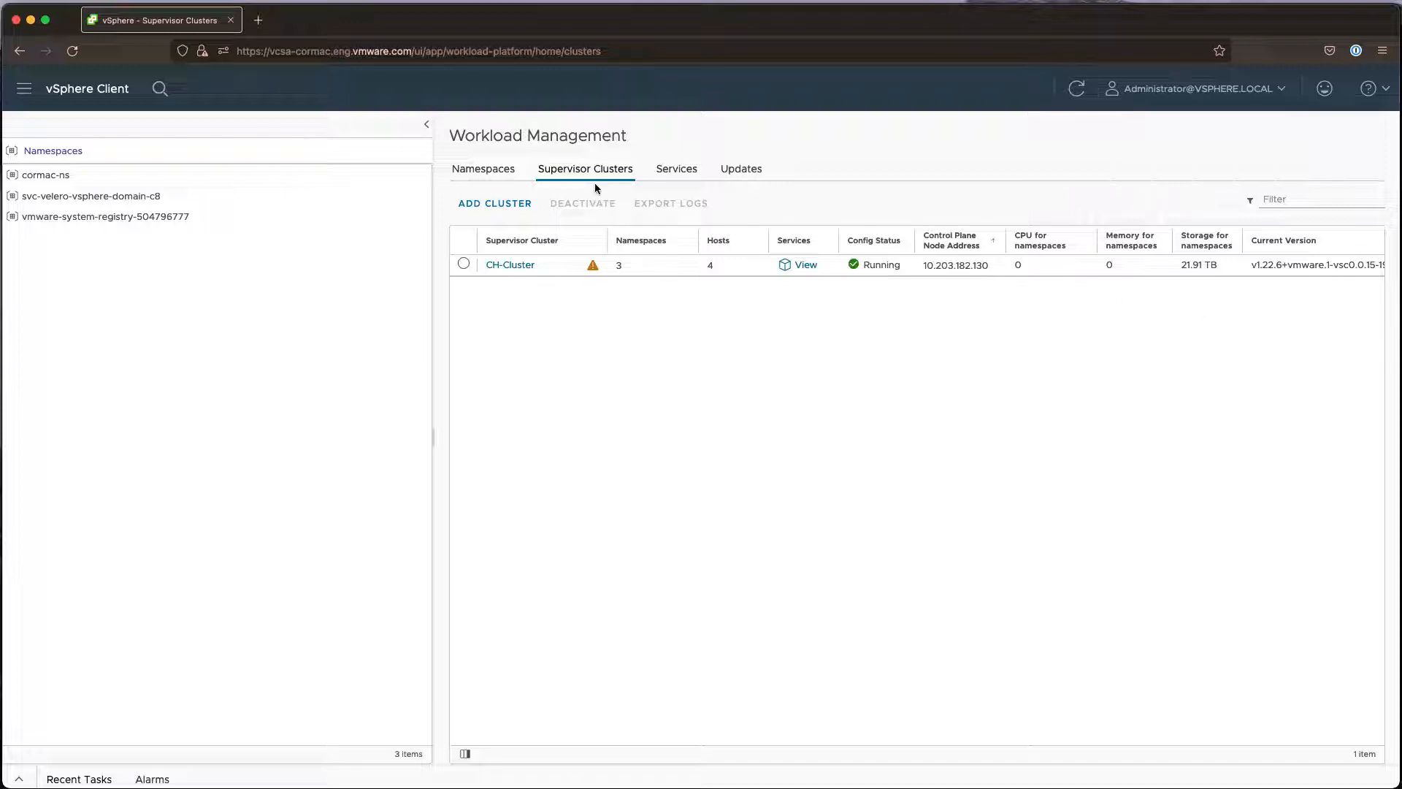
Show CH-Cluster's Supervisor Cluster network settings with Management and Workload networks
{"action": "left_click", "coordinate": [484, 168]}
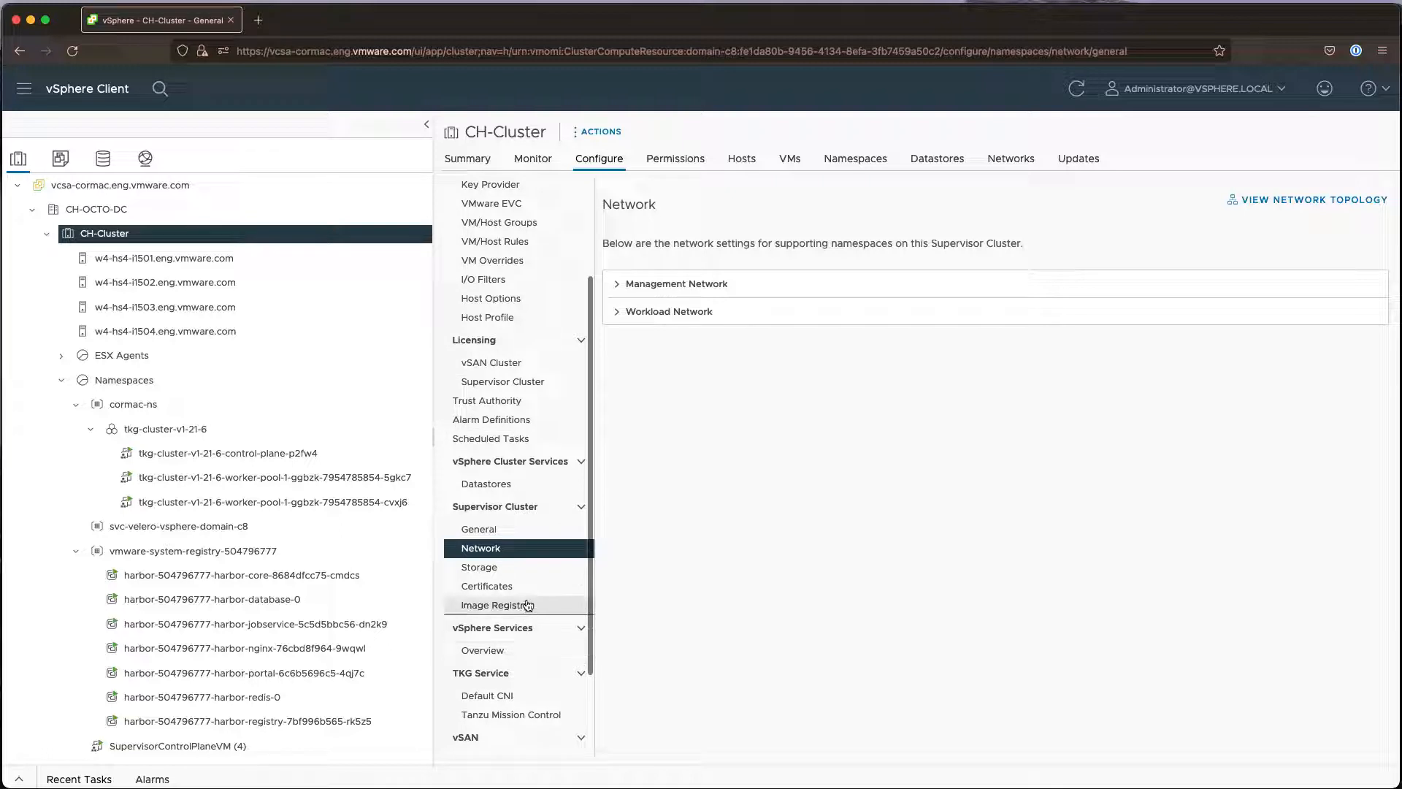
Show CH-Cluster's Image Registry settings and follow the link to the embedded Harbor UI
{"action": "left_click", "coordinate": [498, 605]}
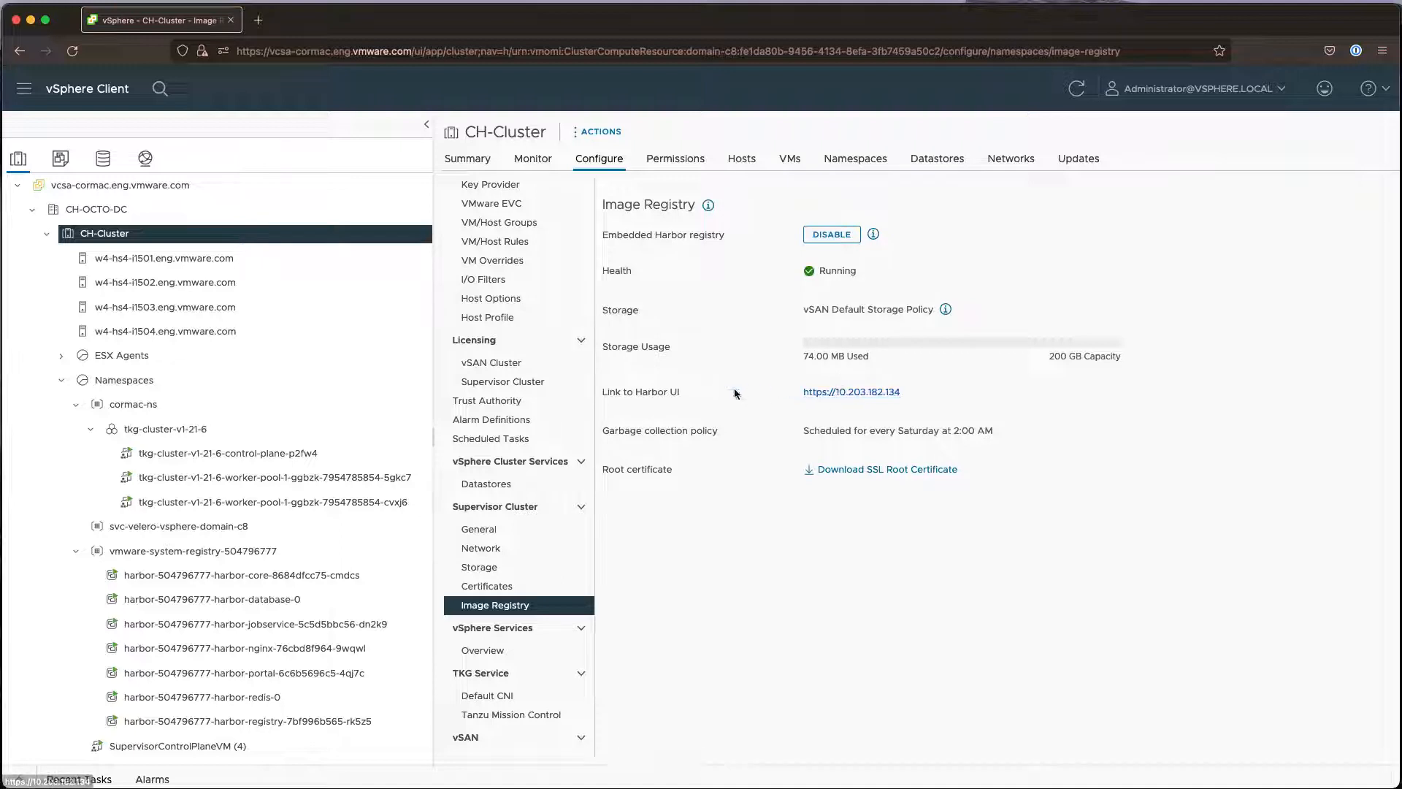
{"action": "left_click", "coordinate": [850, 391]}
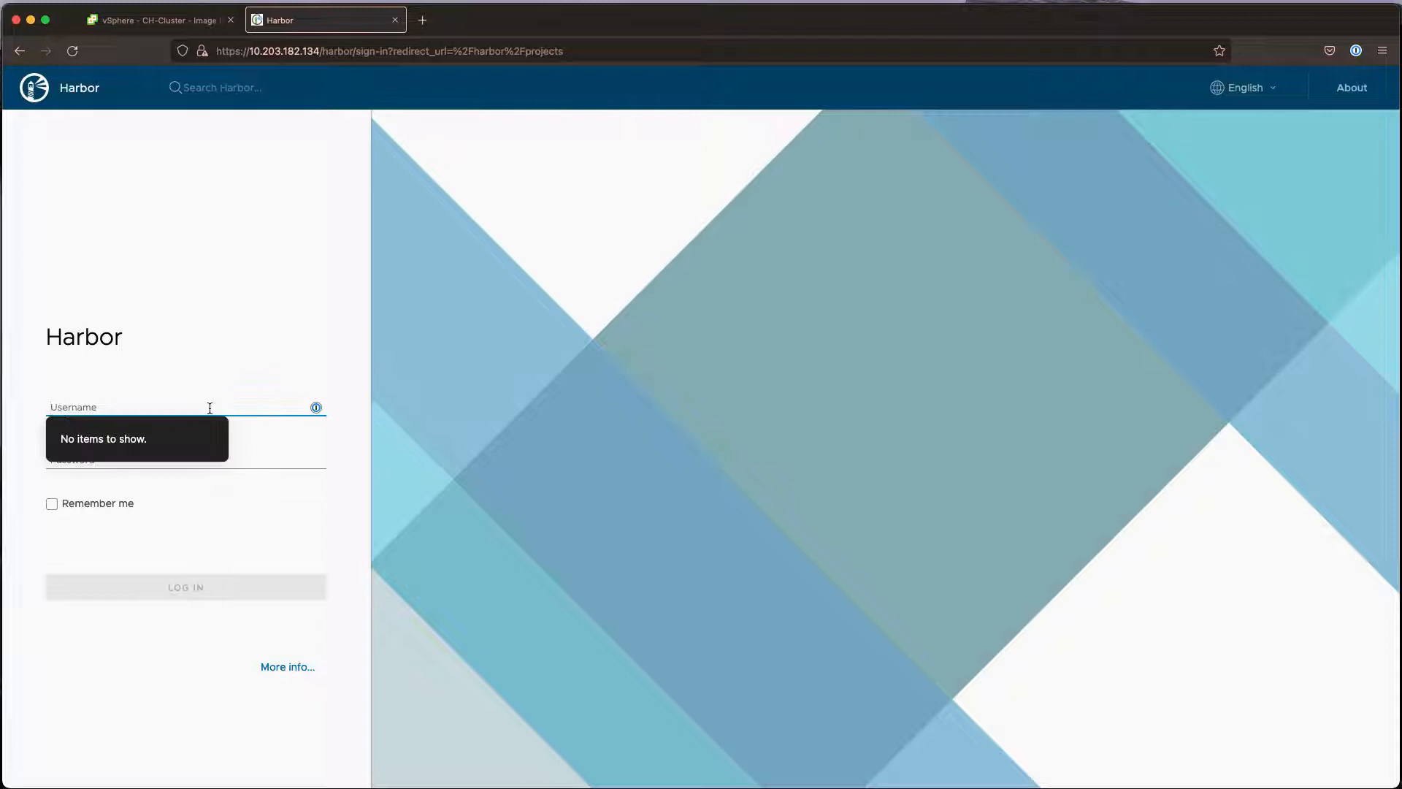
Sign in to Harbor as administrator, reaching the Projects list with cormac-ns and svc-velero
{"action": "type", "text": "administrator"}
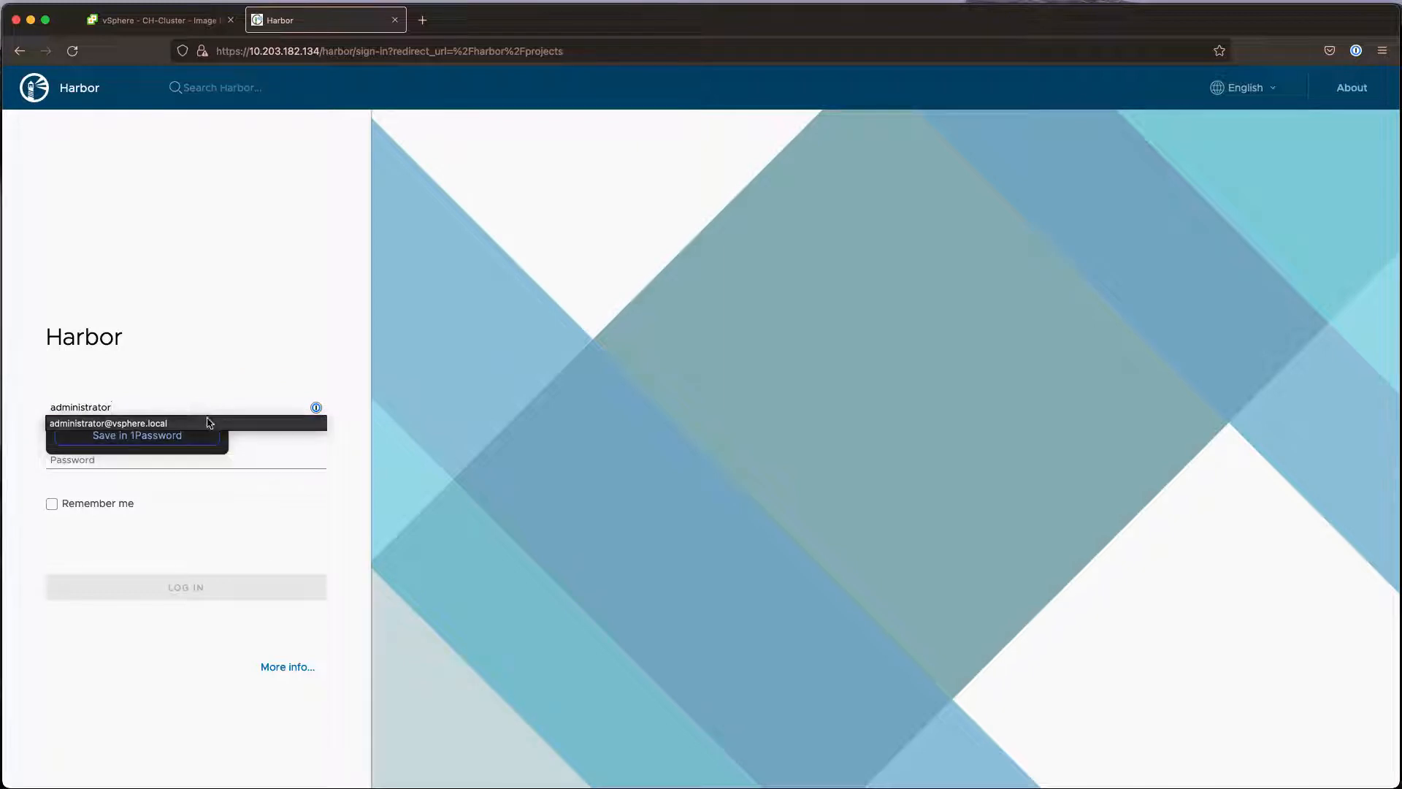
{"action": "left_click", "coordinate": [148, 459]}
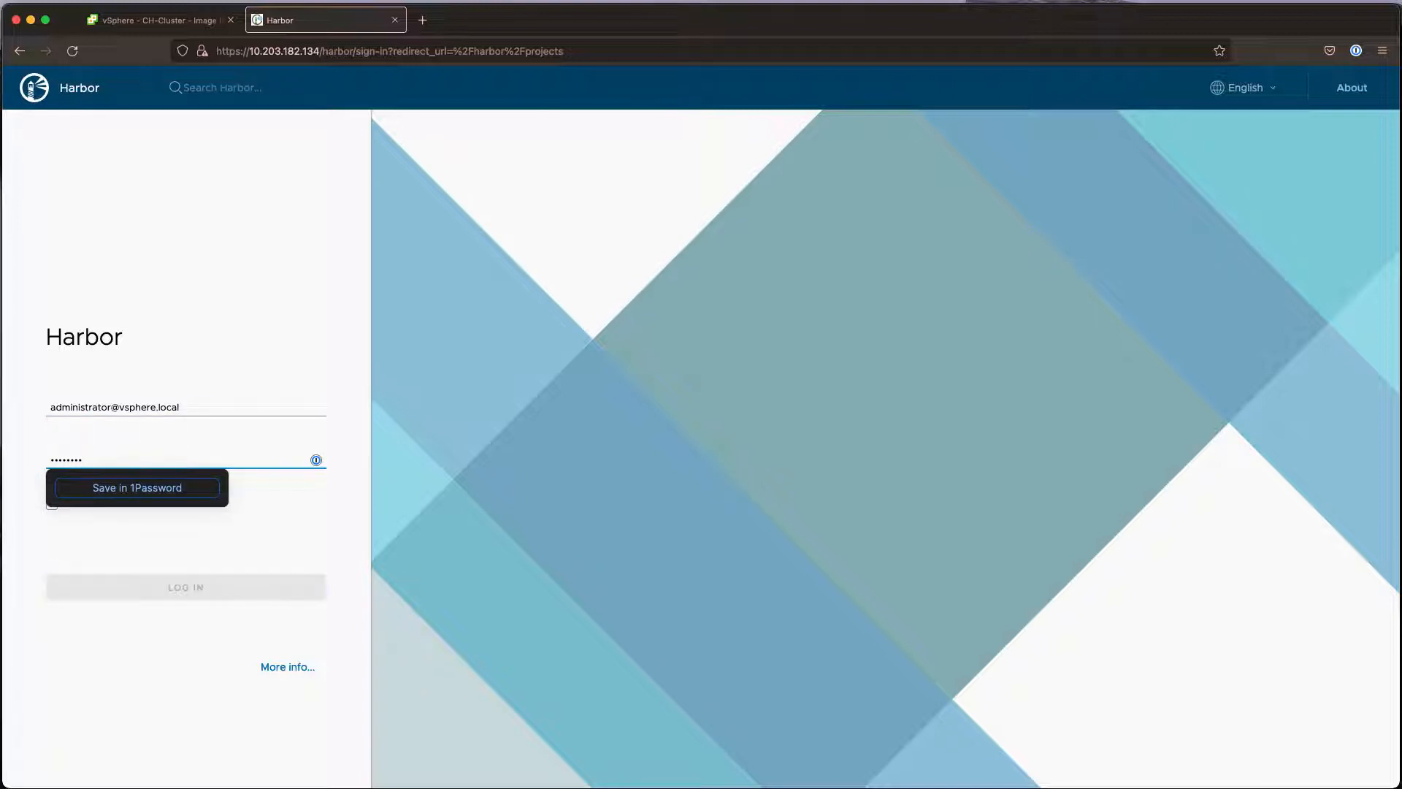
{"action": "left_click", "coordinate": [186, 587]}
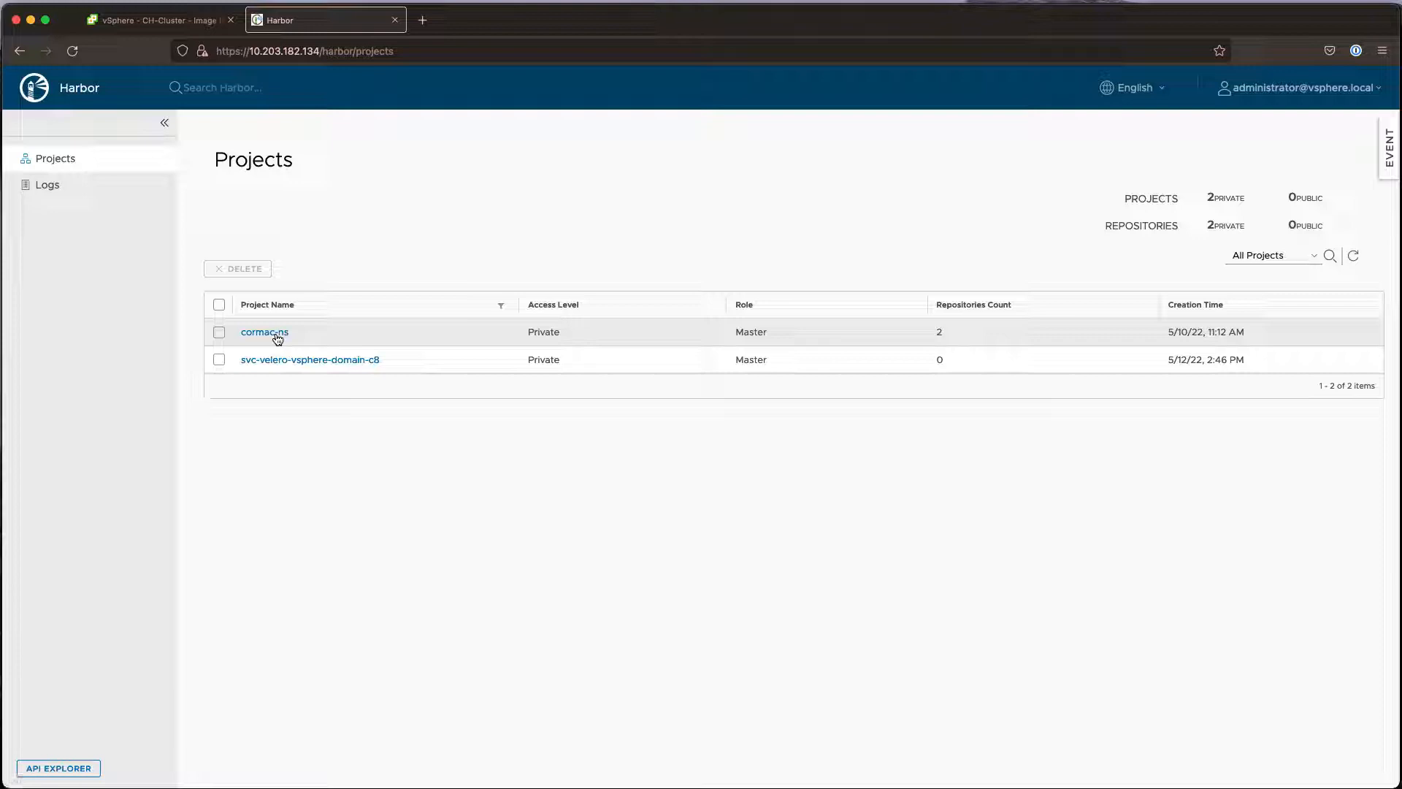
View the cormac-ns project's busybox and photon repositories, then return to vSphere Client
{"action": "left_click", "coordinate": [264, 332]}
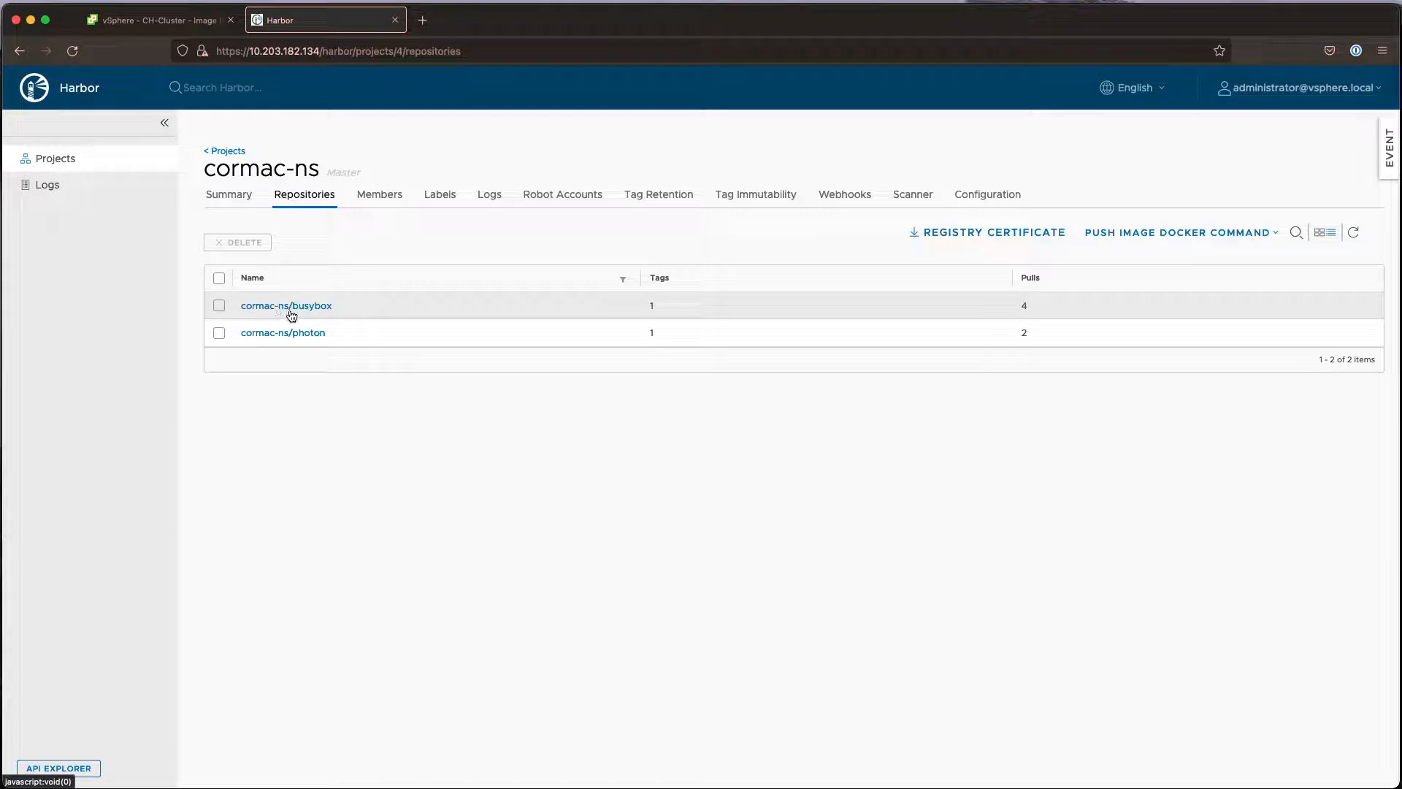
{"action": "left_click", "coordinate": [159, 19]}
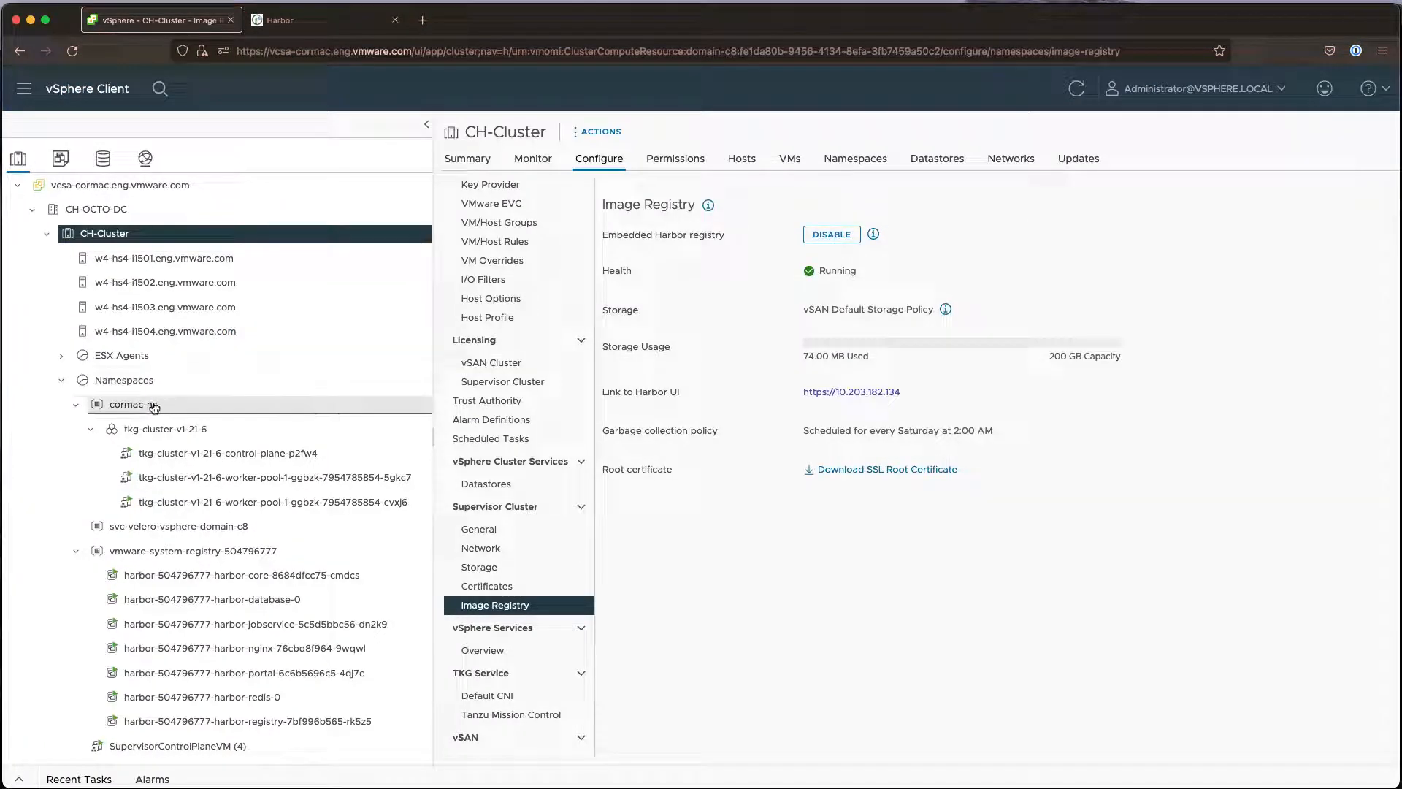
{"action": "mouse_move", "coordinate": [165, 407]}
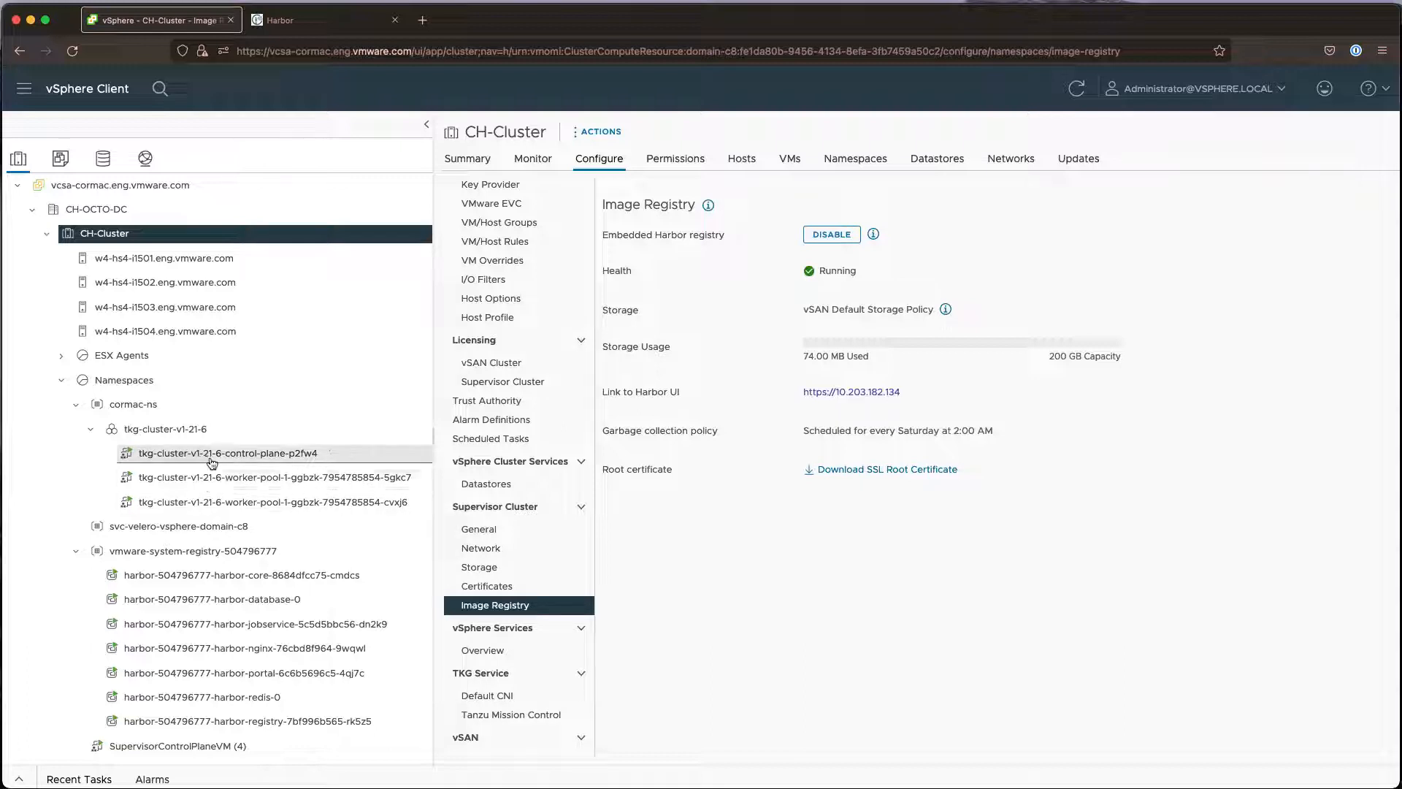
{"action": "mouse_move", "coordinate": [227, 453]}
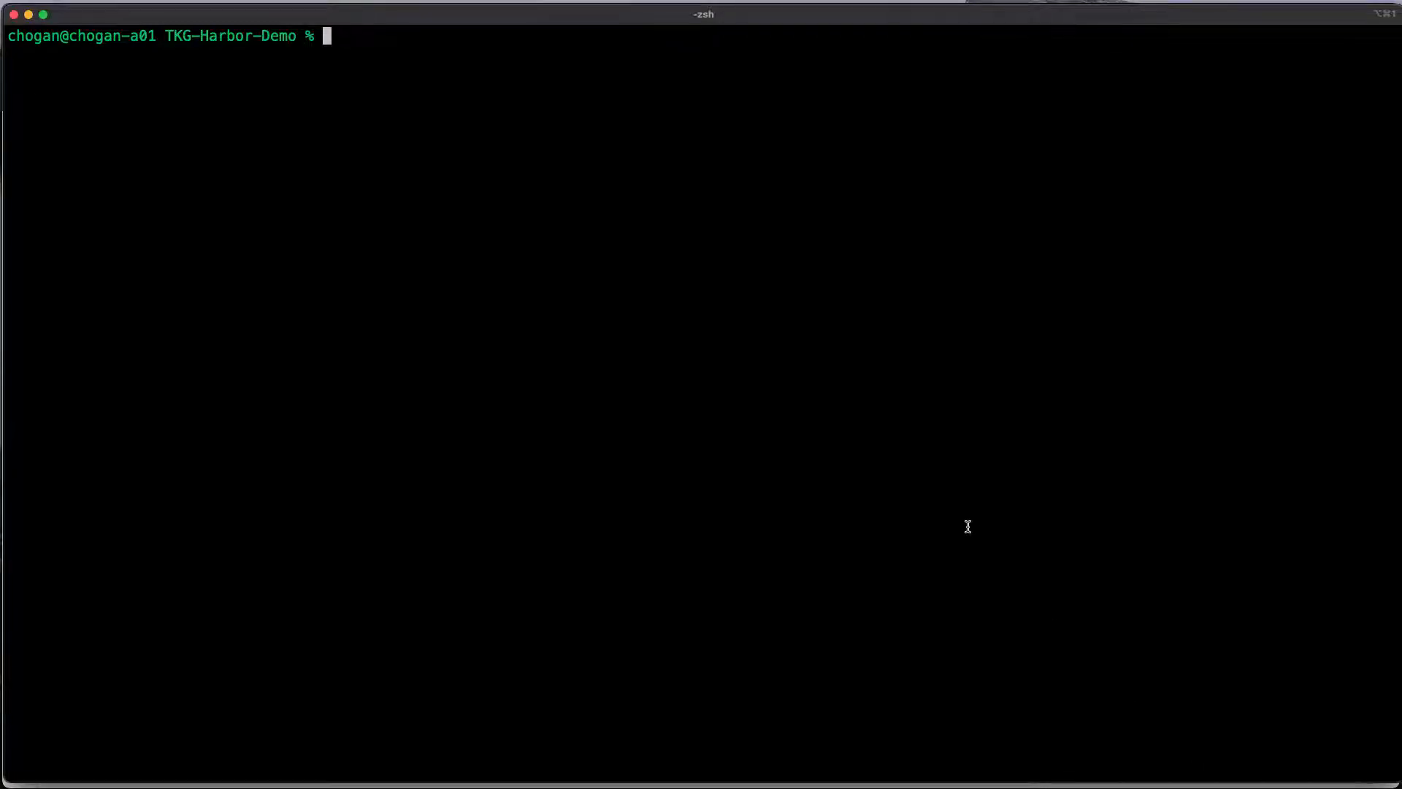
Find the past kubectl-vsphere login in history and rerun it as !957 against 10.203.182.130
{"action": "type", "text": "history"}
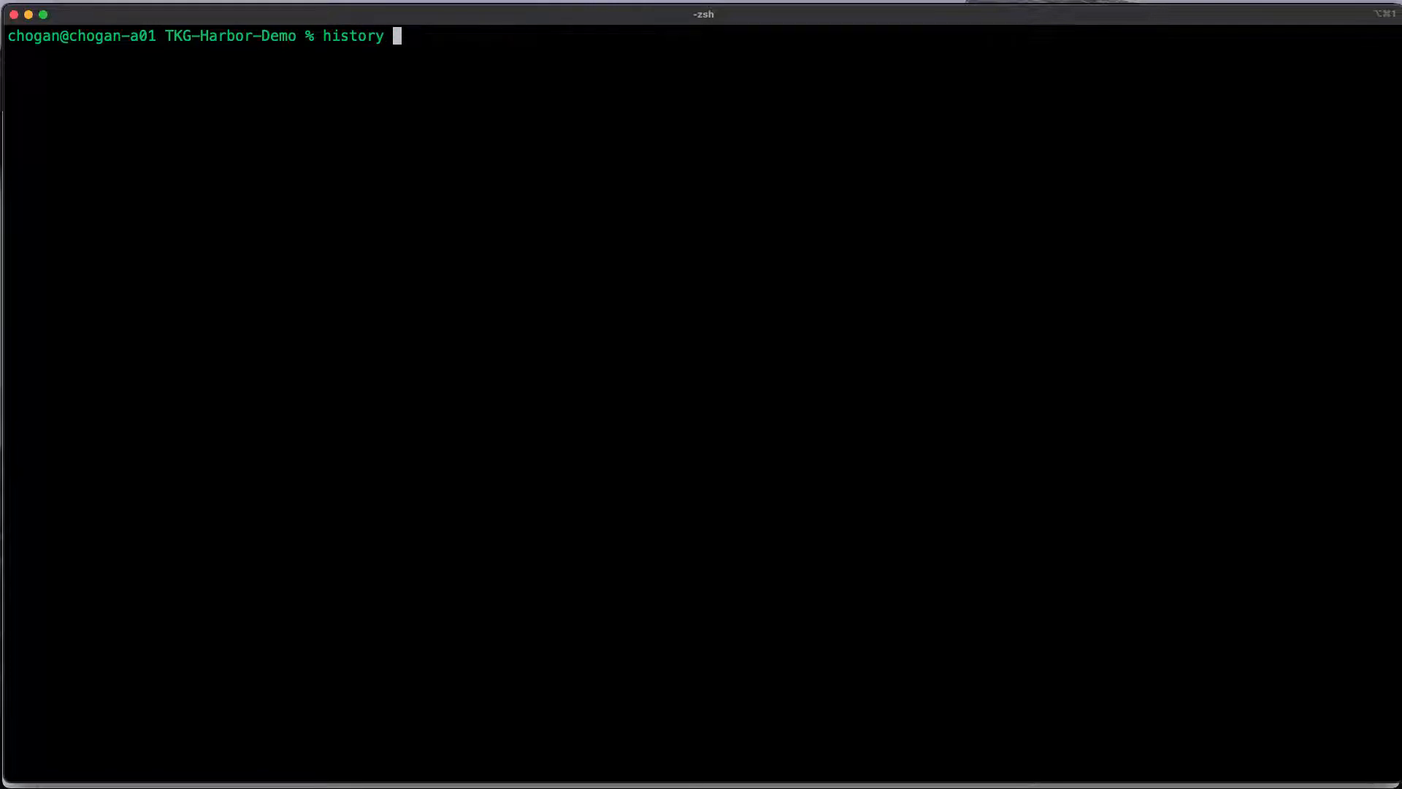
{"action": "type", "text": "| gre"}
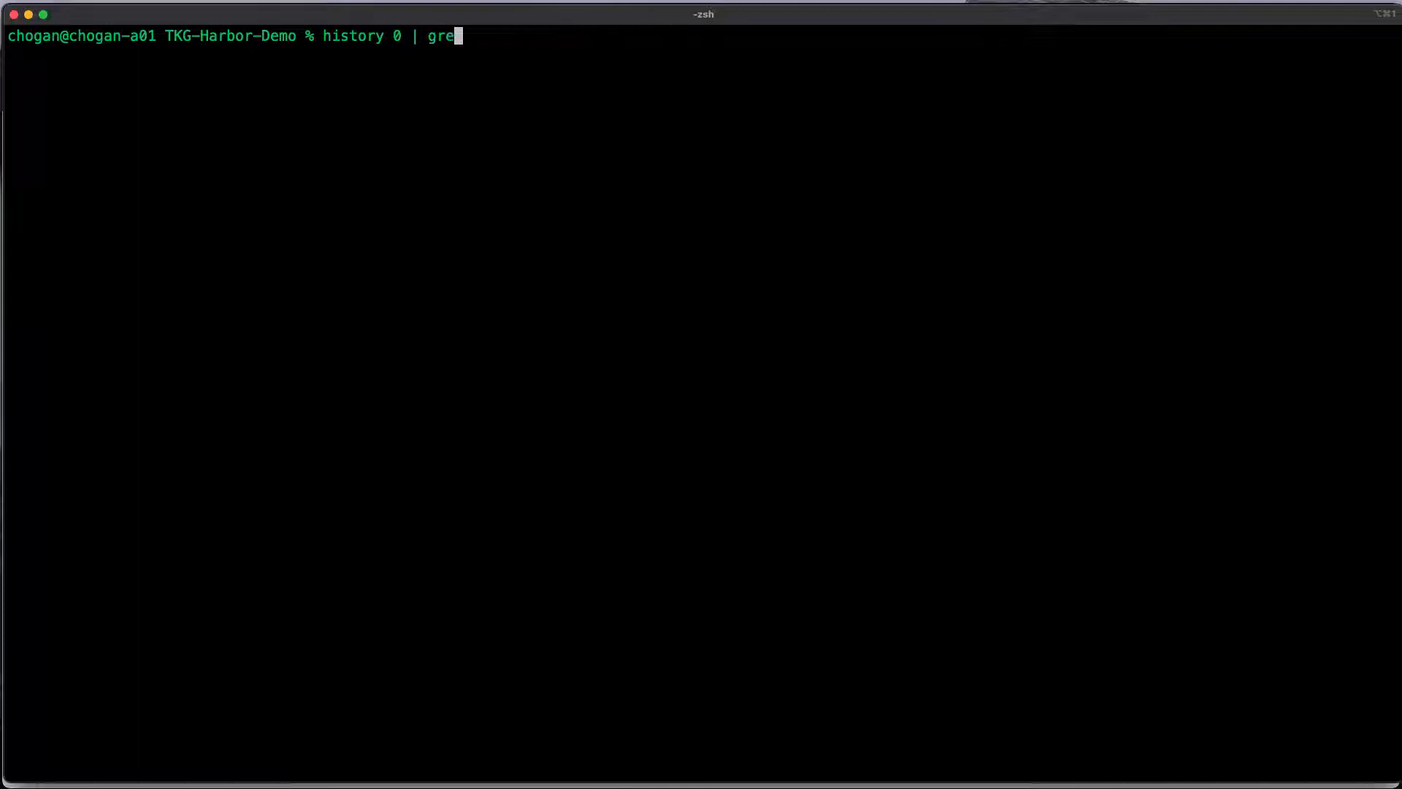
{"action": "key", "text": "Enter"}
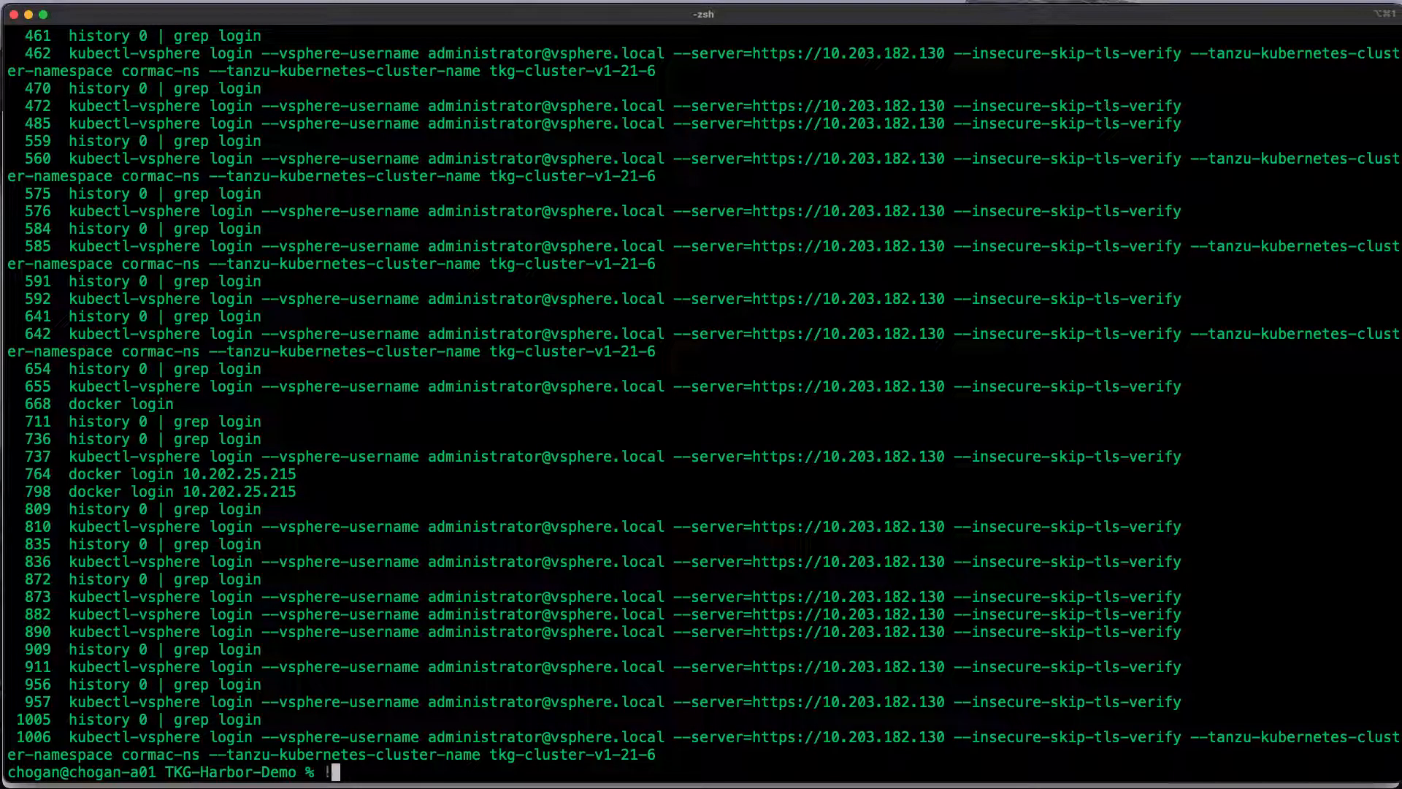
{"action": "type", "text": "!957"}
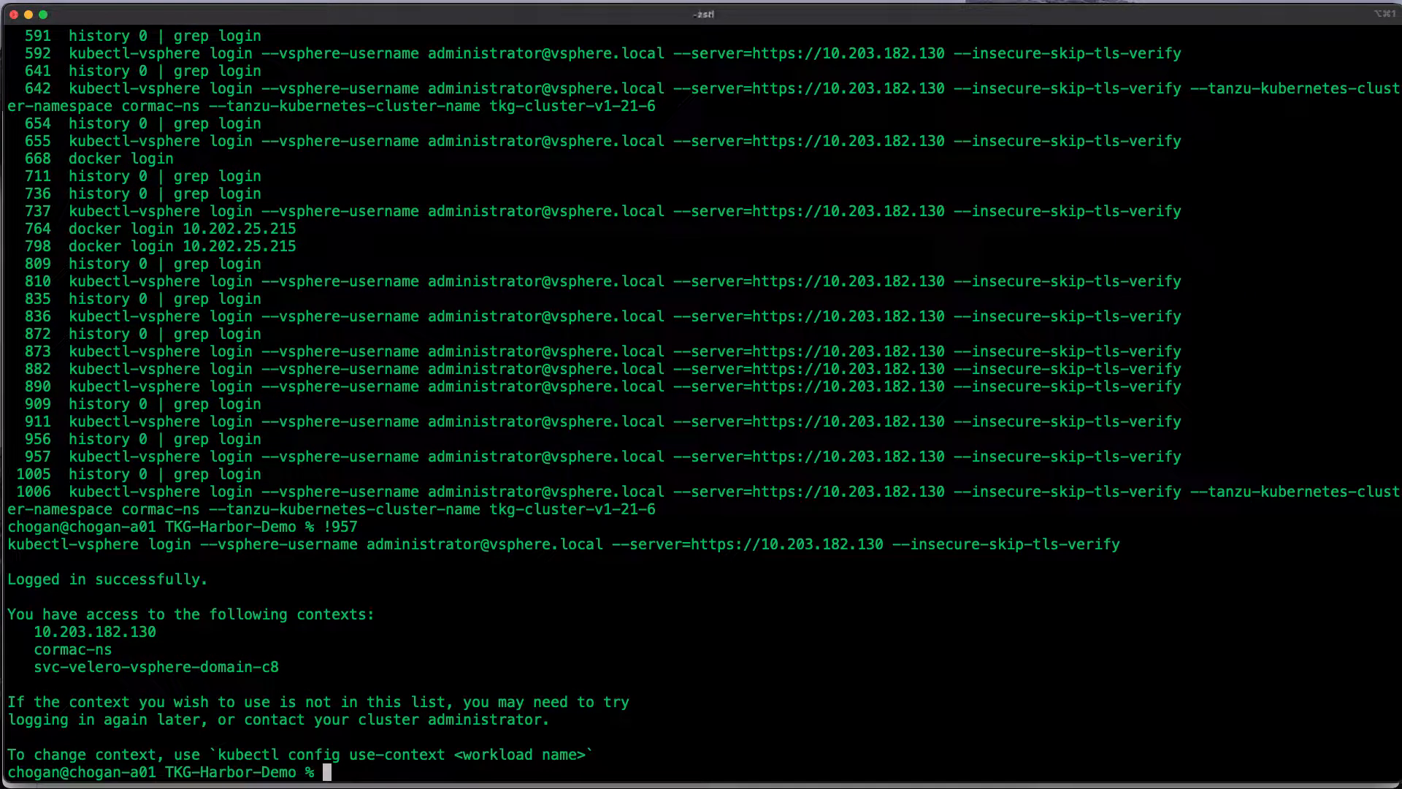
Clear the terminal and switch the kubectl context to cormac-ns
{"action": "type", "text": "clear"}
{"action": "type", "text": "kubectl config us"}
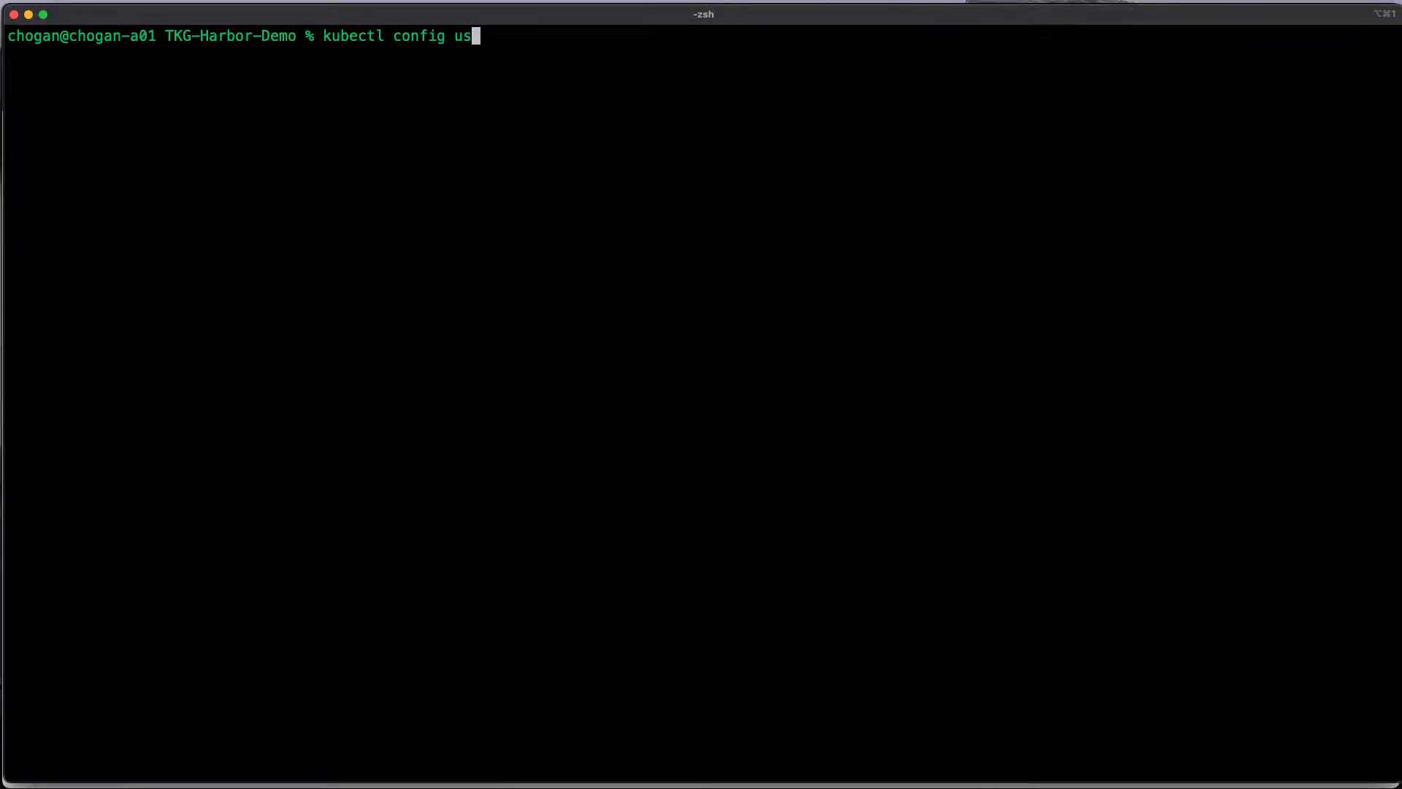
{"action": "type", "text": "e-context cormac-ns"}
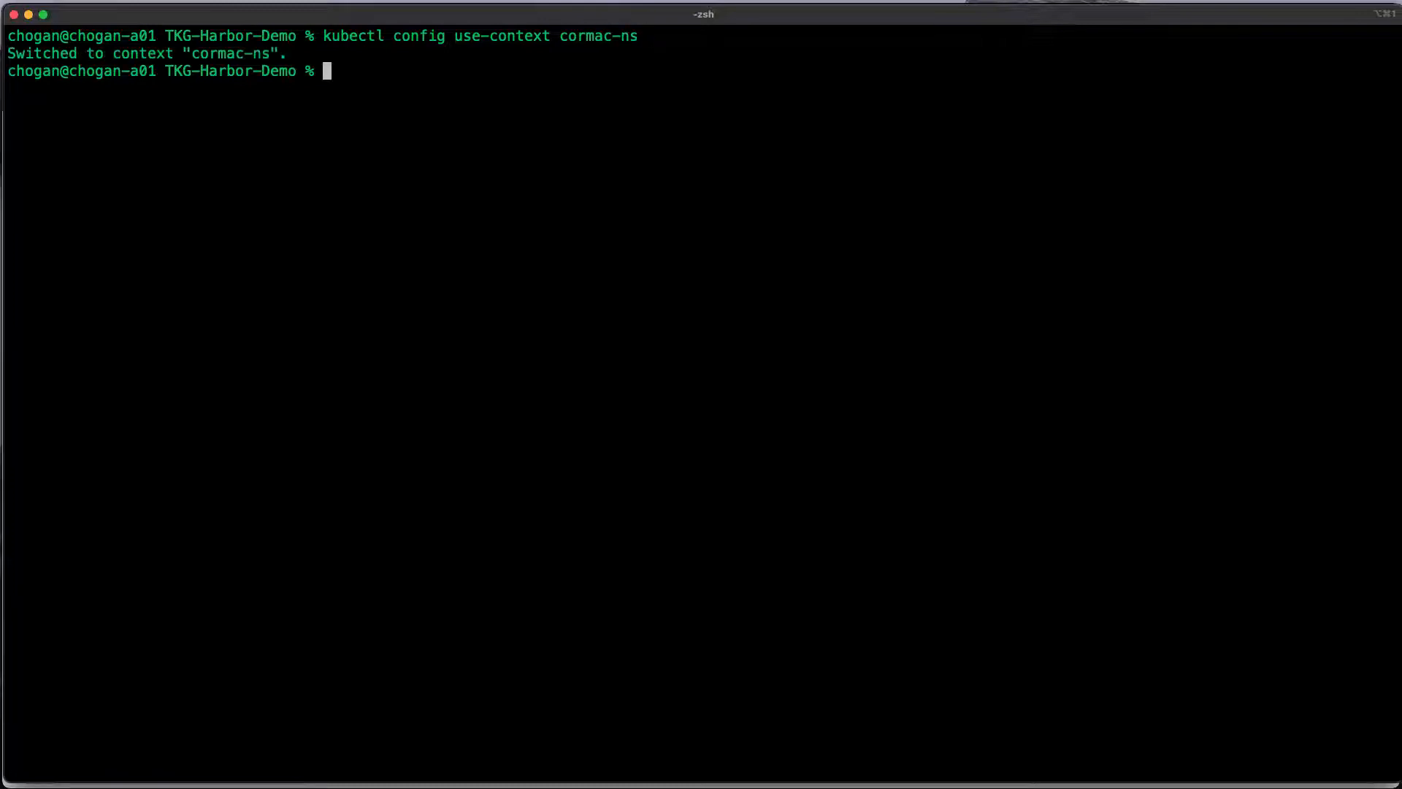
{"action": "type", "text": "kubectl get secret"}
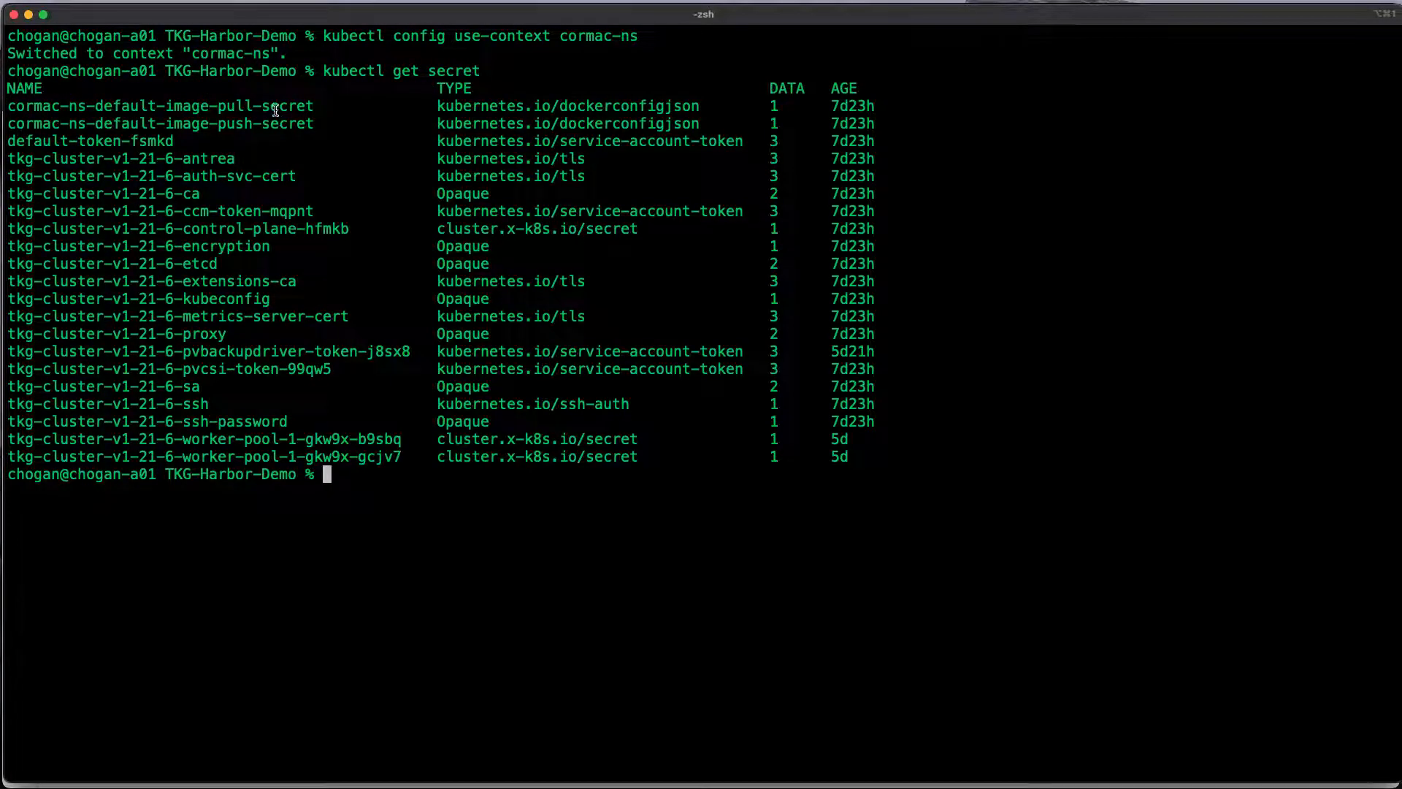
Query the cormac-ns-default-image-pull-secret with kubectl get secret
{"action": "double_click", "coordinate": [159, 123]}
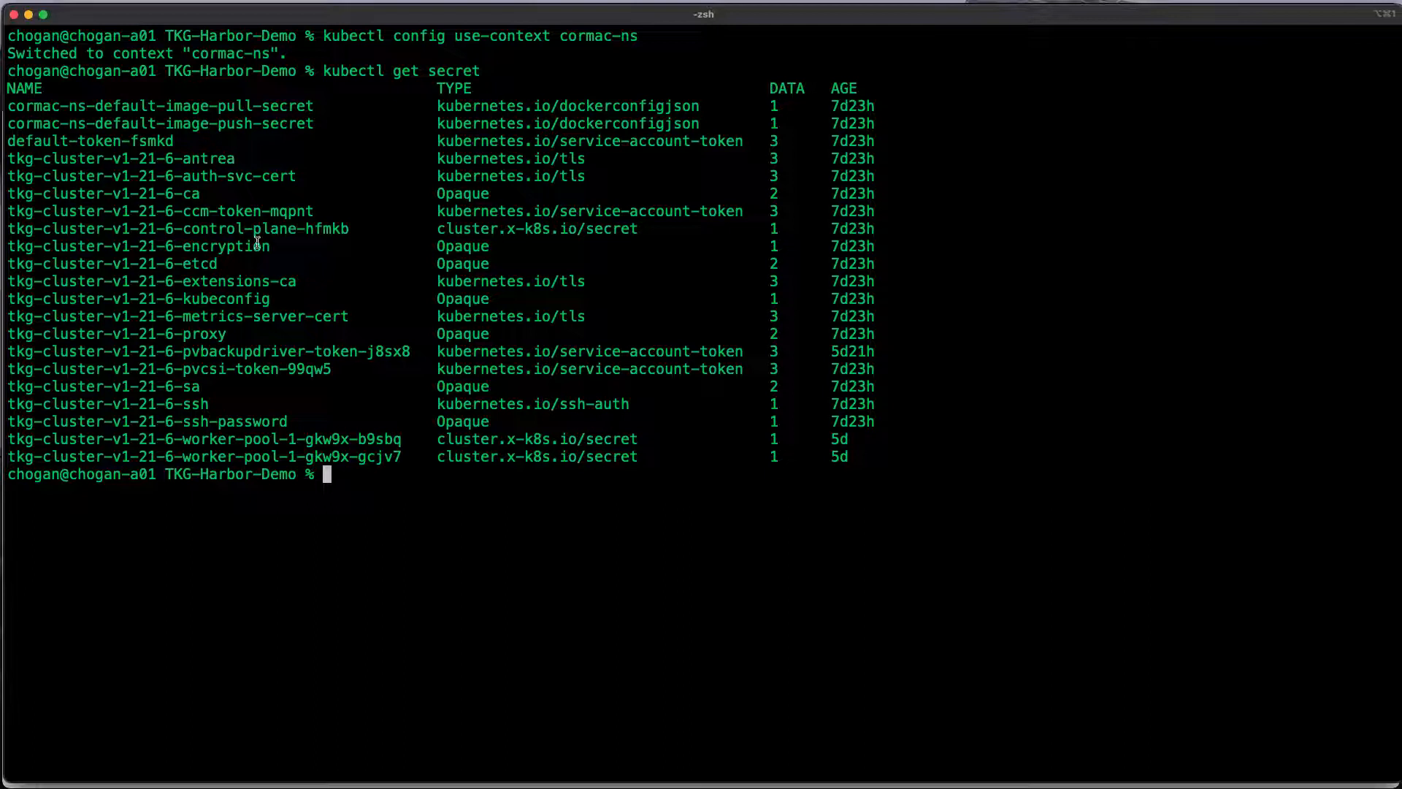
{"action": "type", "text": "kubectl"}
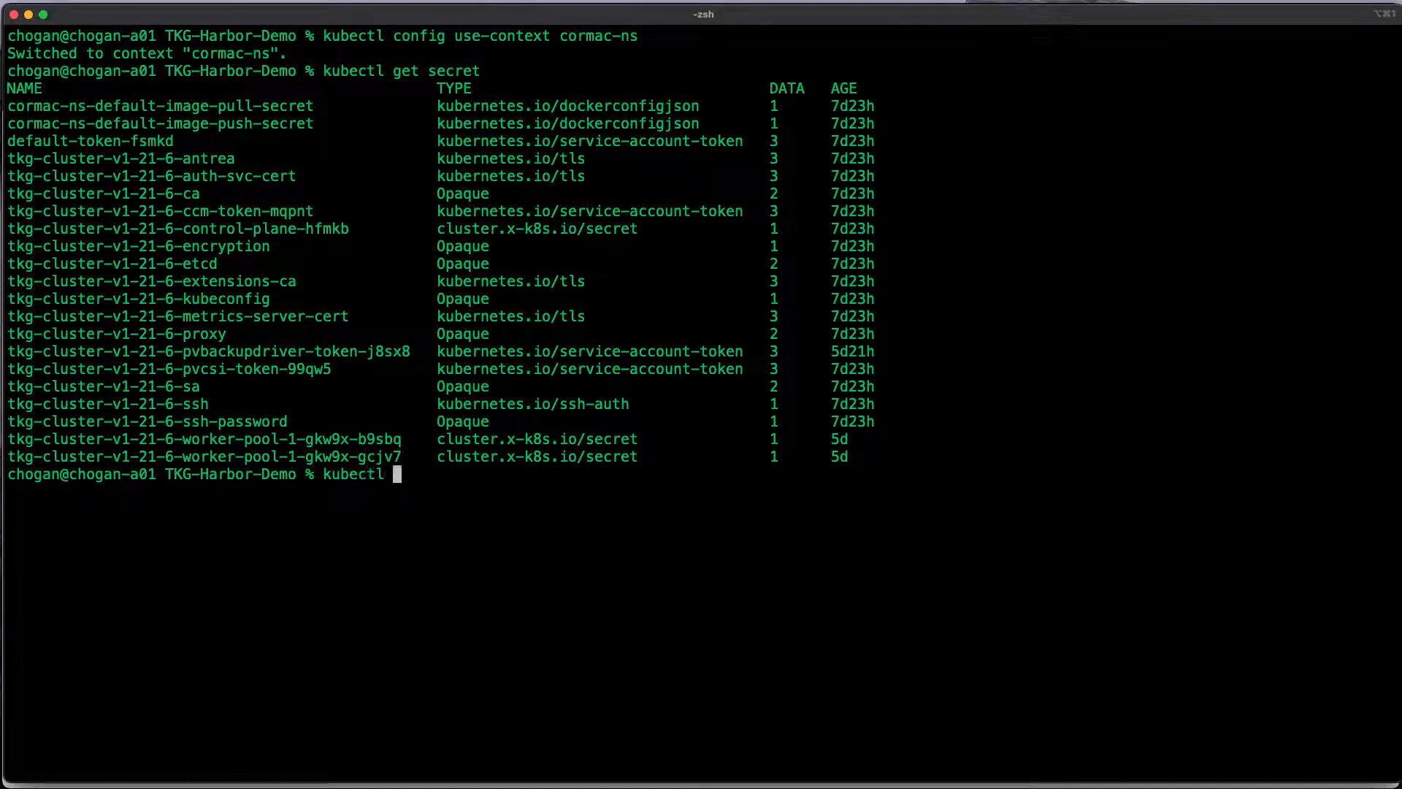
{"action": "type", "text": "get se"}
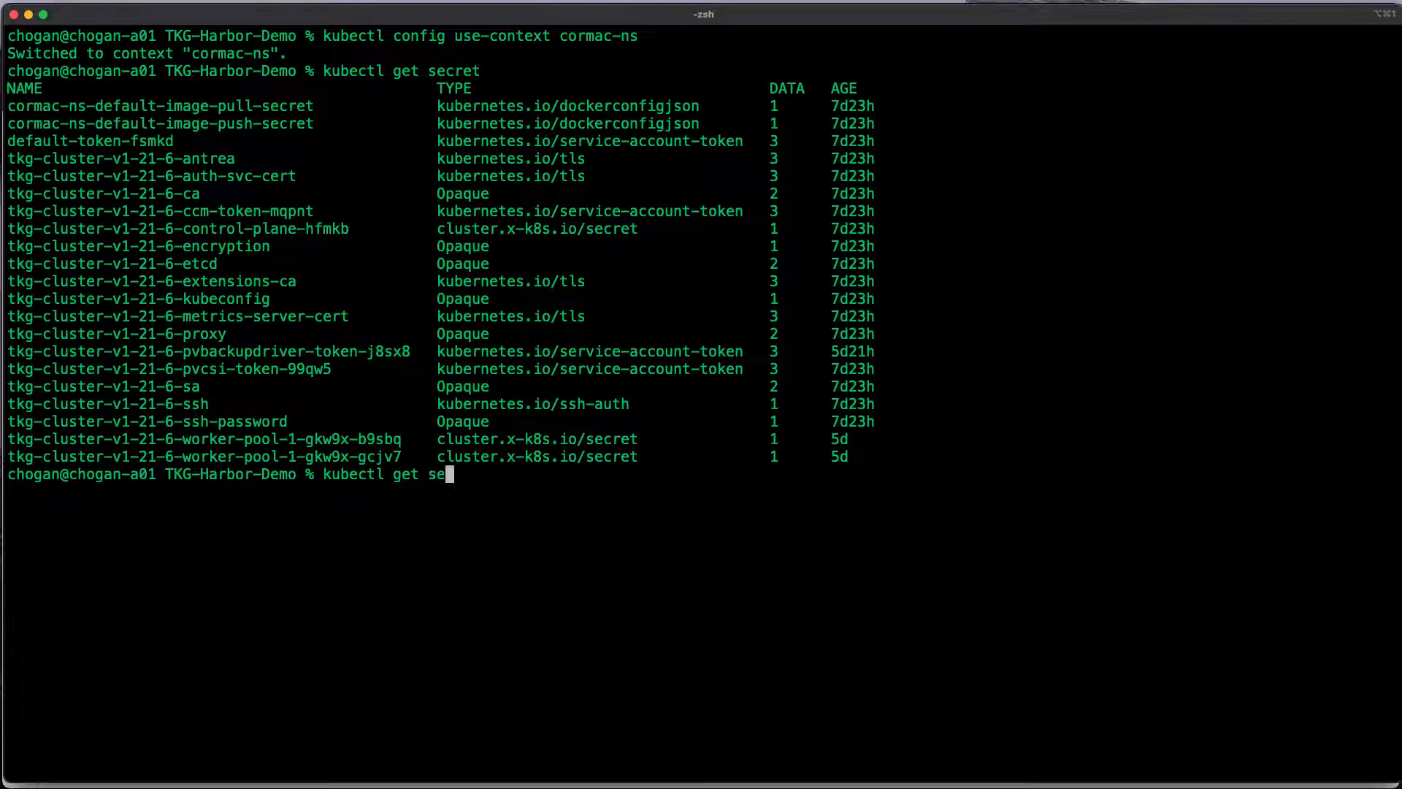
{"action": "type", "text": "cret"}
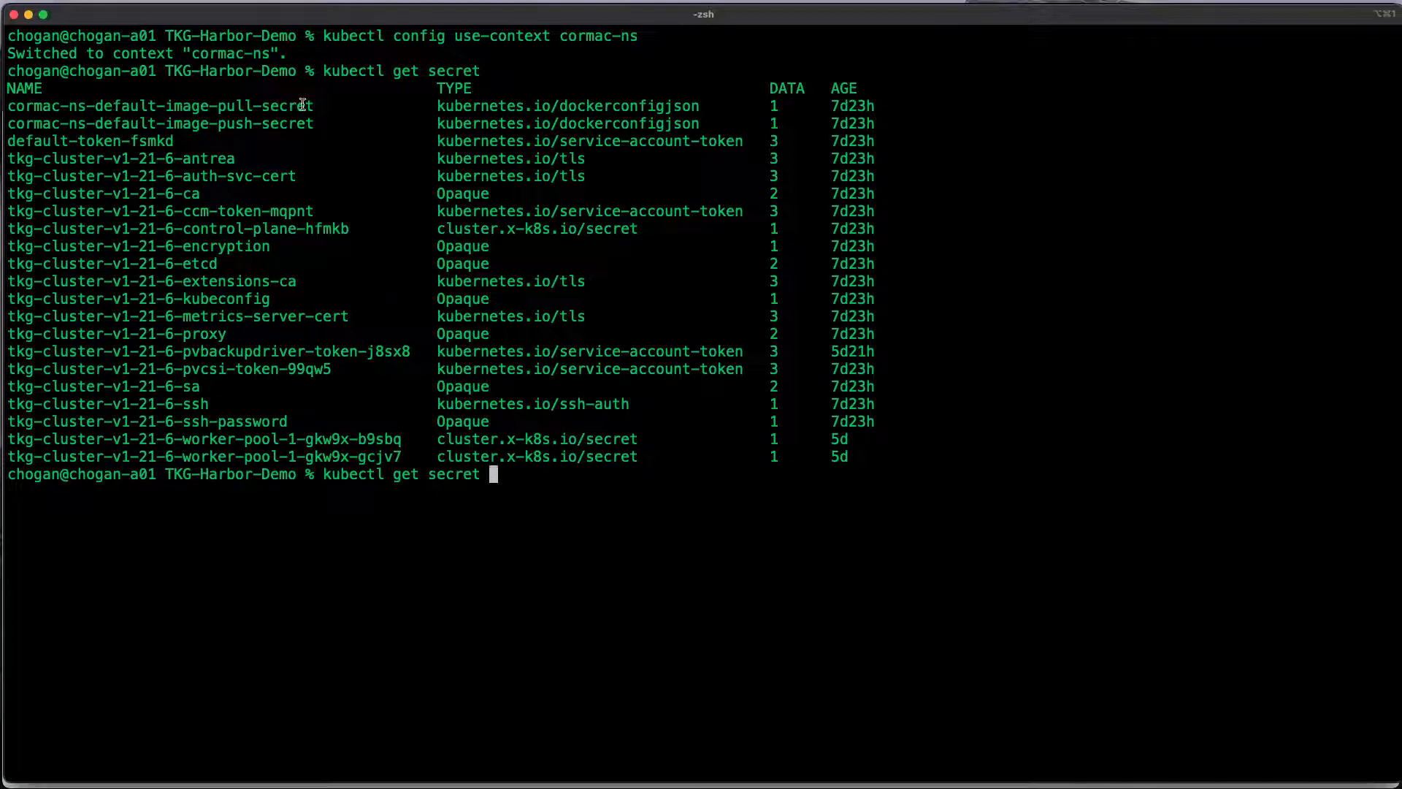
{"action": "type", "text": "cormac-ns-default-image-pull-secret -o yaml"}
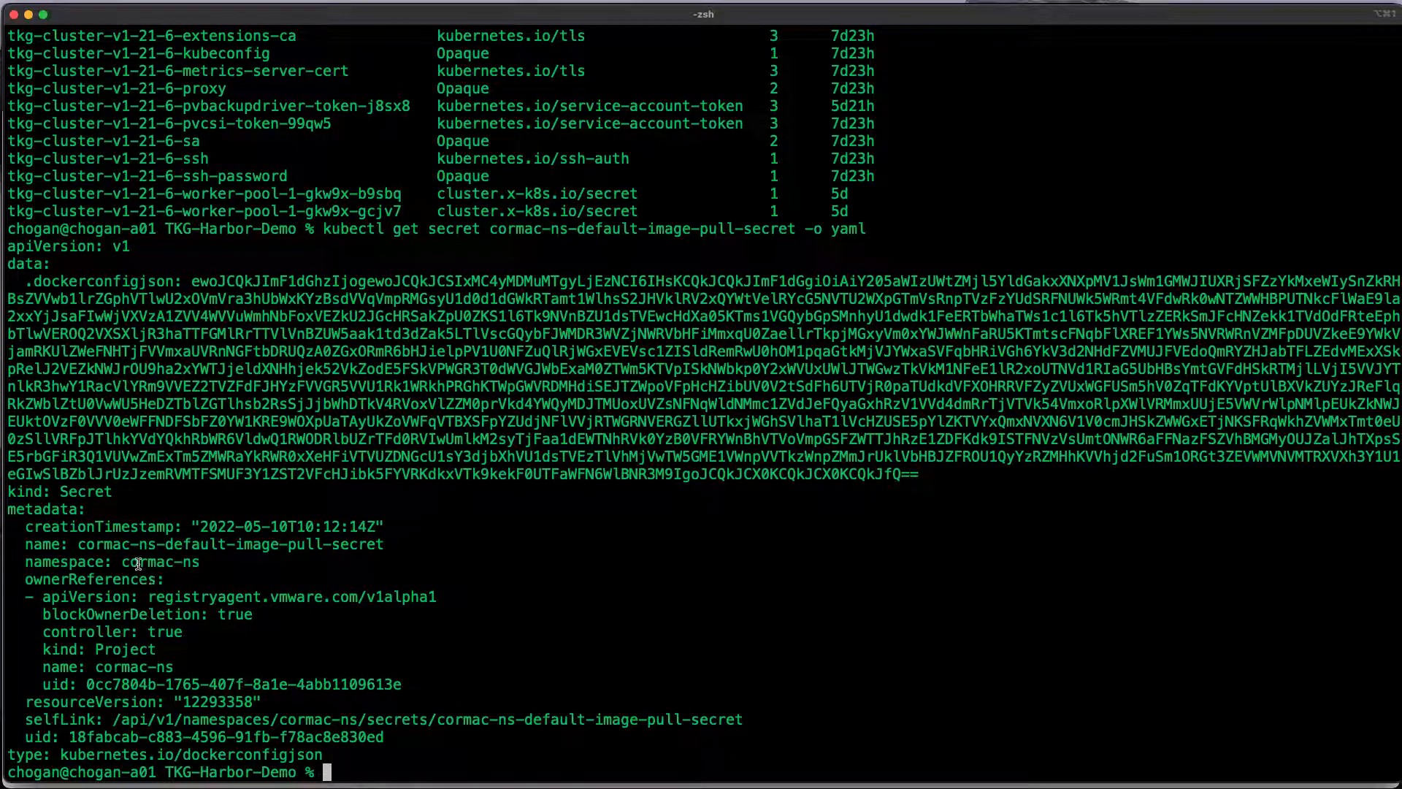
Save the pull secret as YAML to ns-image-pull-secret.yaml, noting its cormac-ns namespace
{"action": "double_click", "coordinate": [160, 561]}
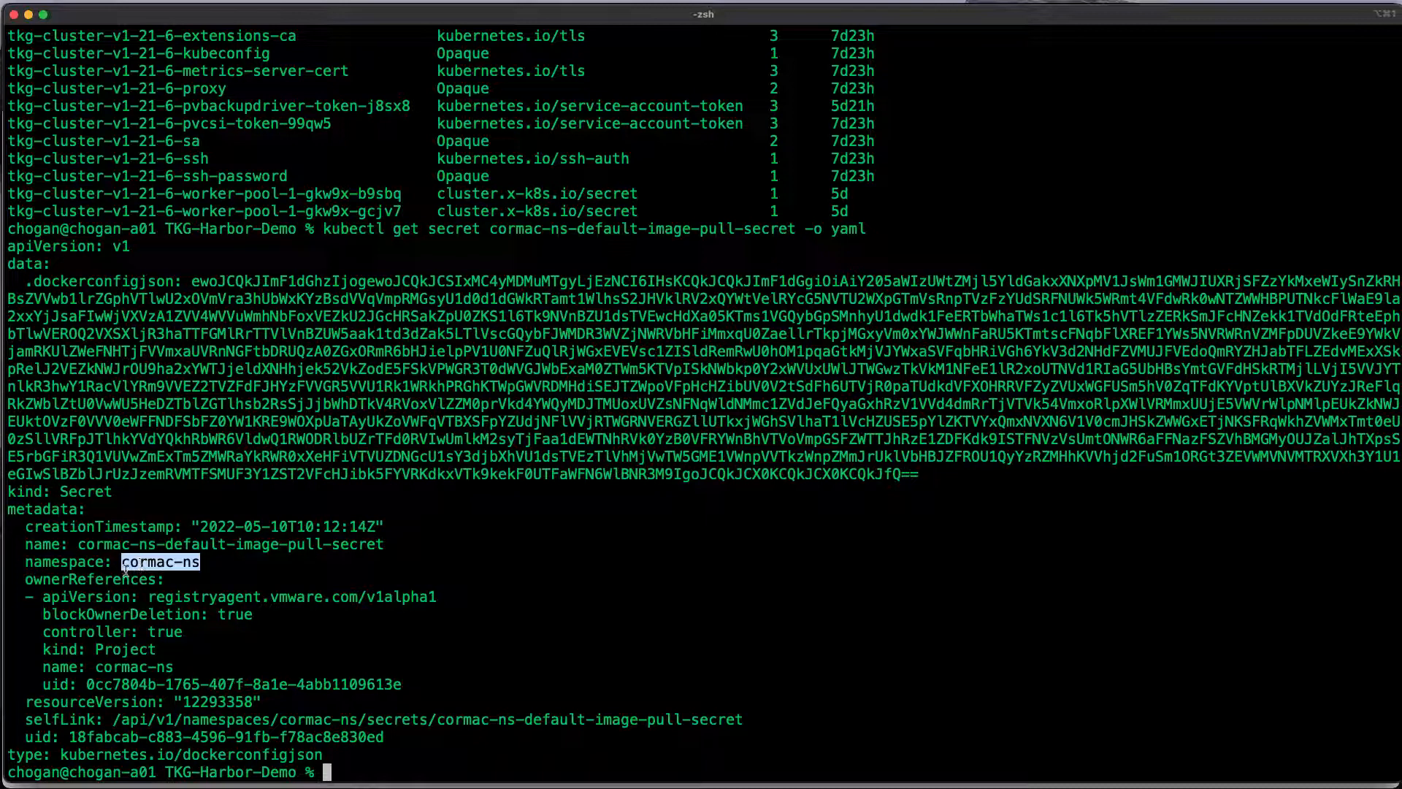
{"action": "double_click", "coordinate": [228, 544]}
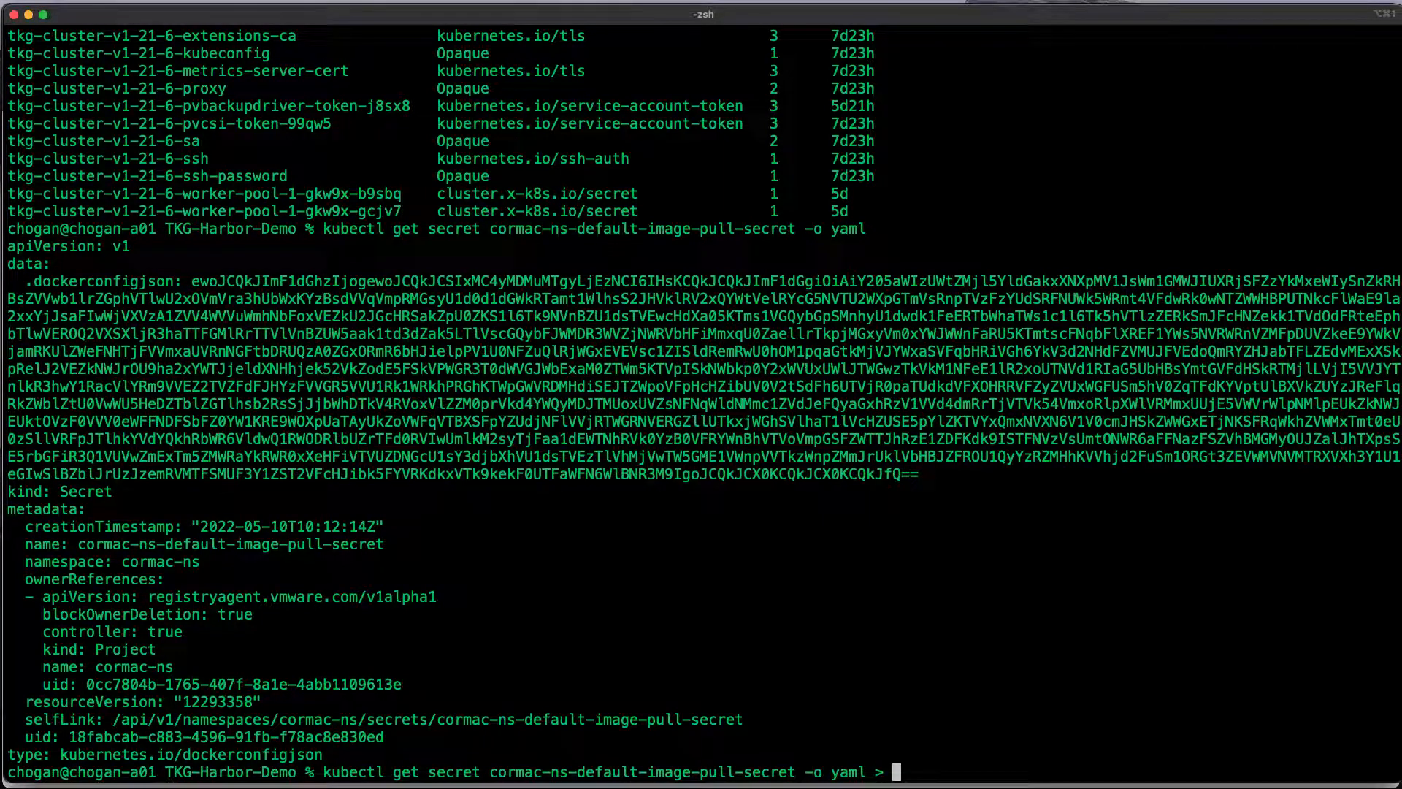
{"action": "type", "text": "ns-image-pull-secret.yaml"}
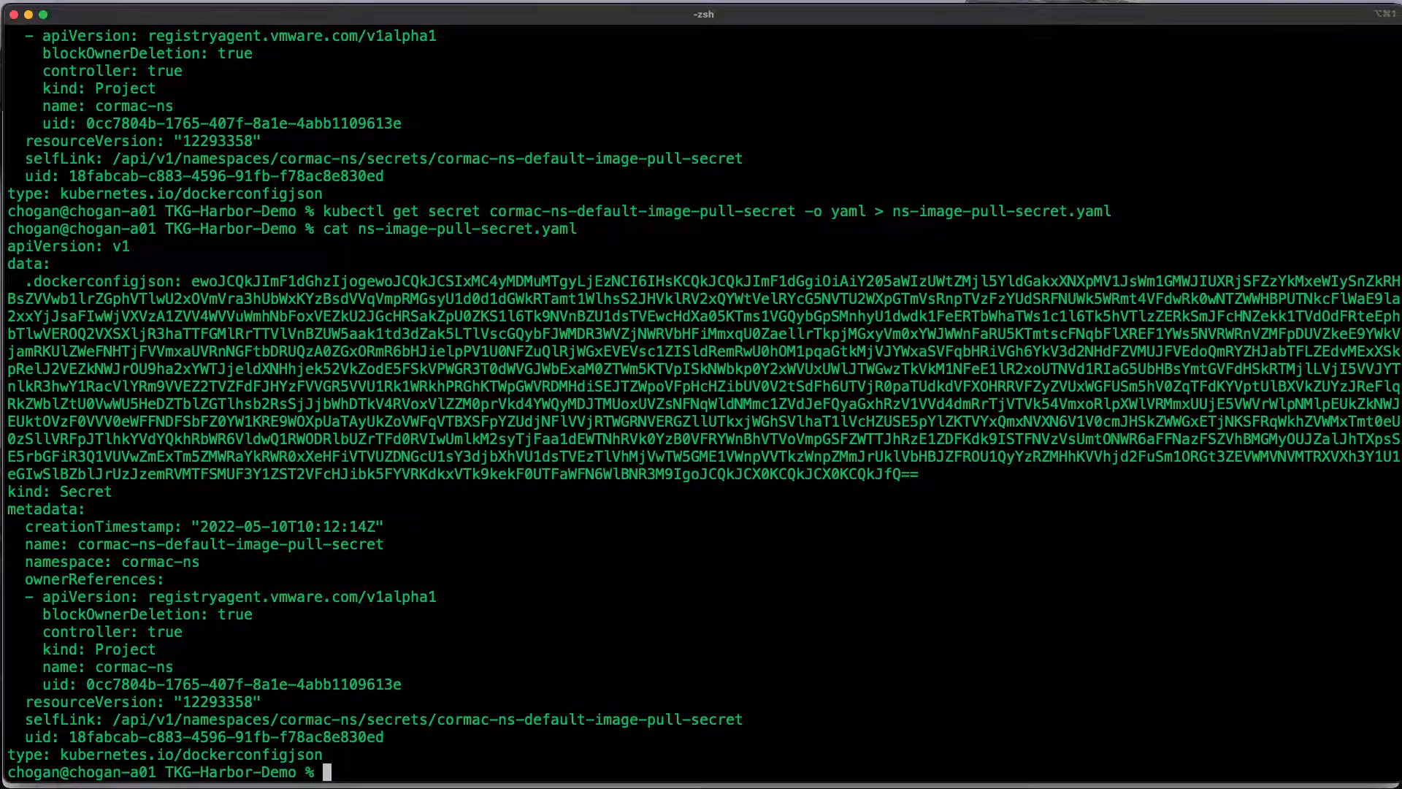
{"action": "type", "text": "clear"}
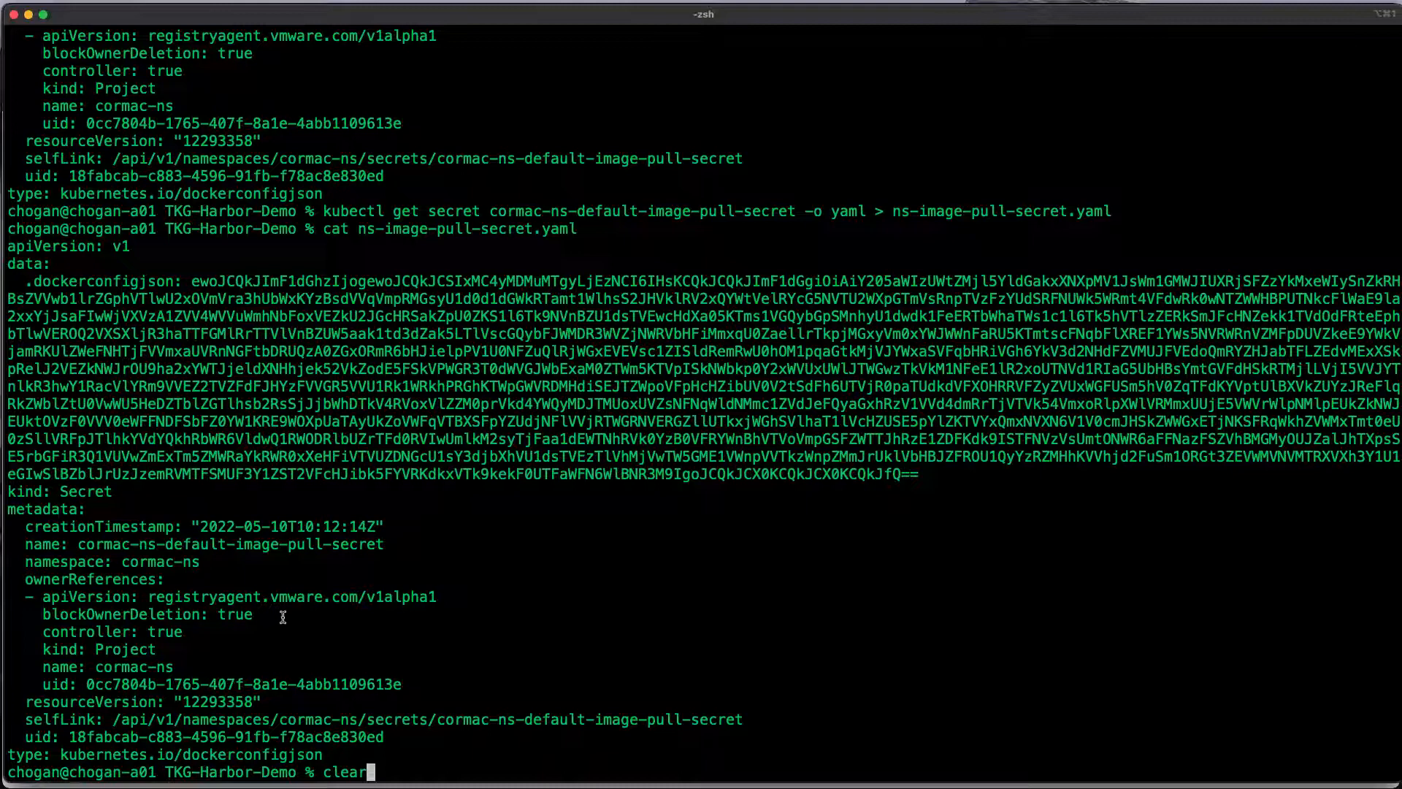
{"action": "double_click", "coordinate": [160, 561]}
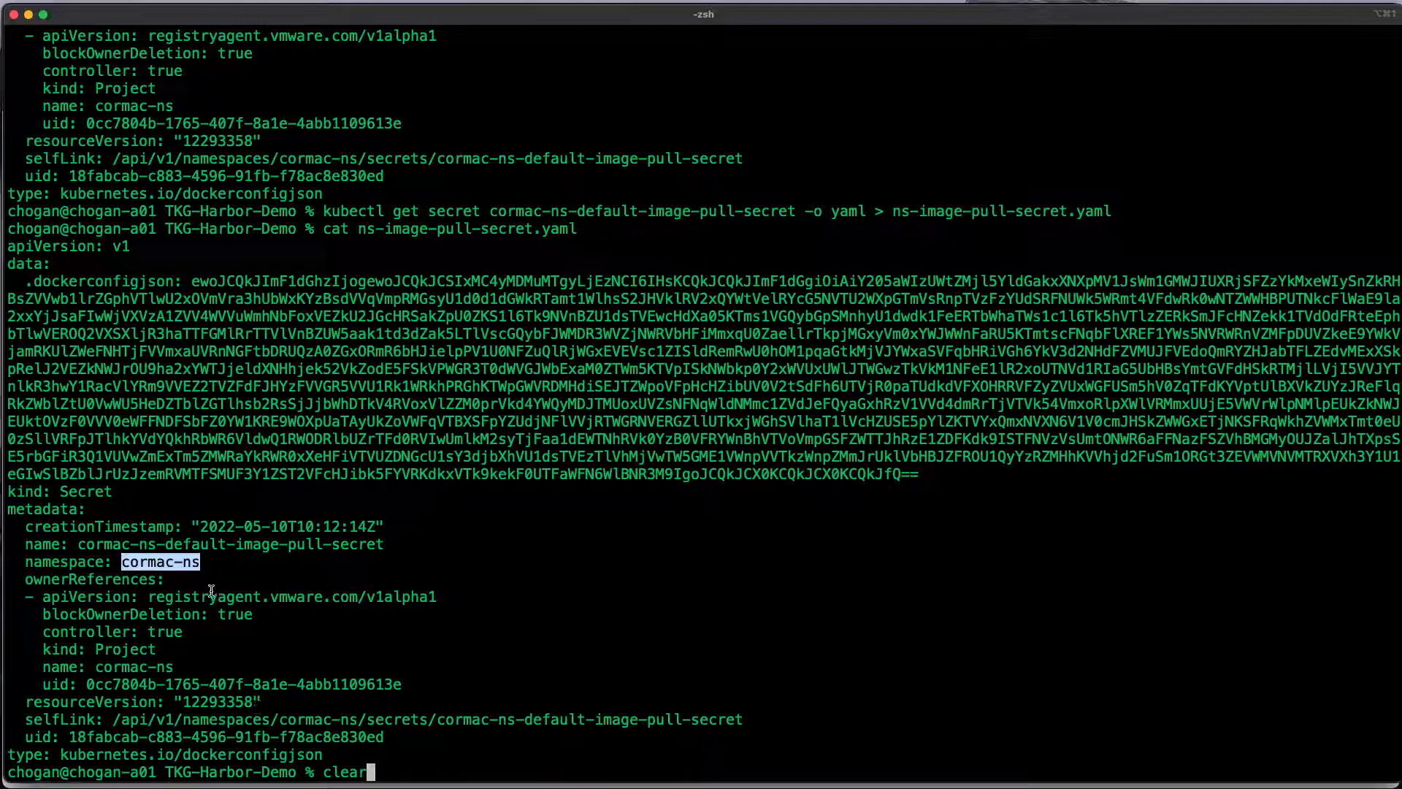
{"action": "double_click", "coordinate": [229, 543]}
{"action": "type", "text": "ls"}
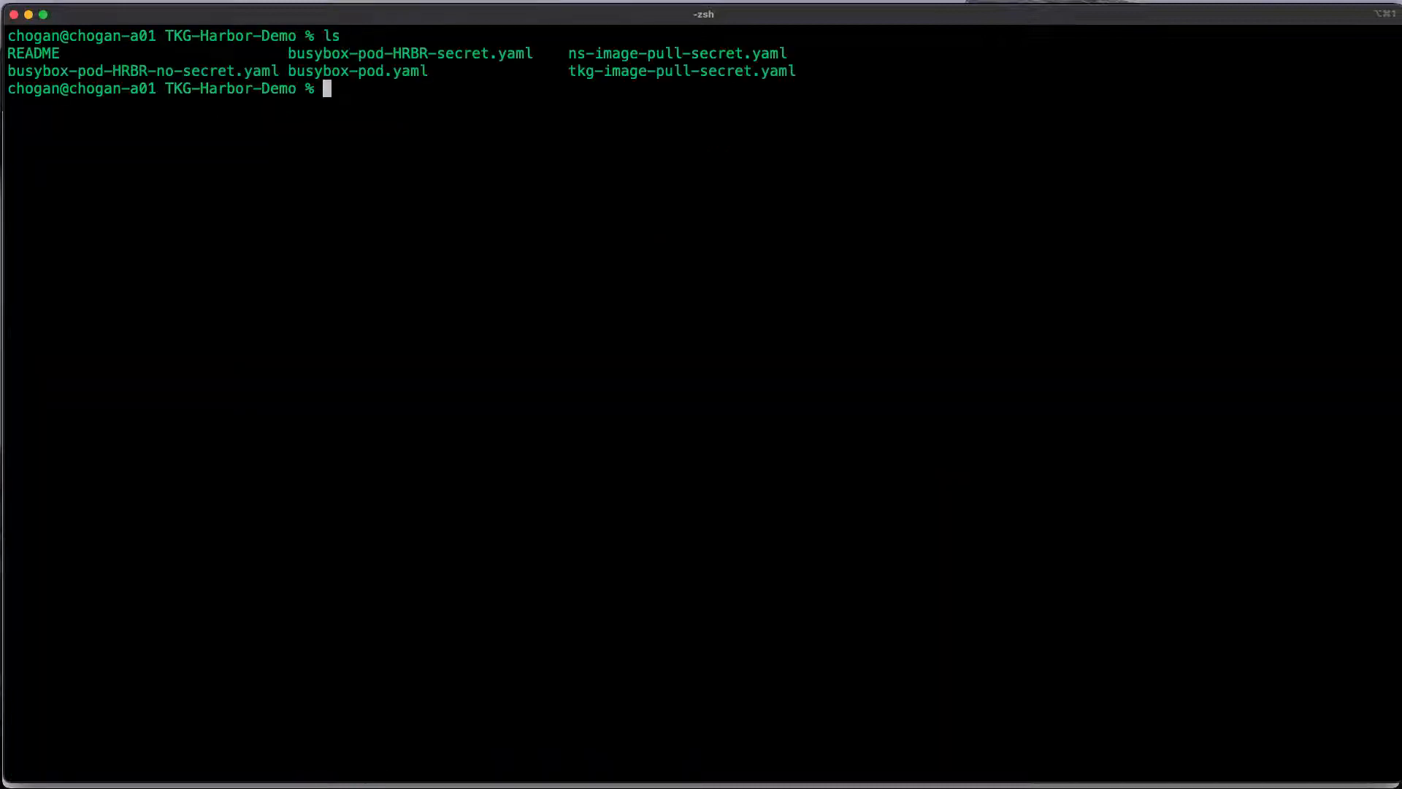
Display tkg-image-pull-secret.yaml, the harbor-registry-secret set for the default namespace
{"action": "type", "text": "cat"}
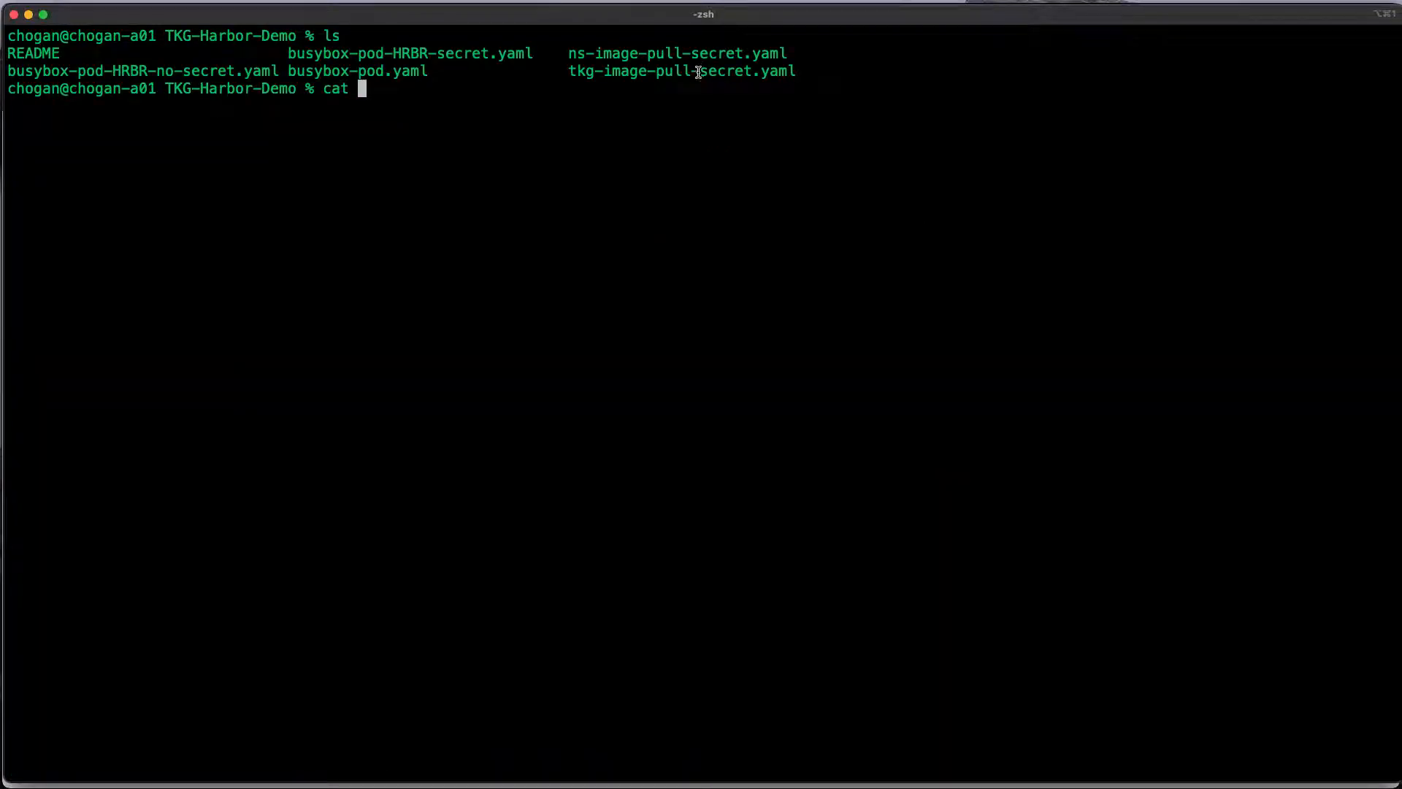
{"action": "double_click", "coordinate": [680, 71]}
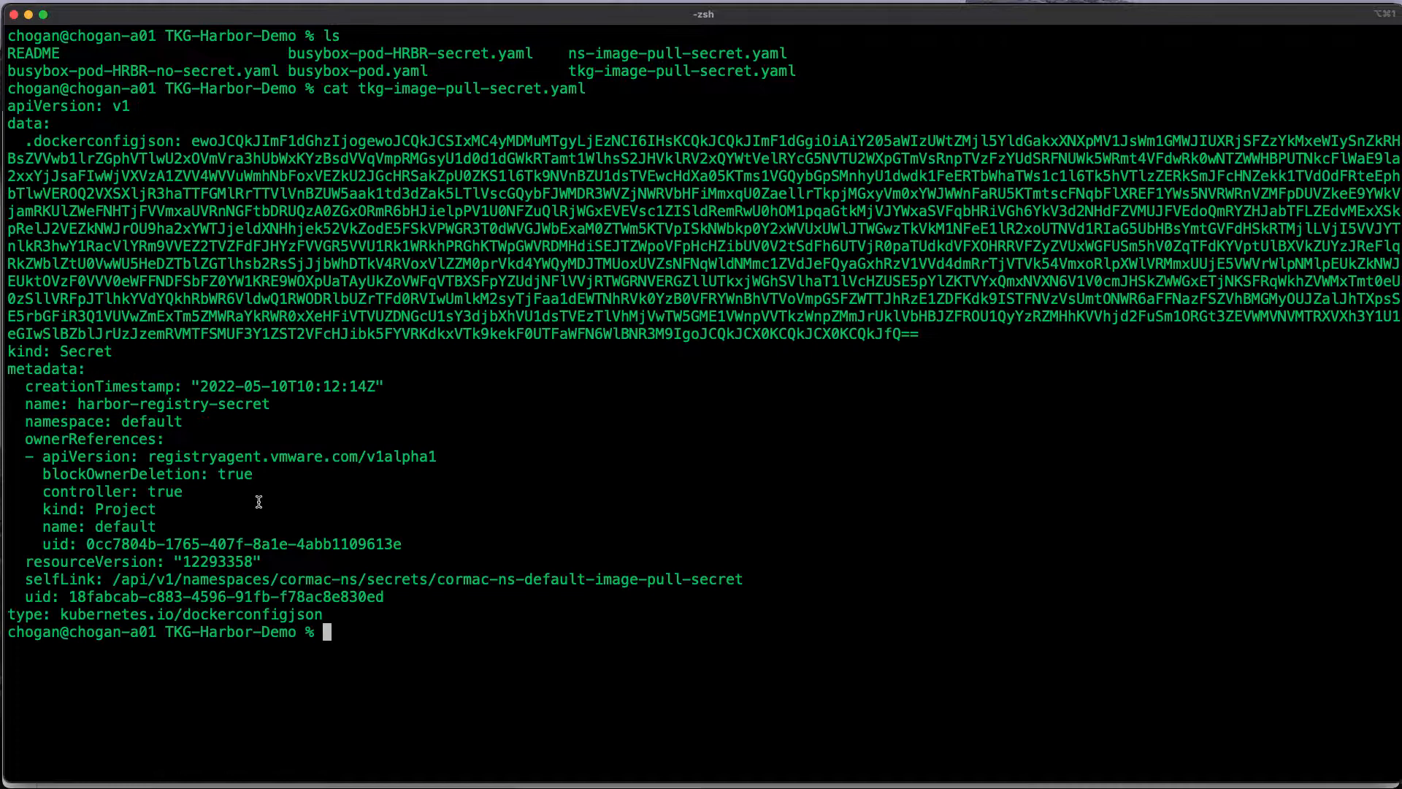
{"action": "double_click", "coordinate": [151, 420]}
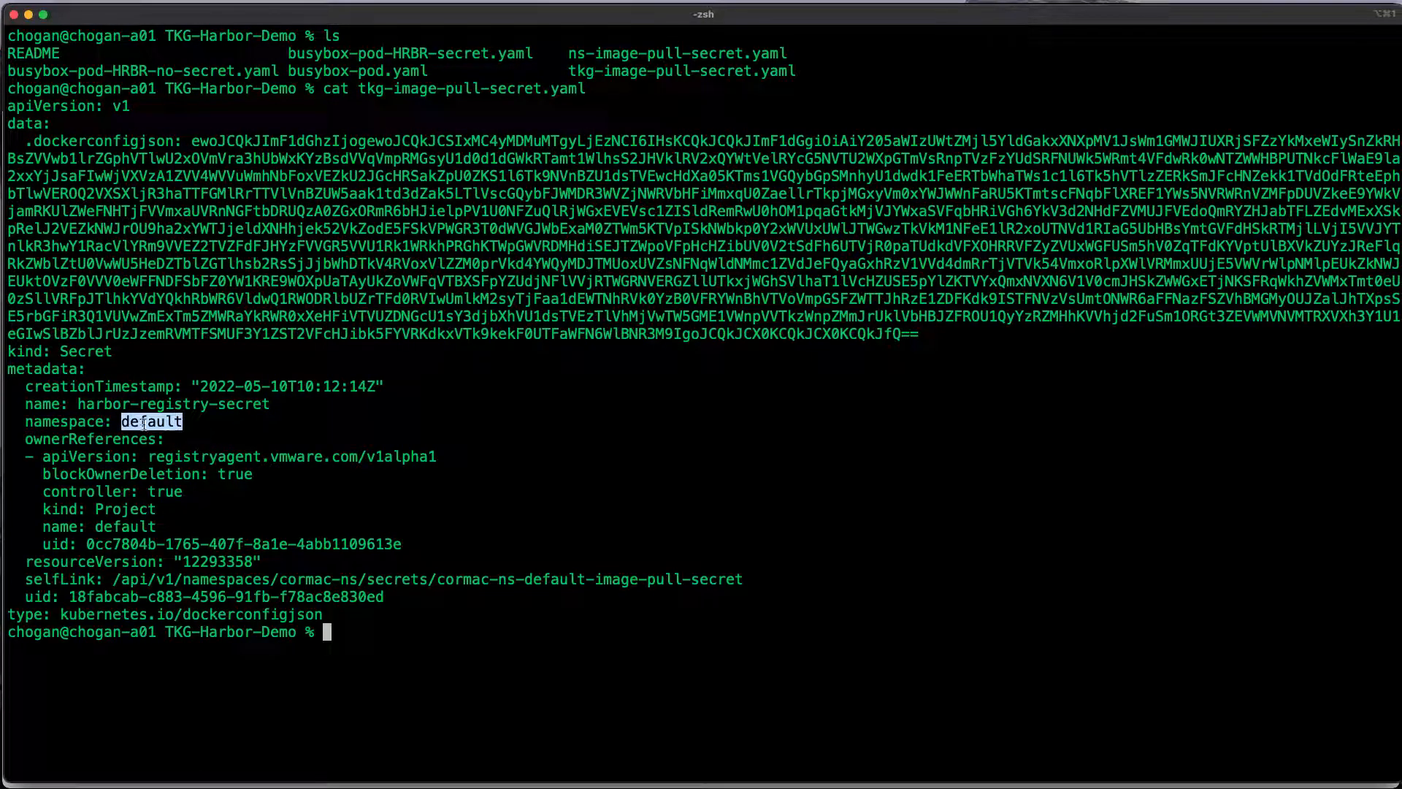
{"action": "double_click", "coordinate": [174, 404]}
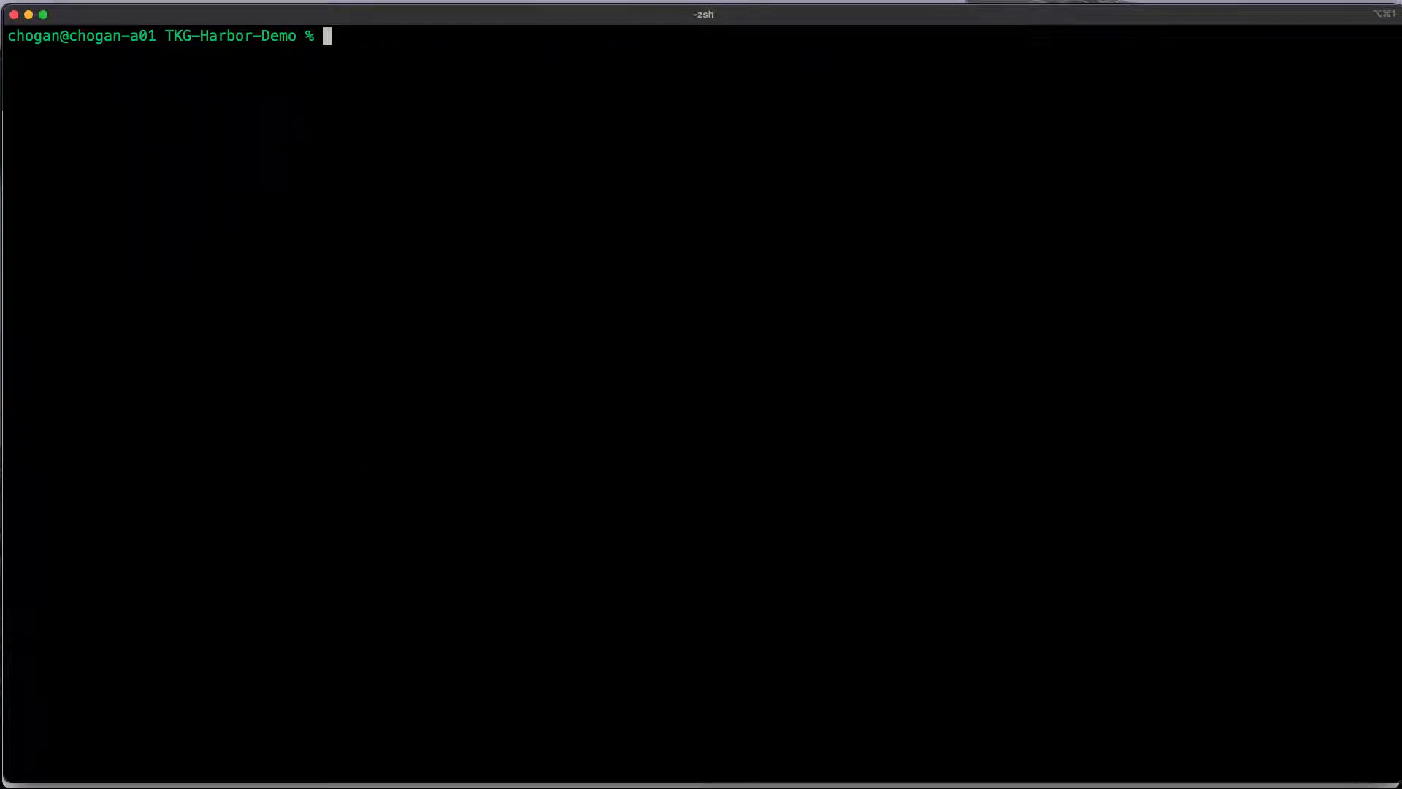
Log out of vSphere, log back in via !1006, and switch context to tkg-cluster-v1-21-6
{"action": "type", "text": "history 0"}
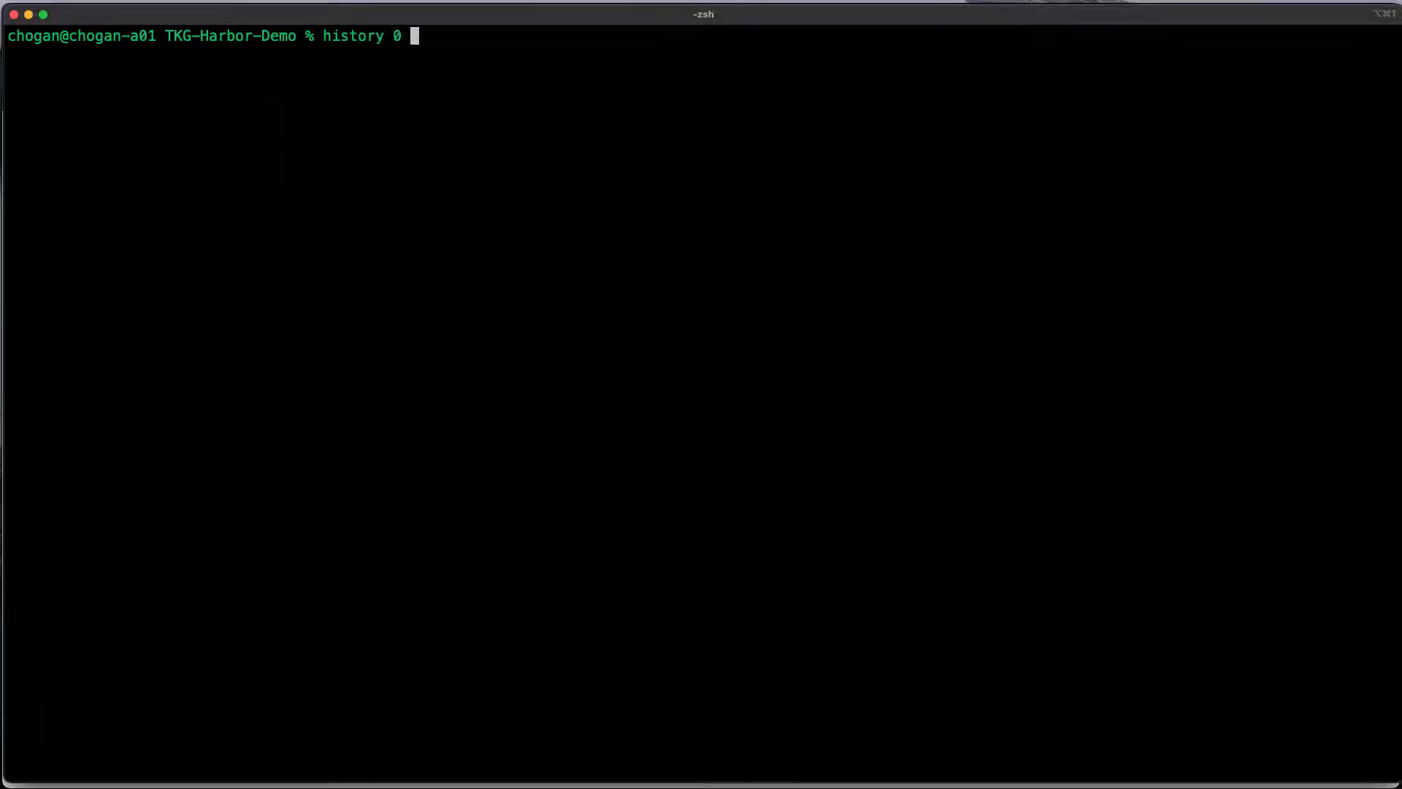
{"action": "type", "text": "| grep logi"}
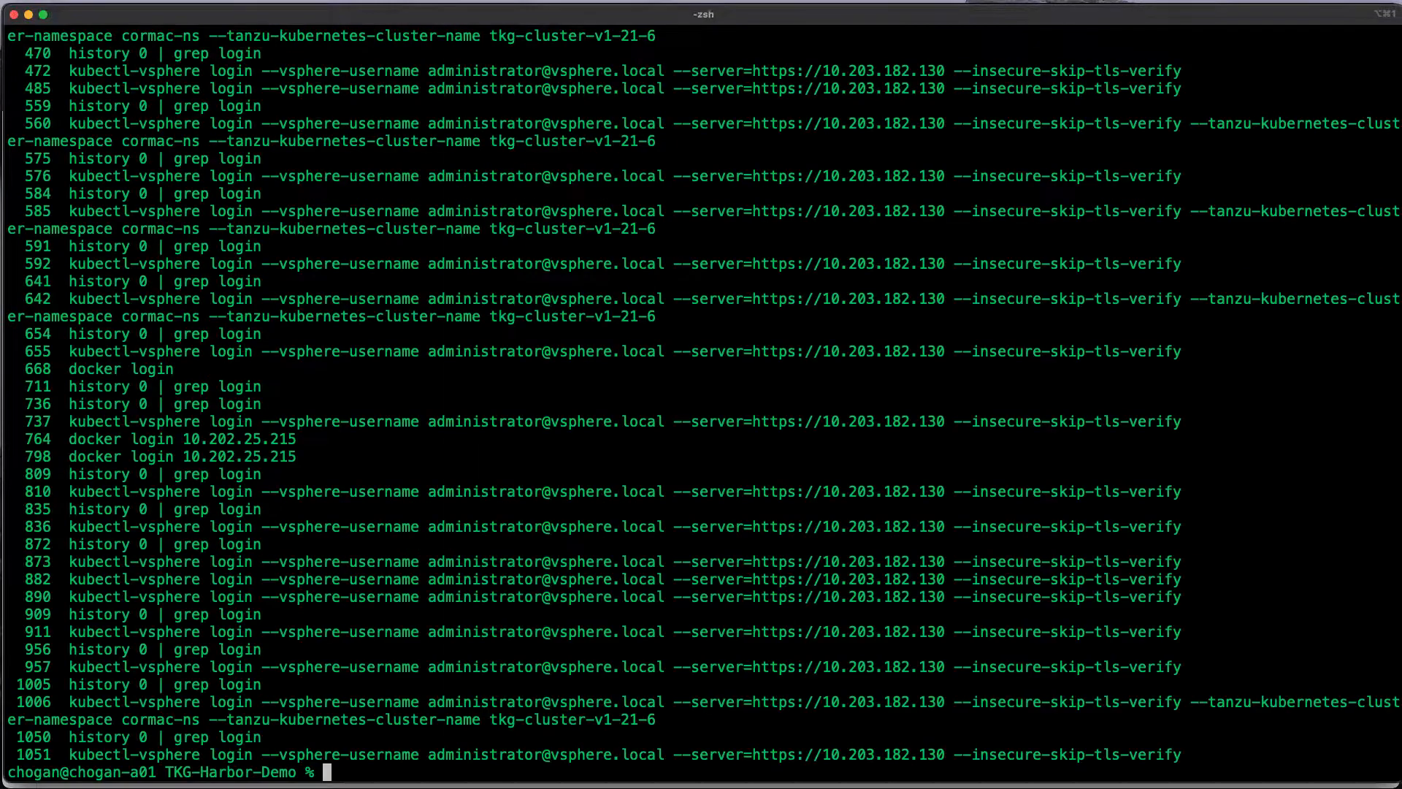
{"action": "mouse_move", "coordinate": [165, 707]}
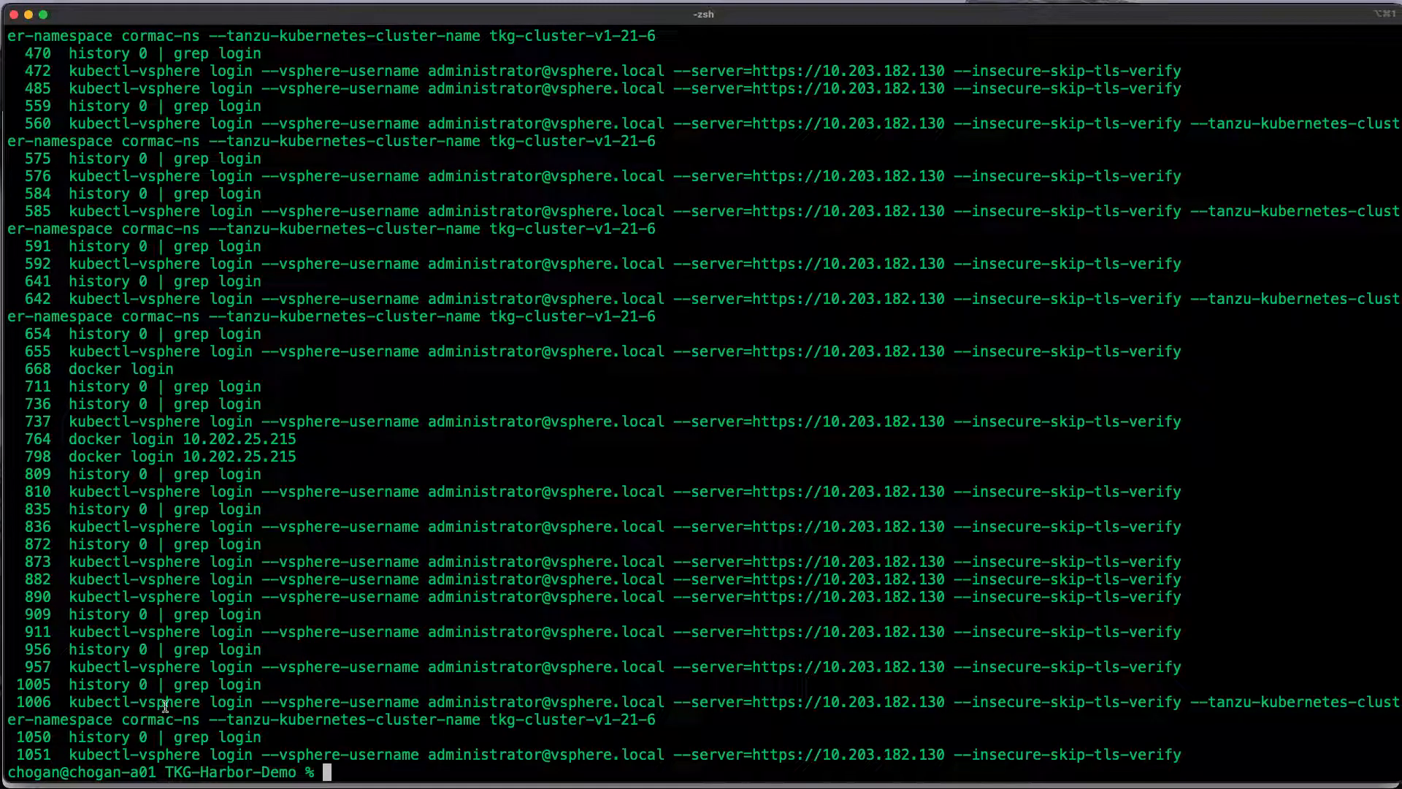
{"action": "double_click", "coordinate": [128, 753]}
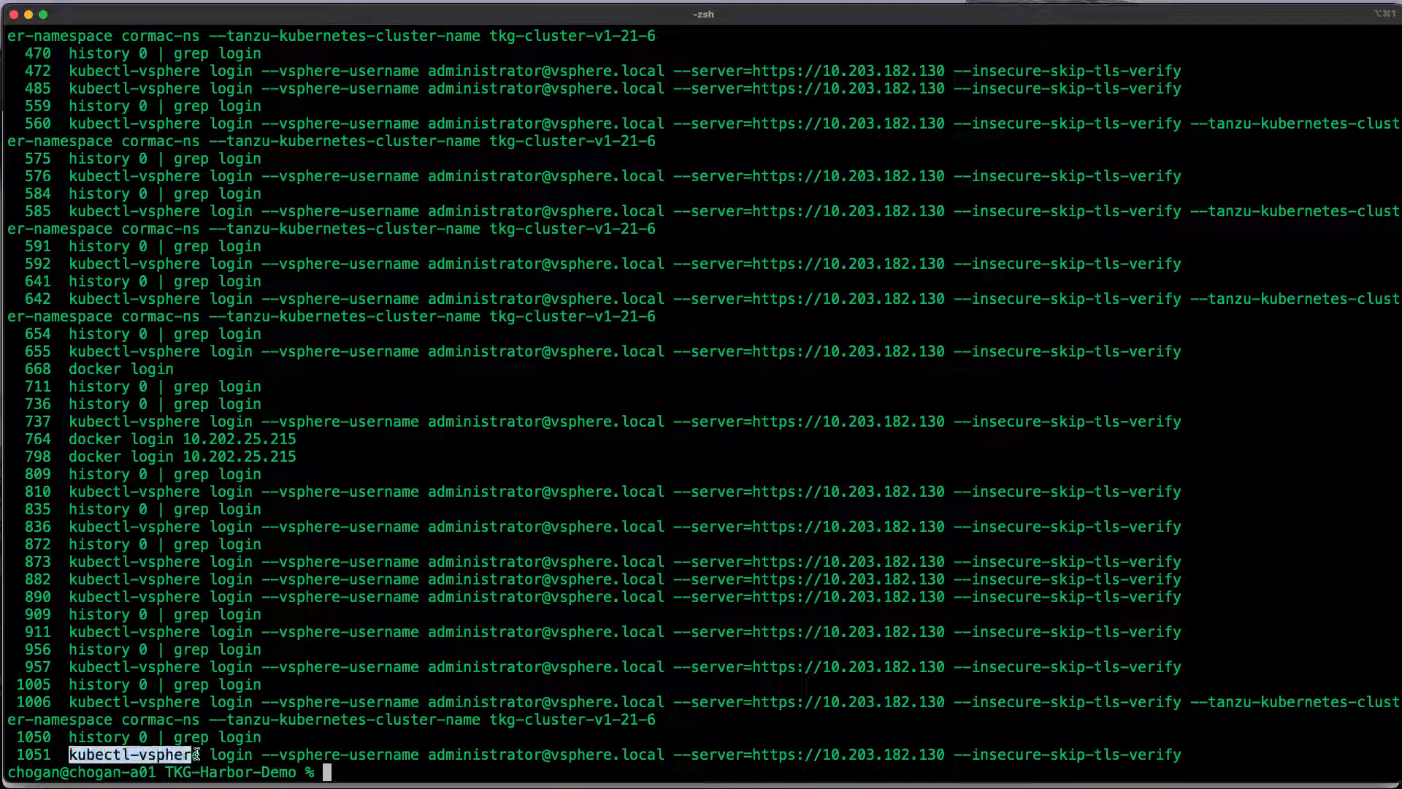
{"action": "type", "text": "kubectl-vsphere"}
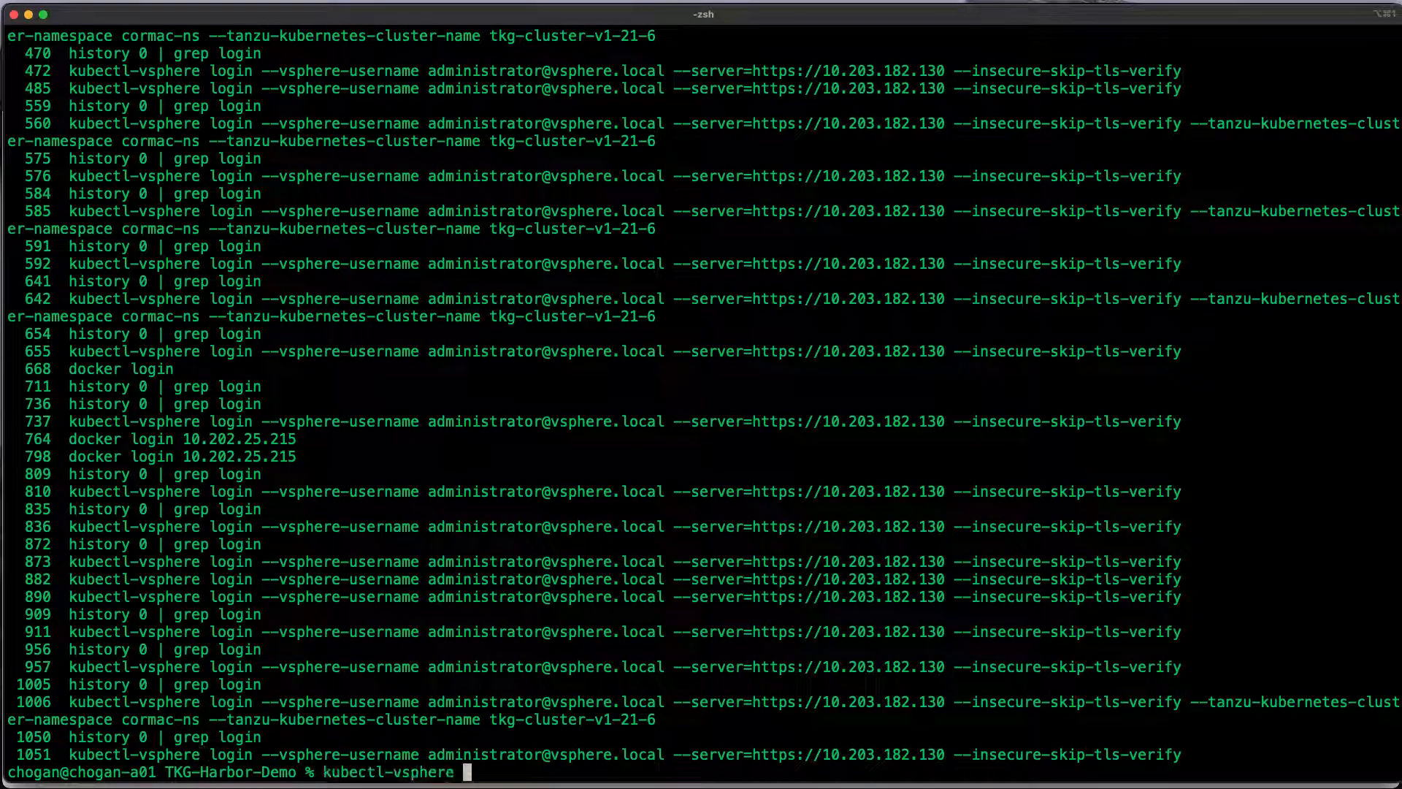
{"action": "type", "text": "logout"}
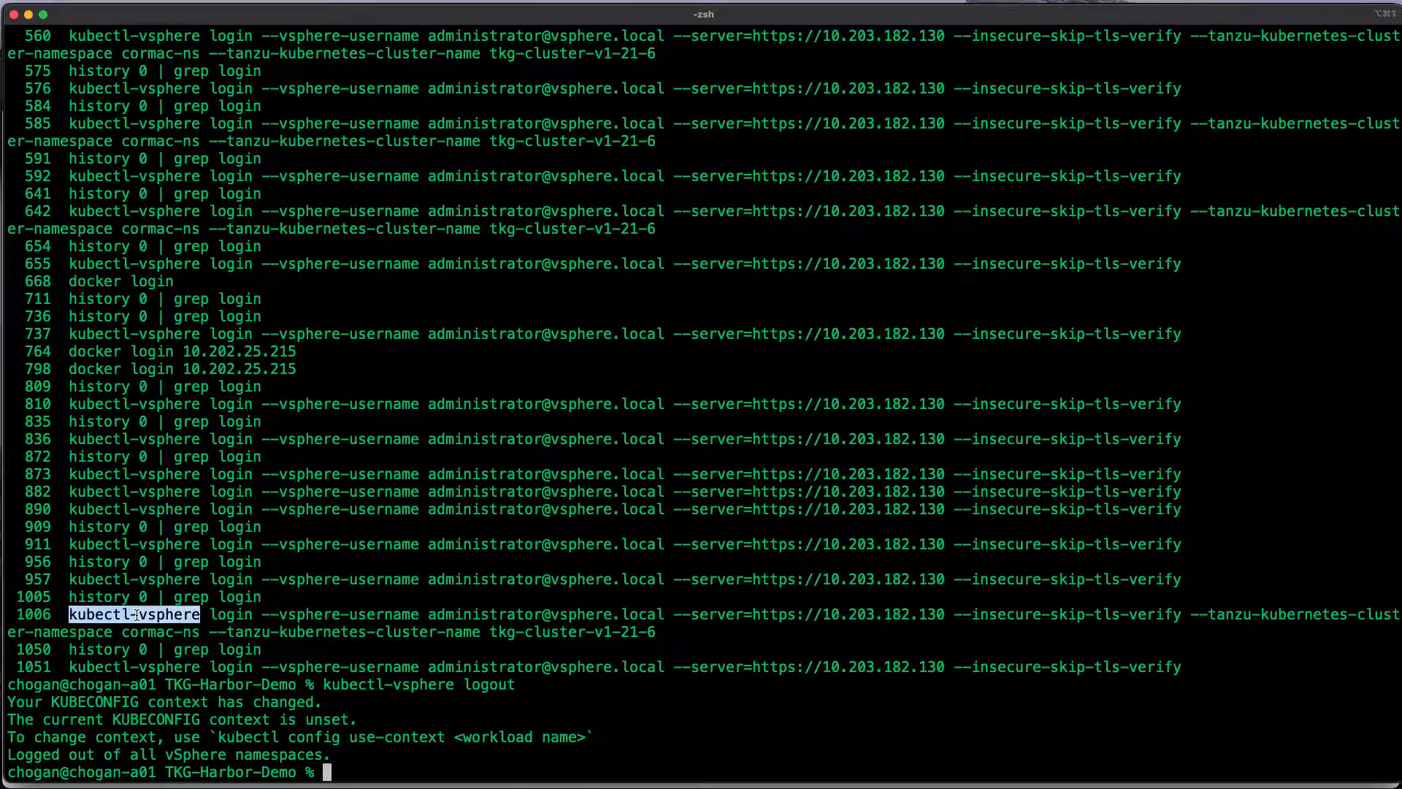
{"action": "type", "text": "!006"}
{"action": "type", "text": "k"}
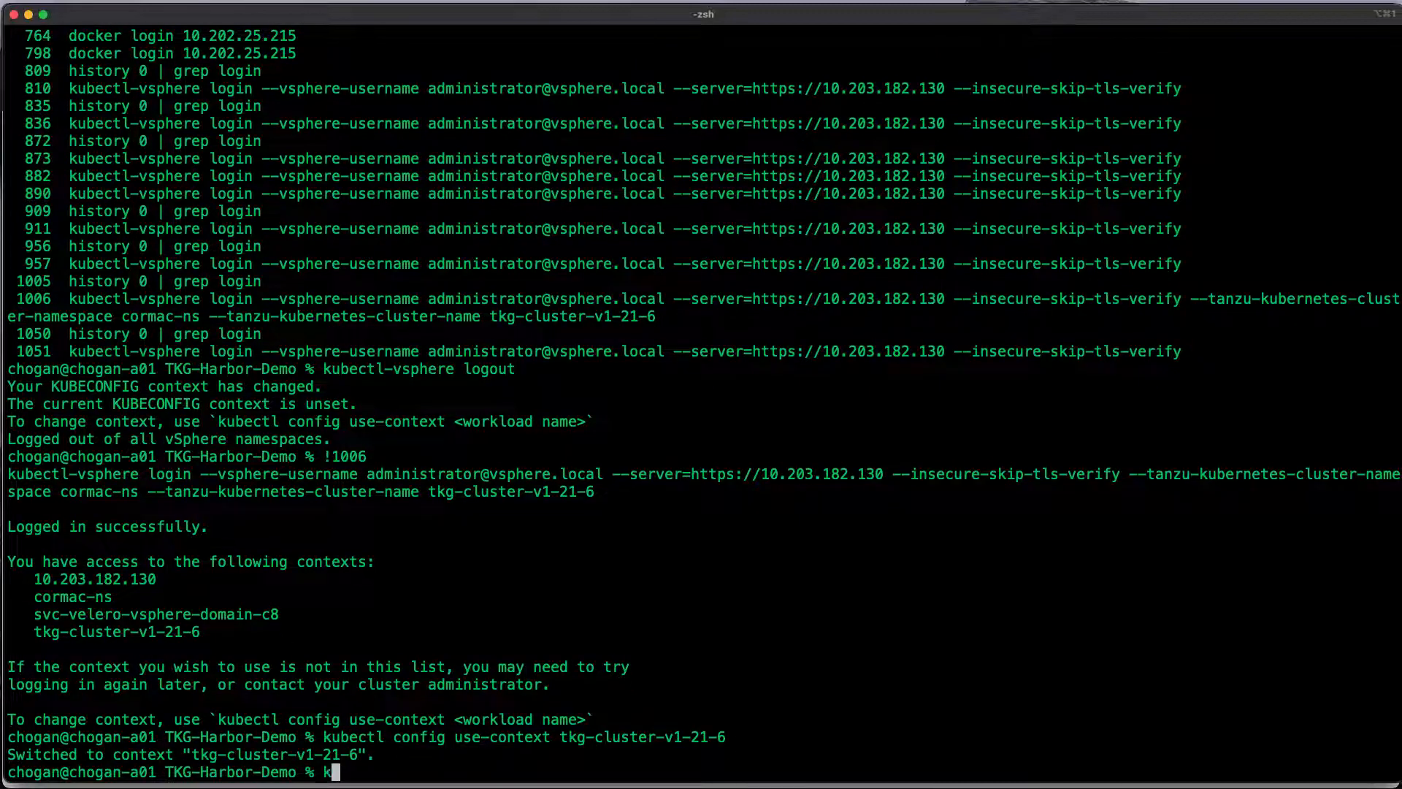
{"action": "type", "text": "ubectlg et"}
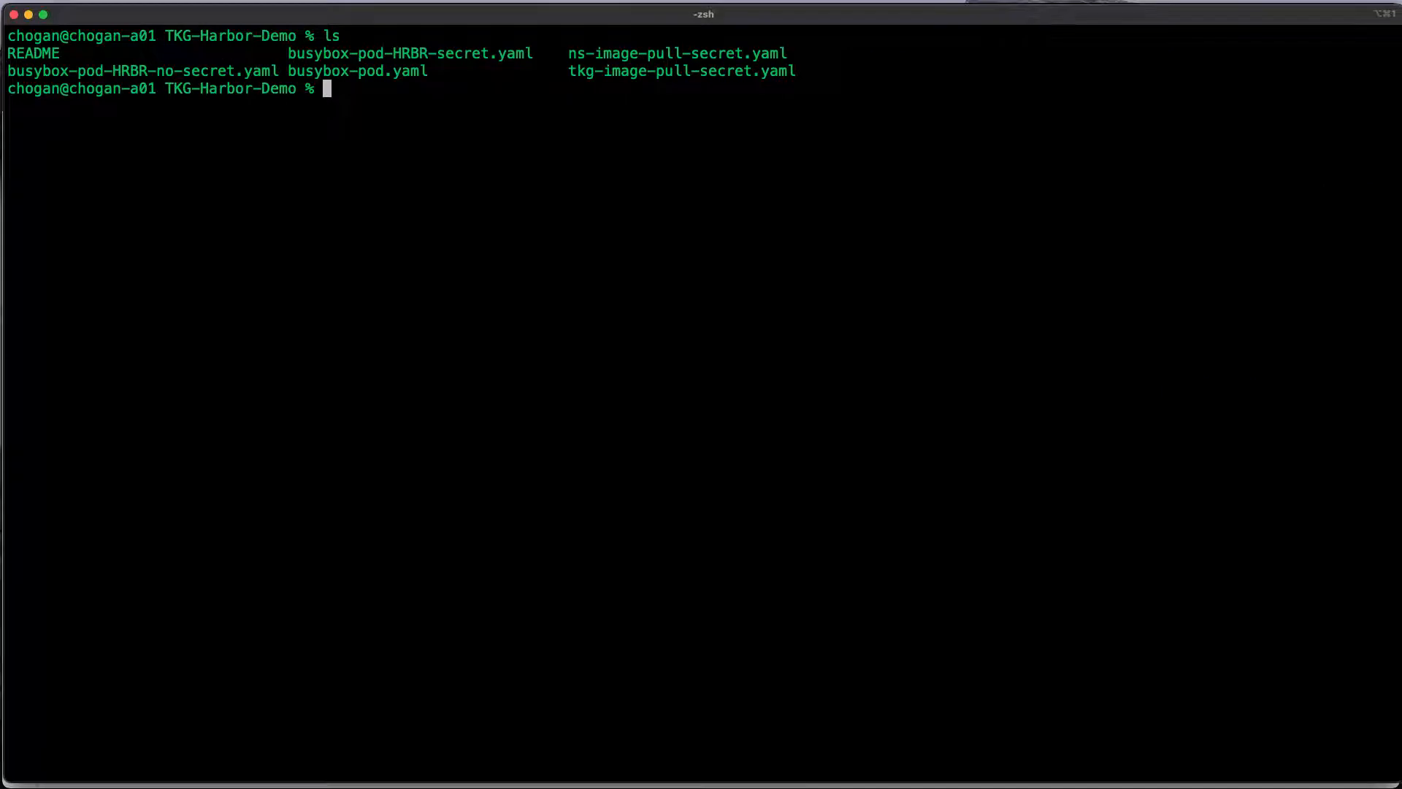
Review busybox-pod.yaml, apply it with kubectl, and check the pod status
{"action": "type", "text": "cat"}
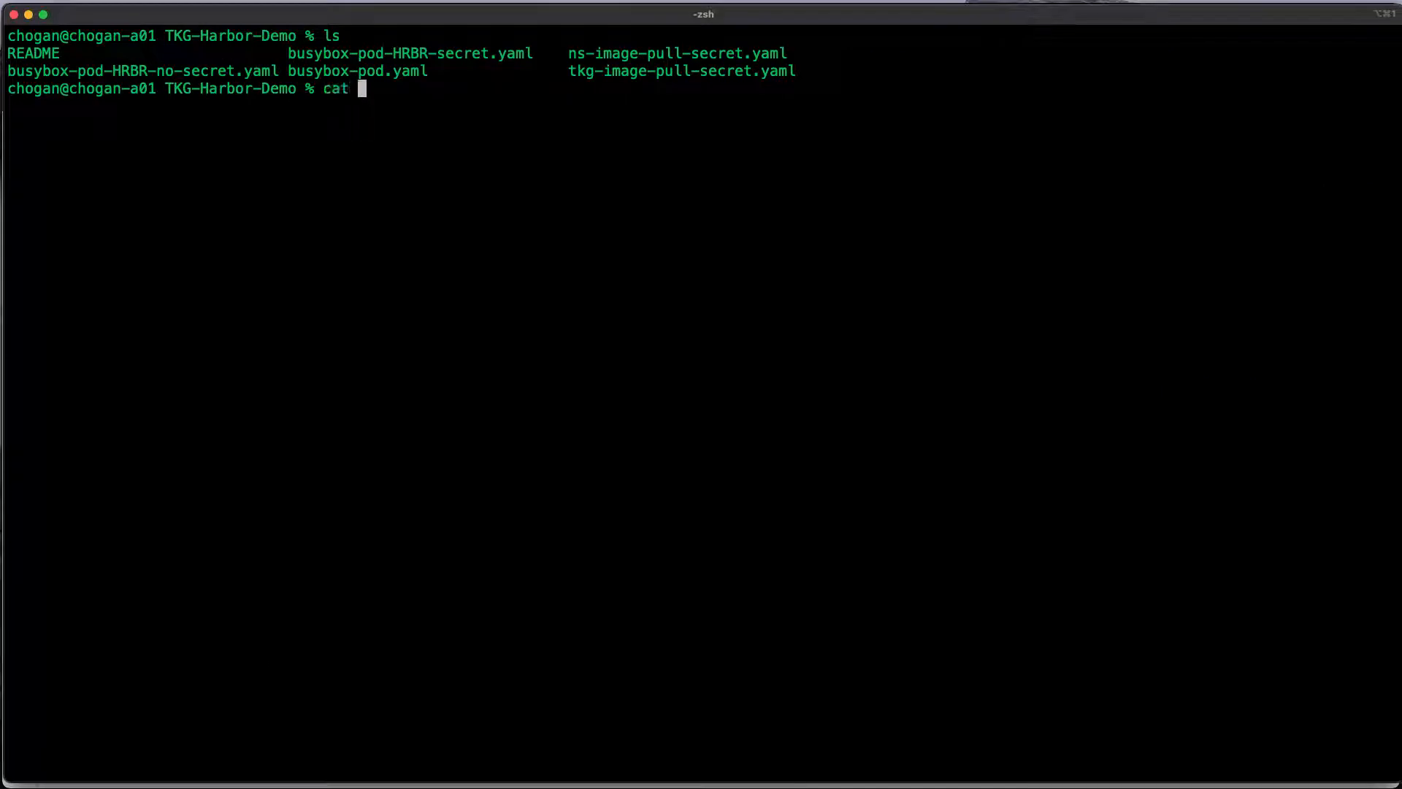
{"action": "type", "text": "busybox-pod.yaml"}
{"action": "type", "text": "k"}
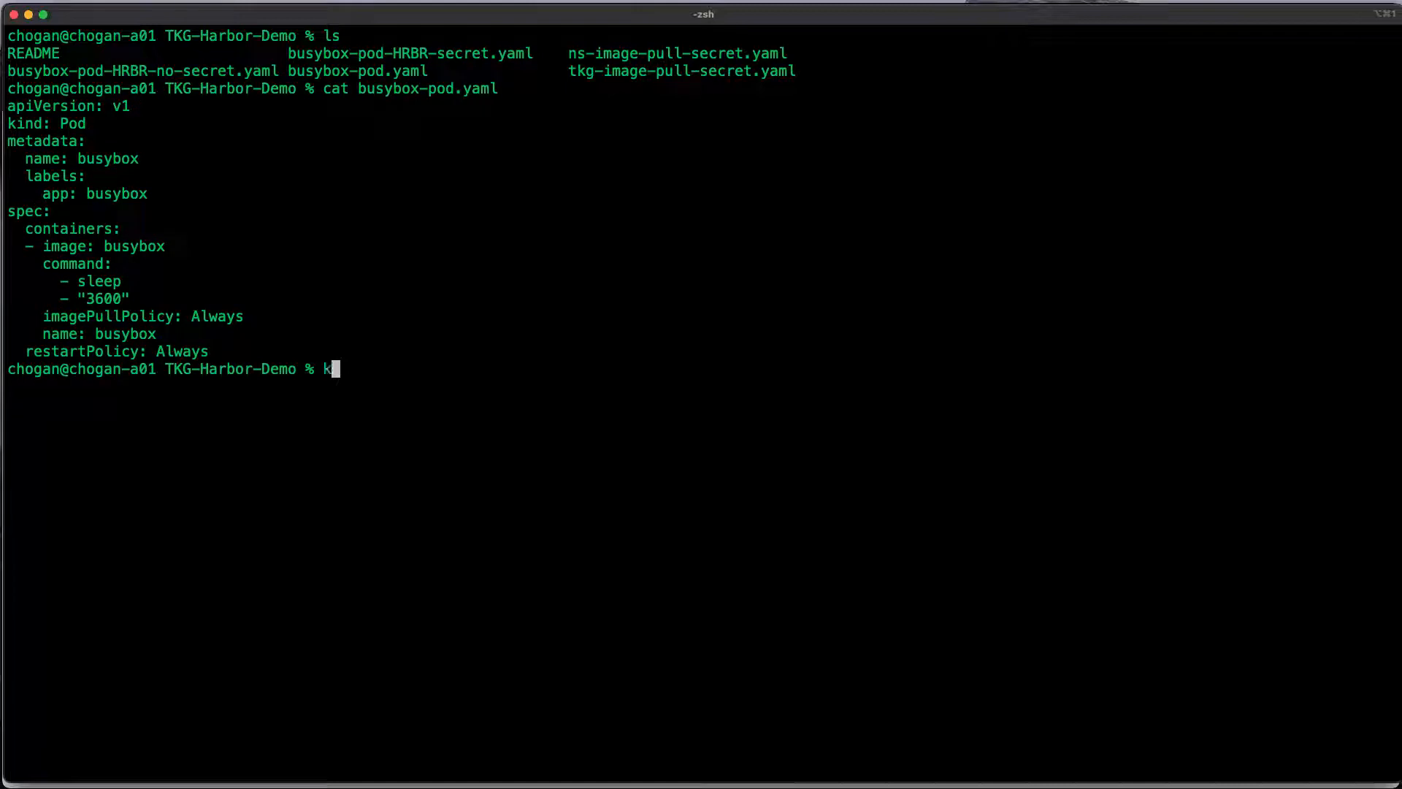
{"action": "type", "text": "ubectl apply -f"}
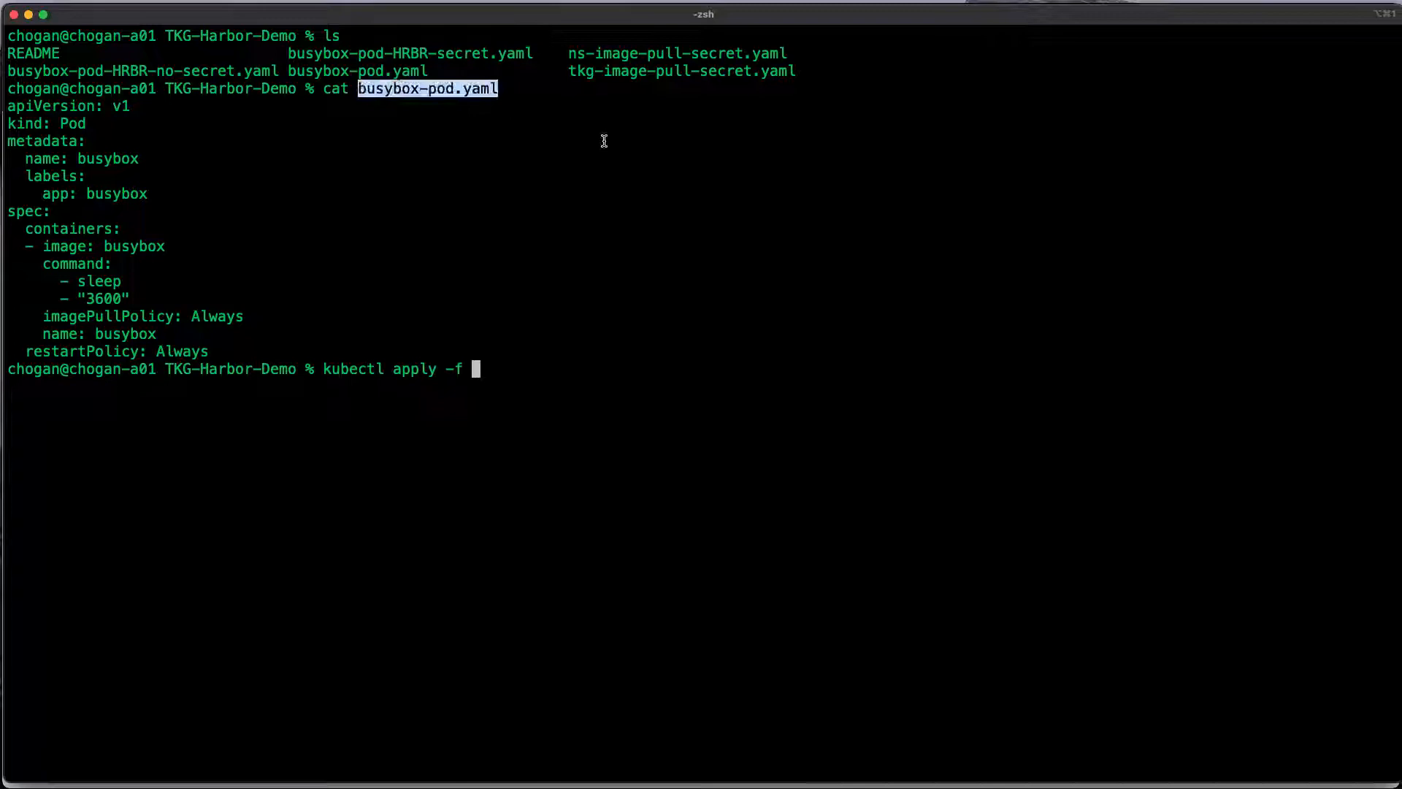
{"action": "type", "text": "busybox-pod.yaml"}
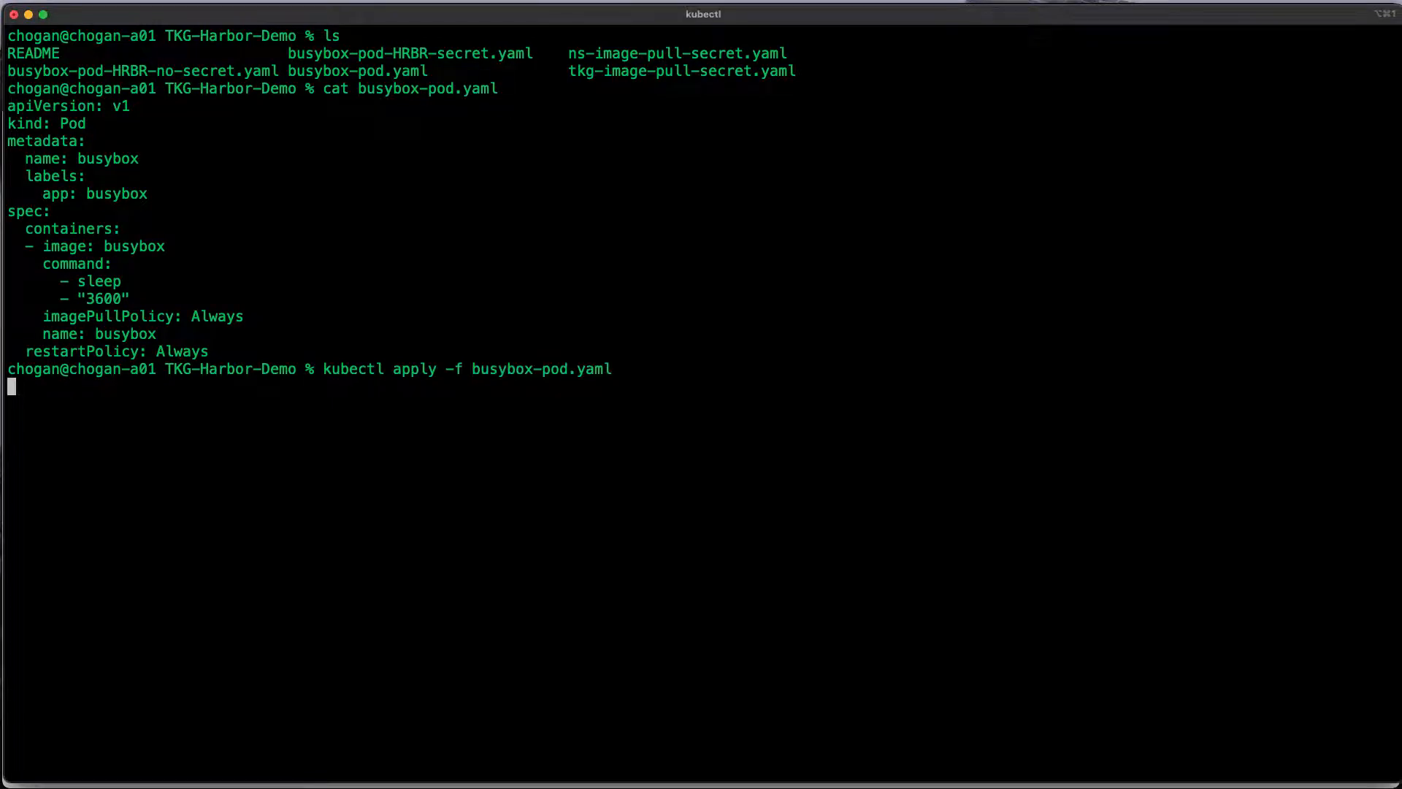
{"action": "type", "text": "kubectl get pod"}
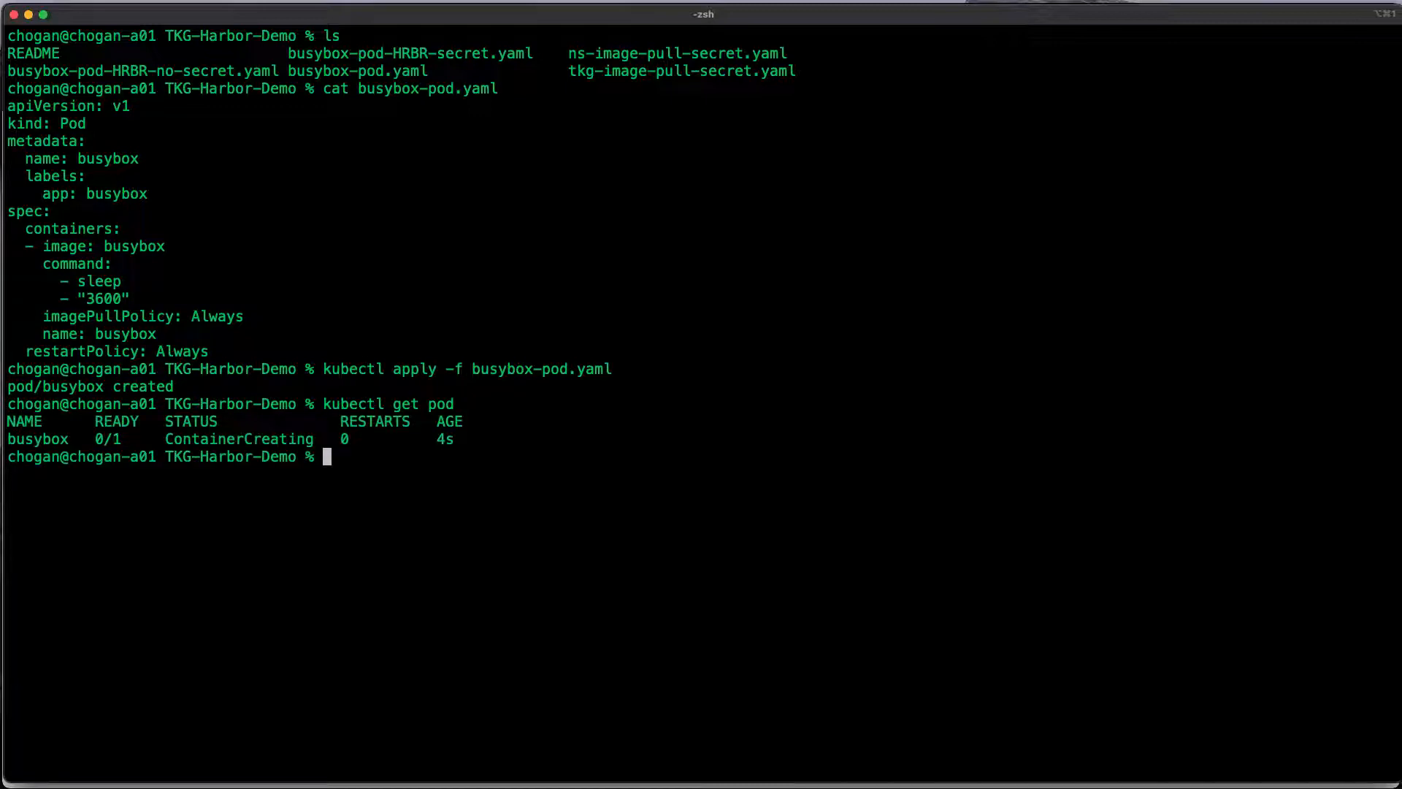
Rerun the events command via !1020 and highlight the Docker Hub rate-limit pull failure
{"action": "type", "text": "history 0"}
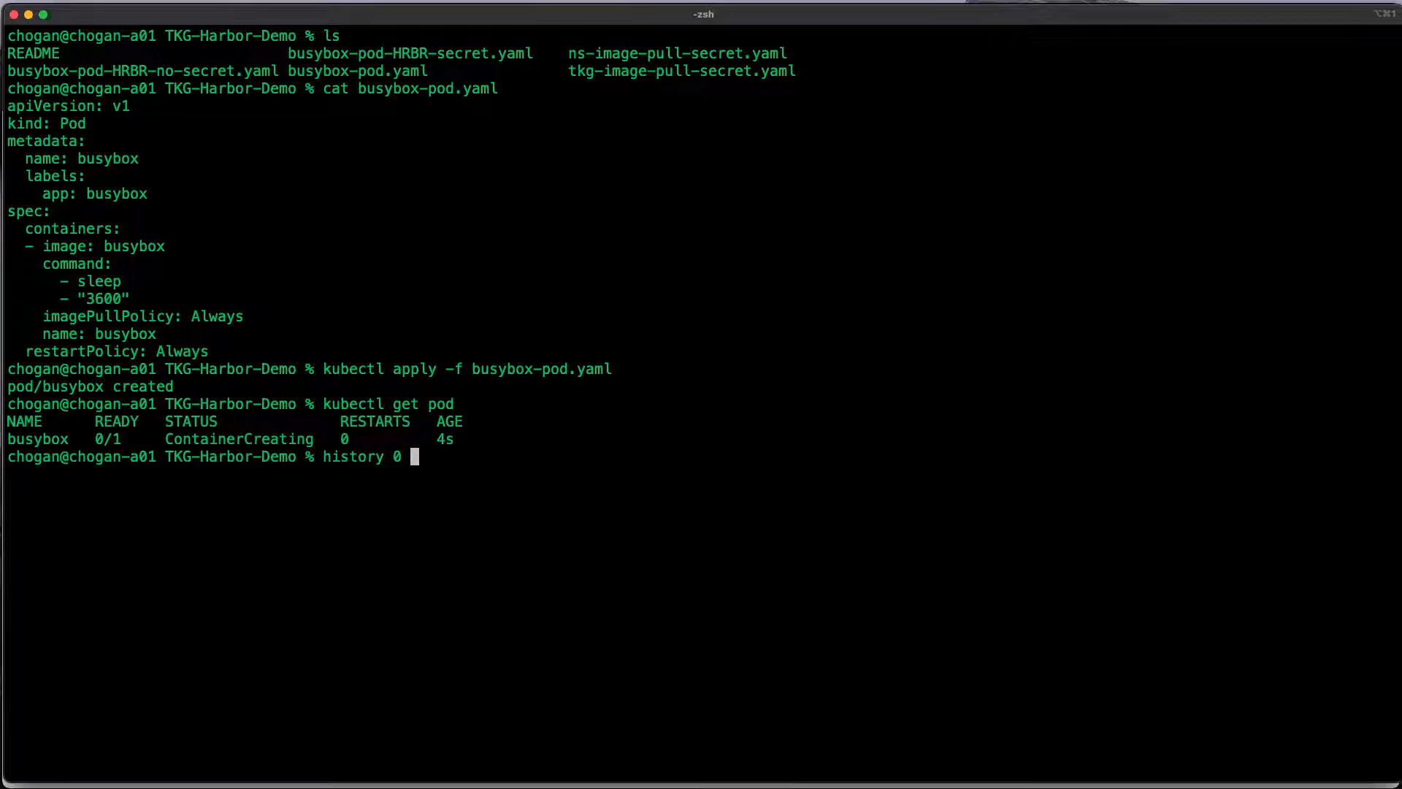
{"action": "type", "text": "| grep event"}
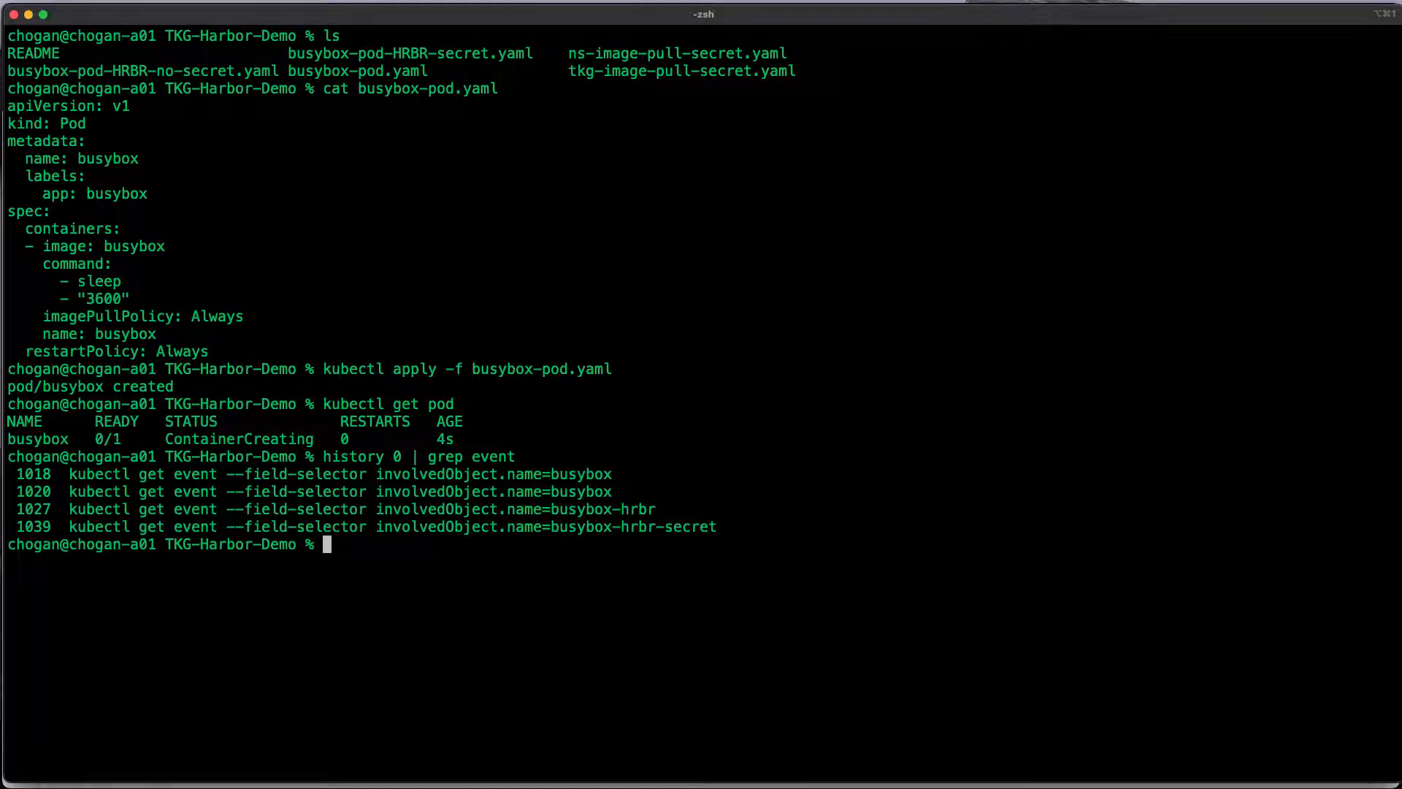
{"action": "type", "text": "!1"}
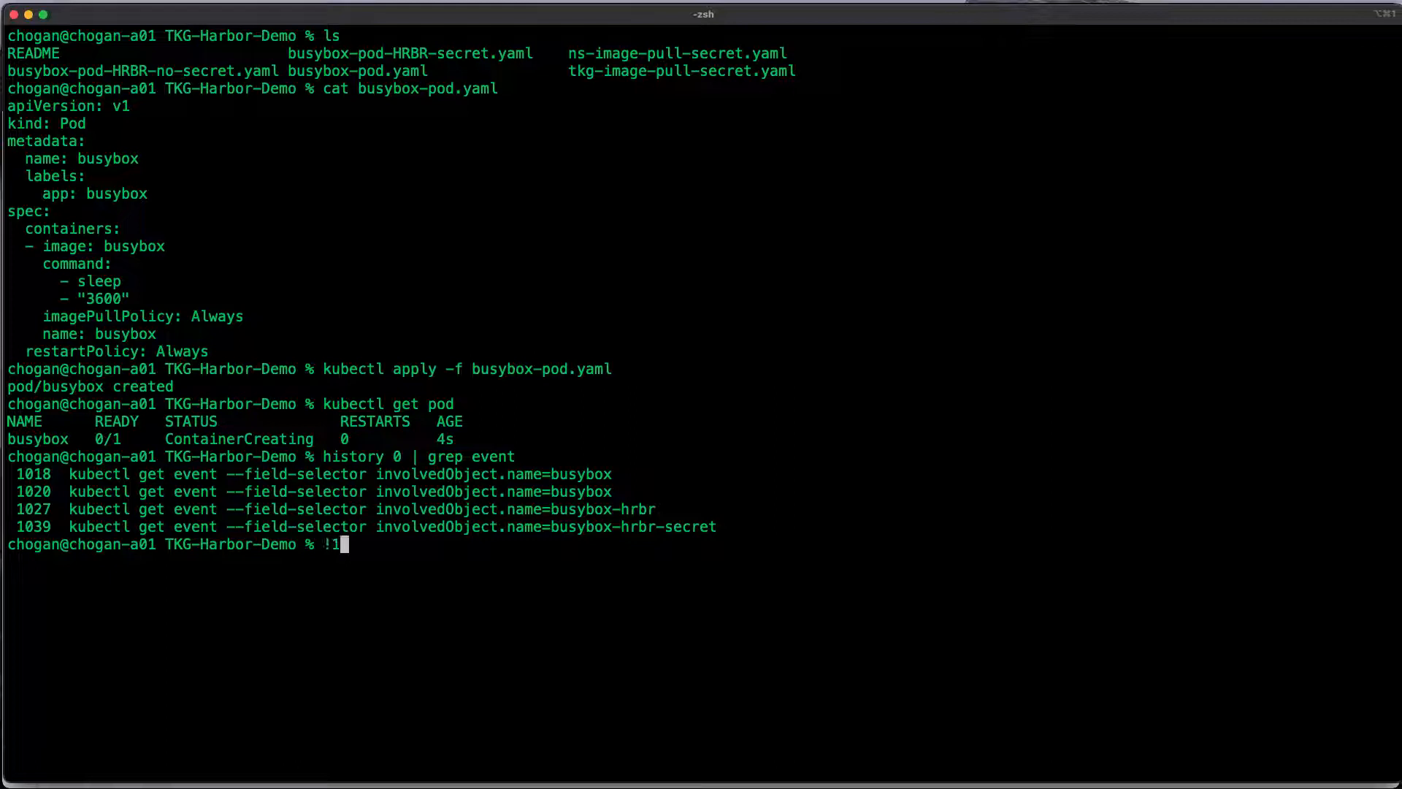
{"action": "type", "text": "020"}
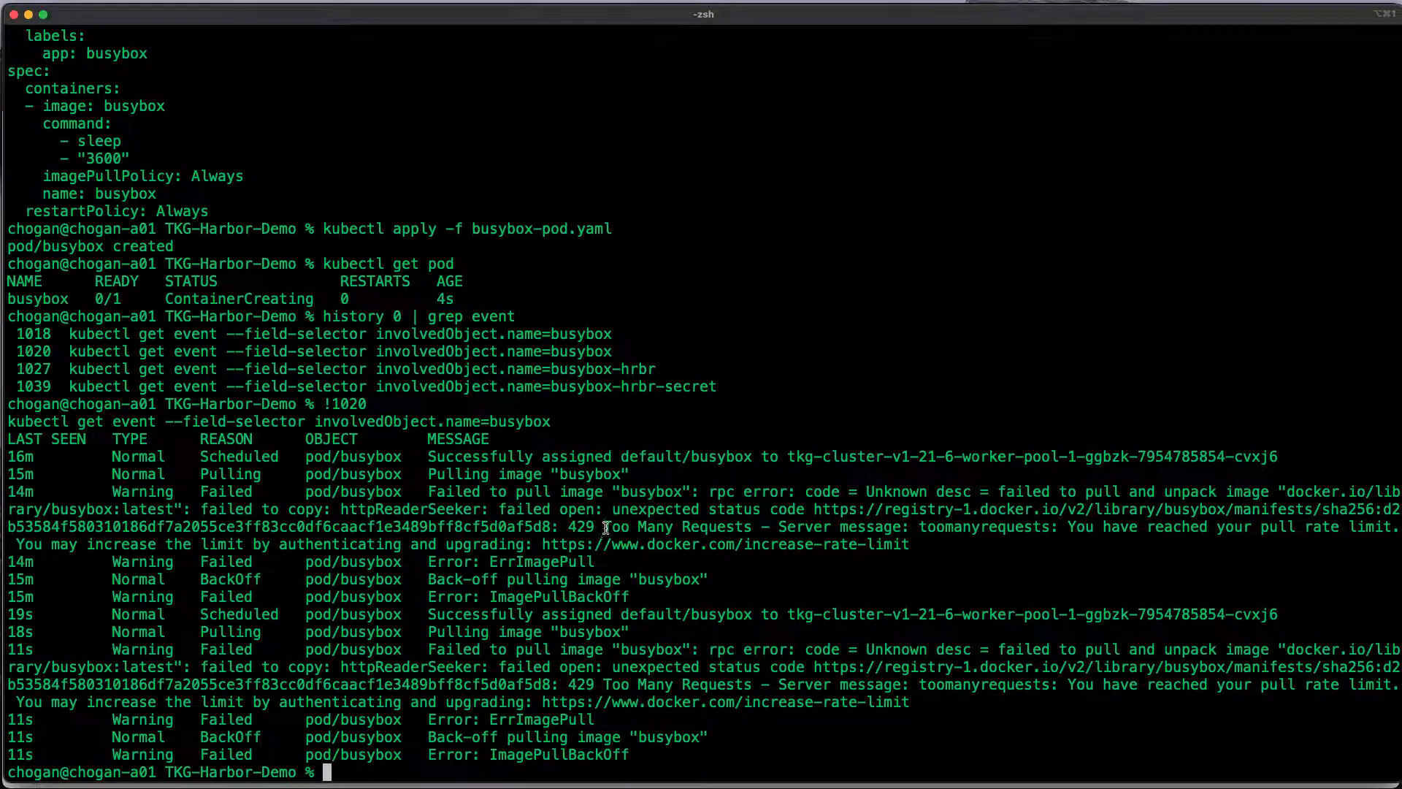
{"action": "left_click_drag", "start_coordinate": [603, 525], "coordinate": [926, 543]}
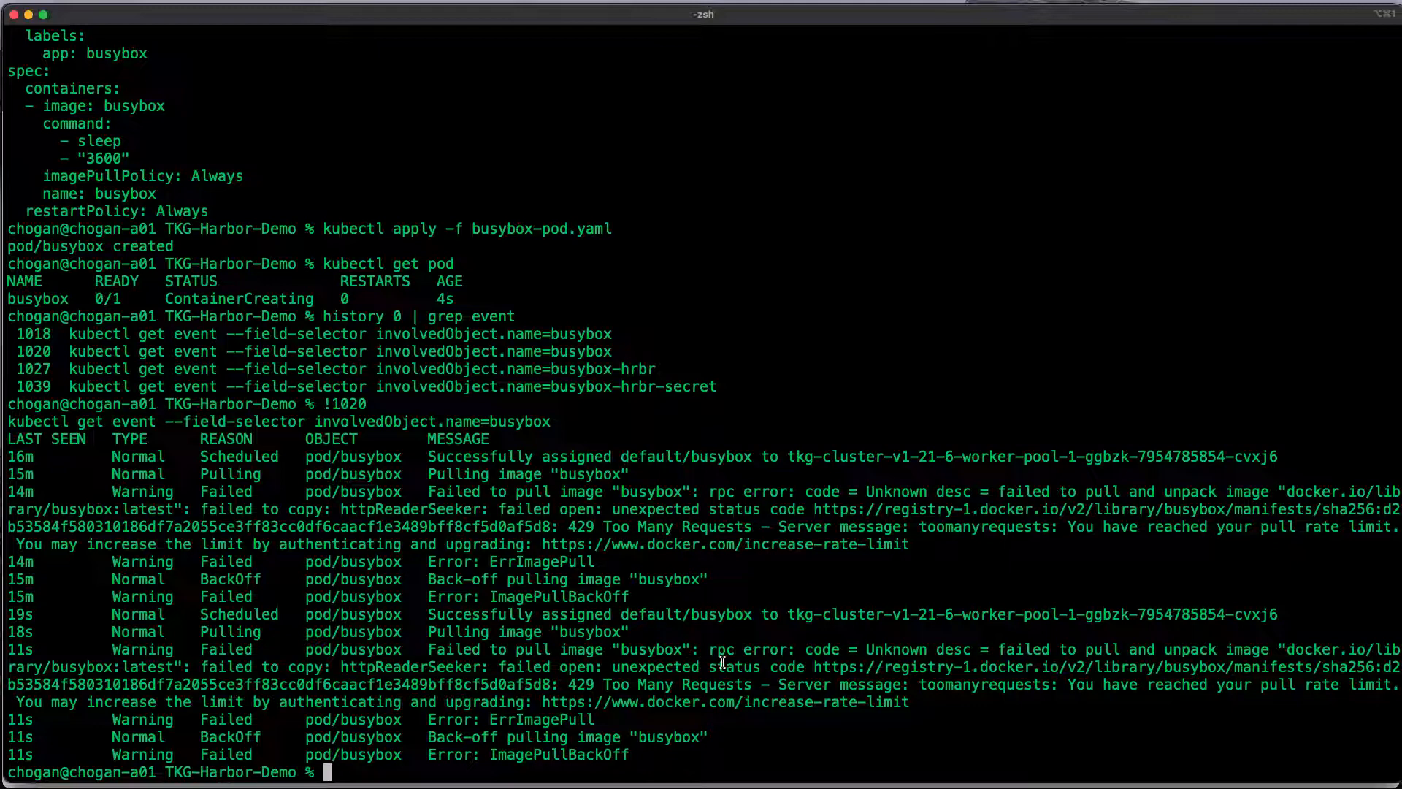
Delete the busybox pod and list the demo folder
{"action": "type", "text": "kubect"}
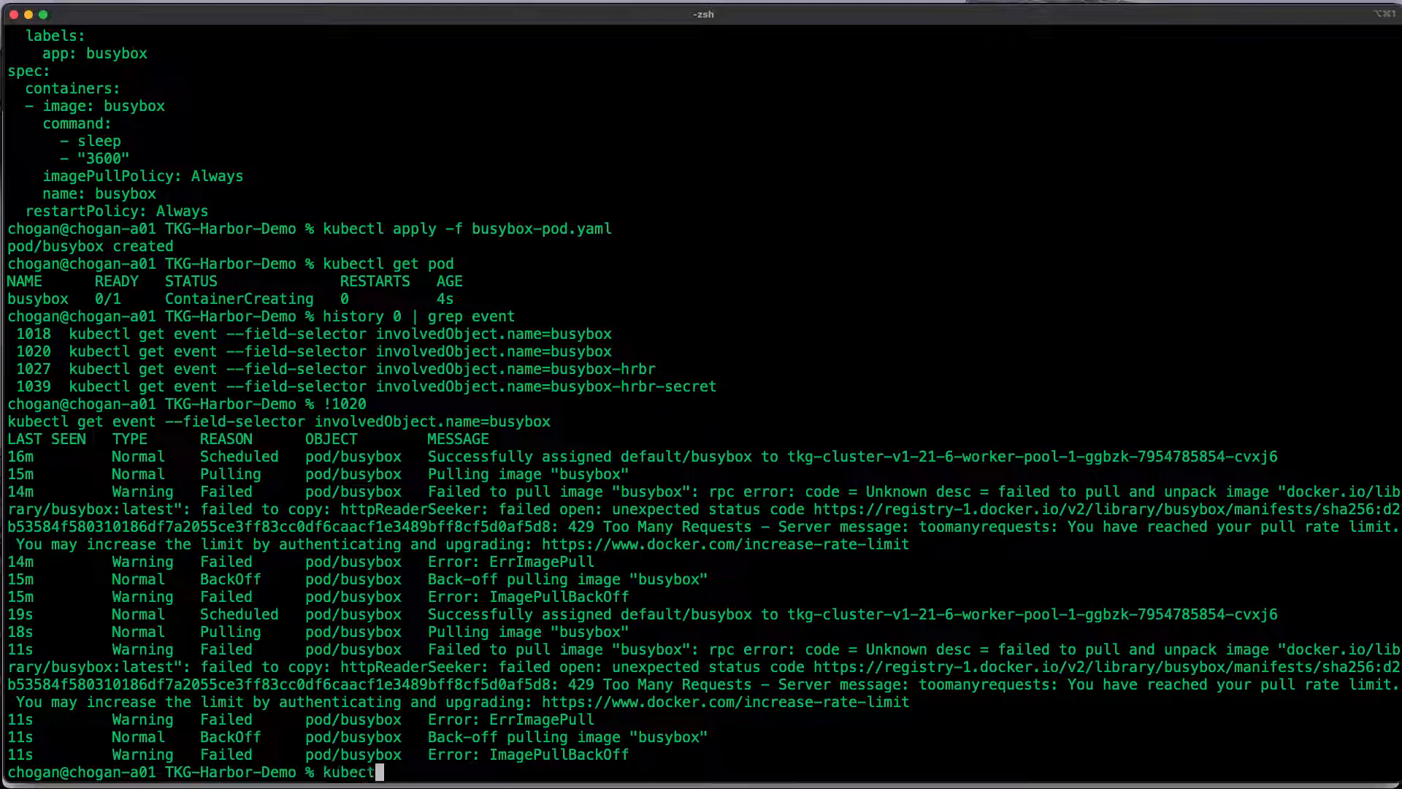
{"action": "type", "text": "delete pod busybox"}
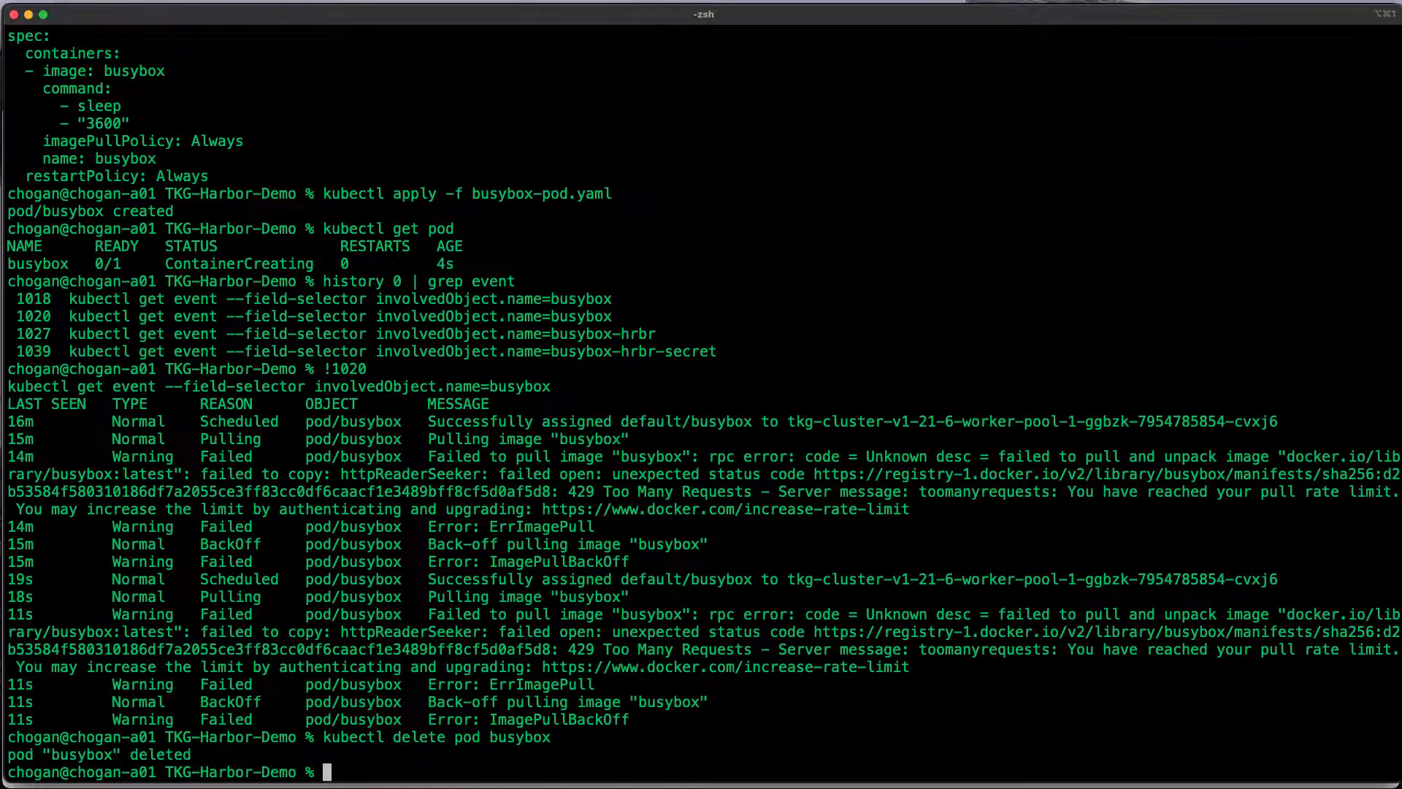
{"action": "type", "text": "ls"}
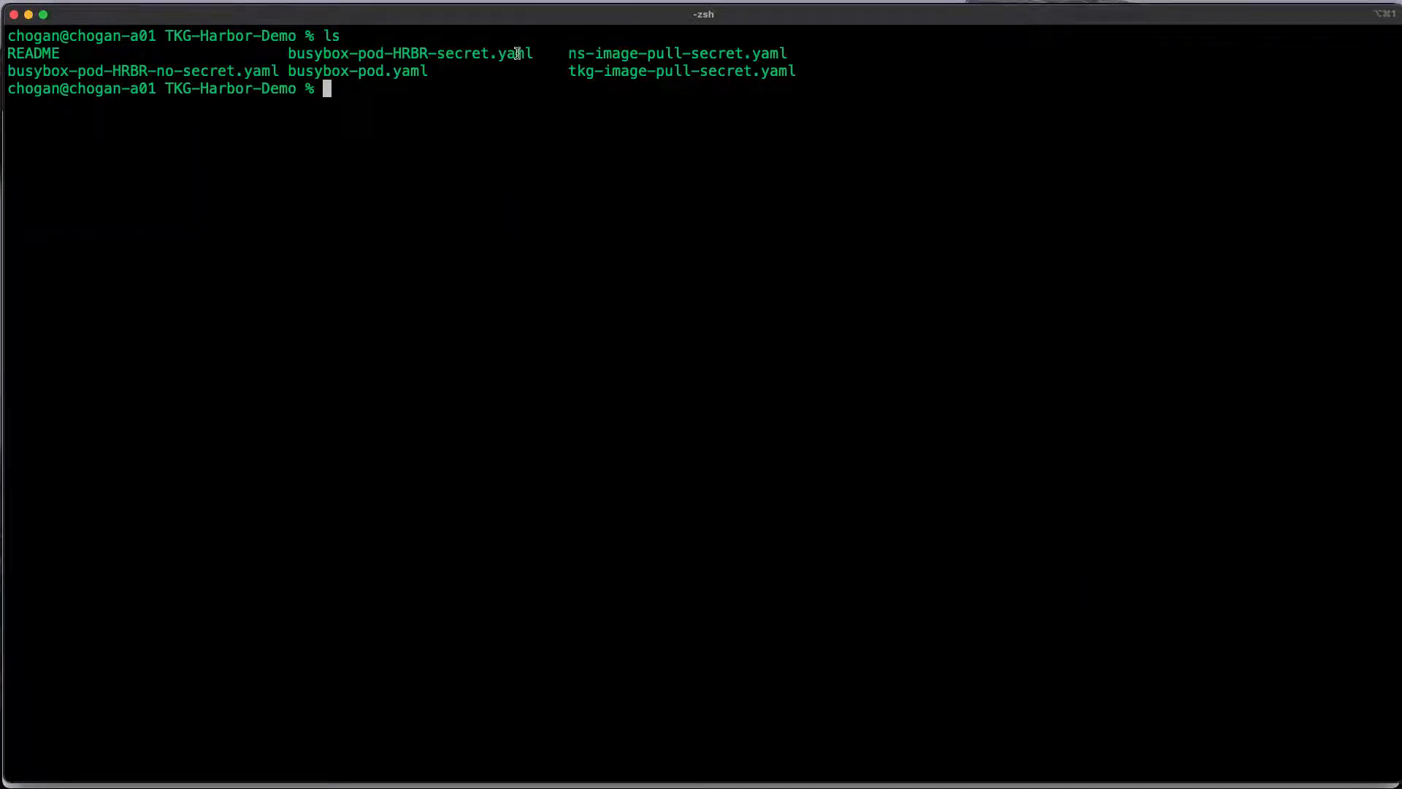
Show busybox-pod-HRBR-no-secret.yaml and point out its Harbor registry image path
{"action": "double_click", "coordinate": [409, 52]}
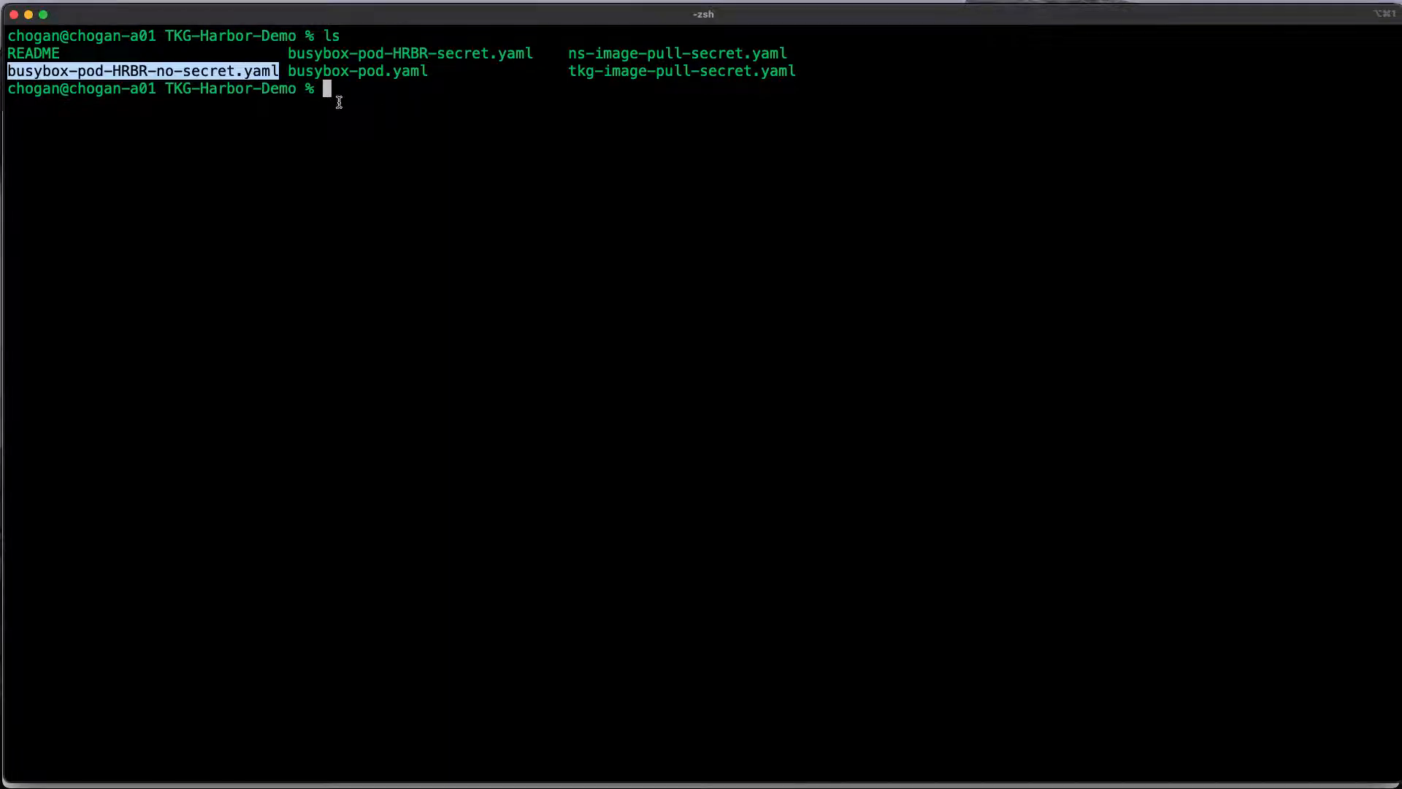
{"action": "type", "text": "cat busybox-pod-HRBR-no-secret.yaml"}
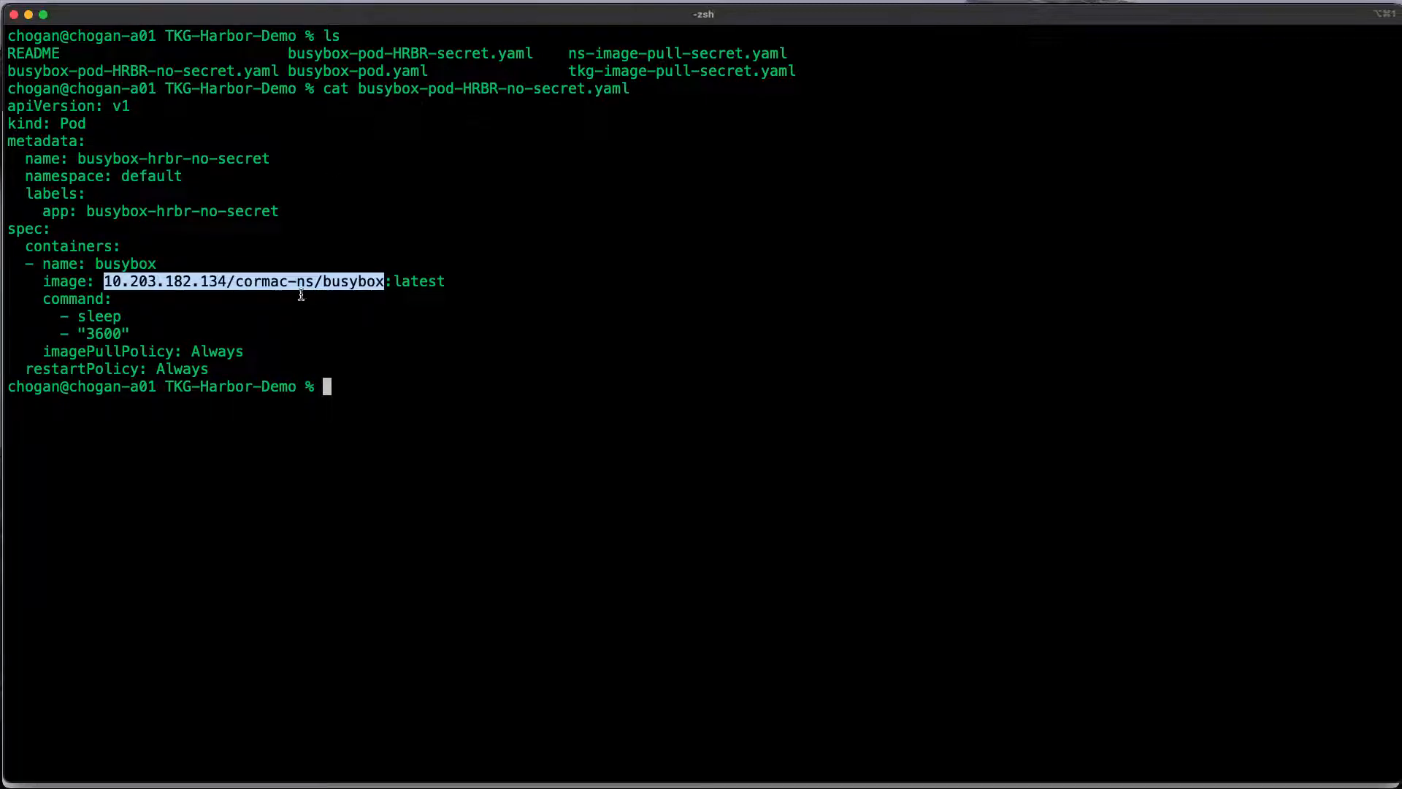
{"action": "double_click", "coordinate": [275, 281]}
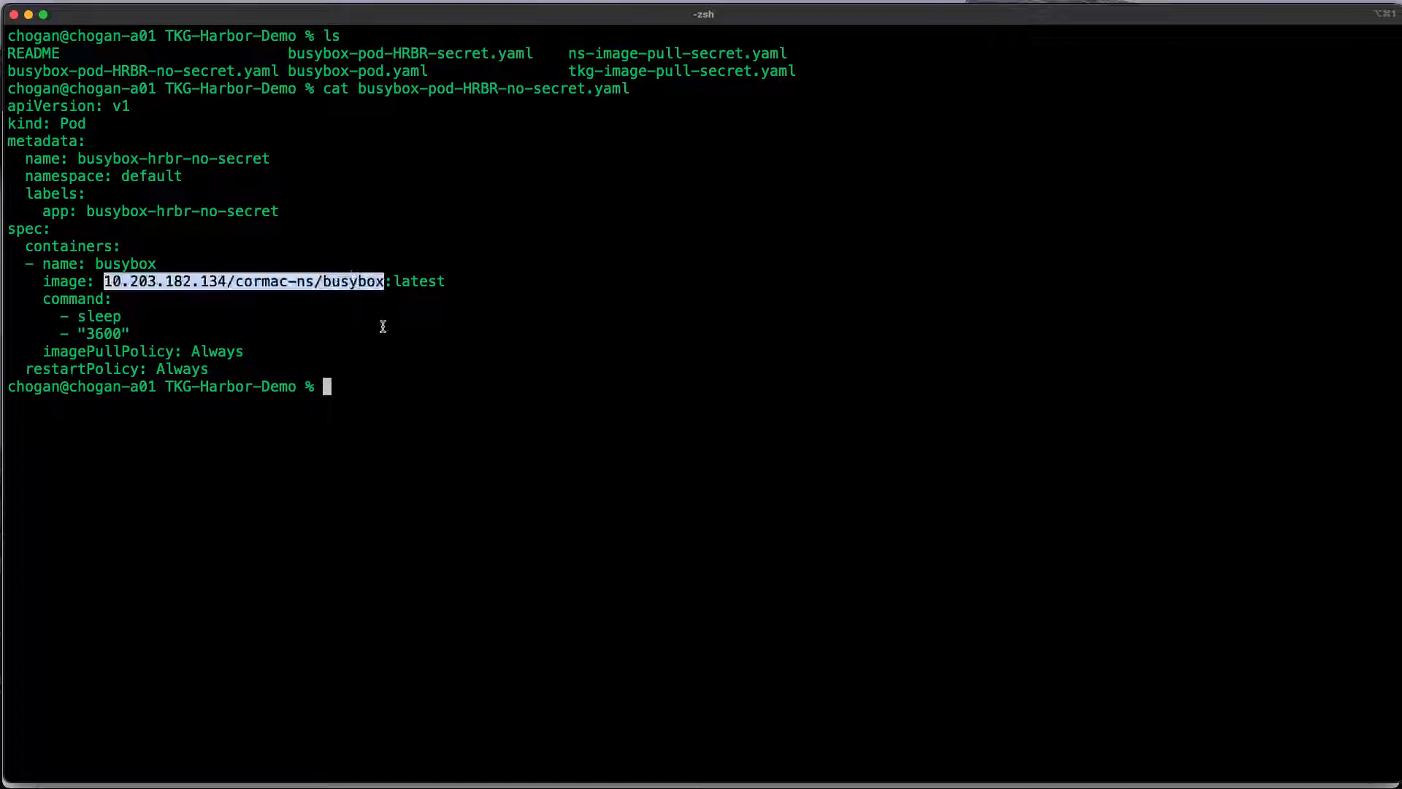
Apply busybox-pod-HRBR-no-secret.yaml and list pods, showing the pod in ErrImagePull
{"action": "type", "text": "k"}
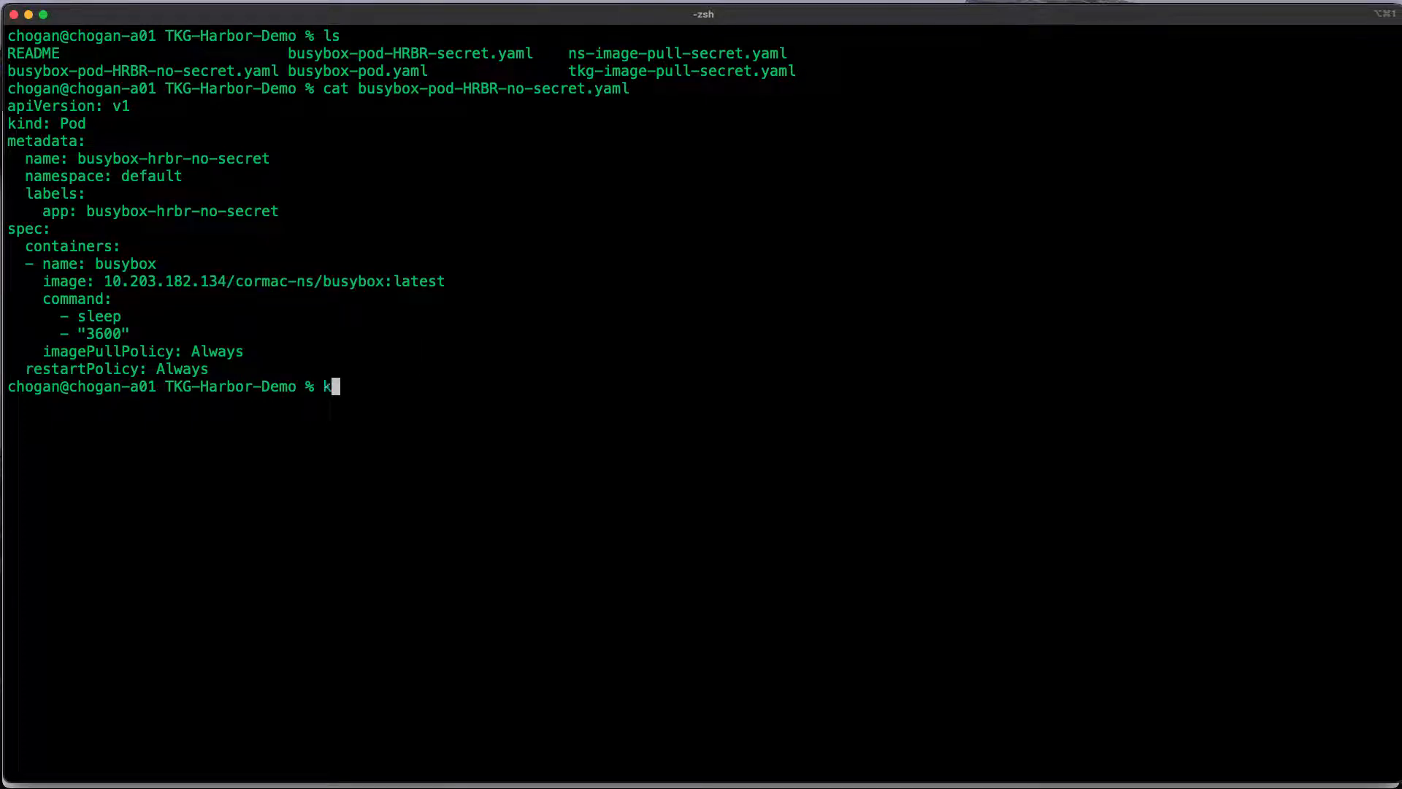
{"action": "type", "text": "ubectl apply -f"}
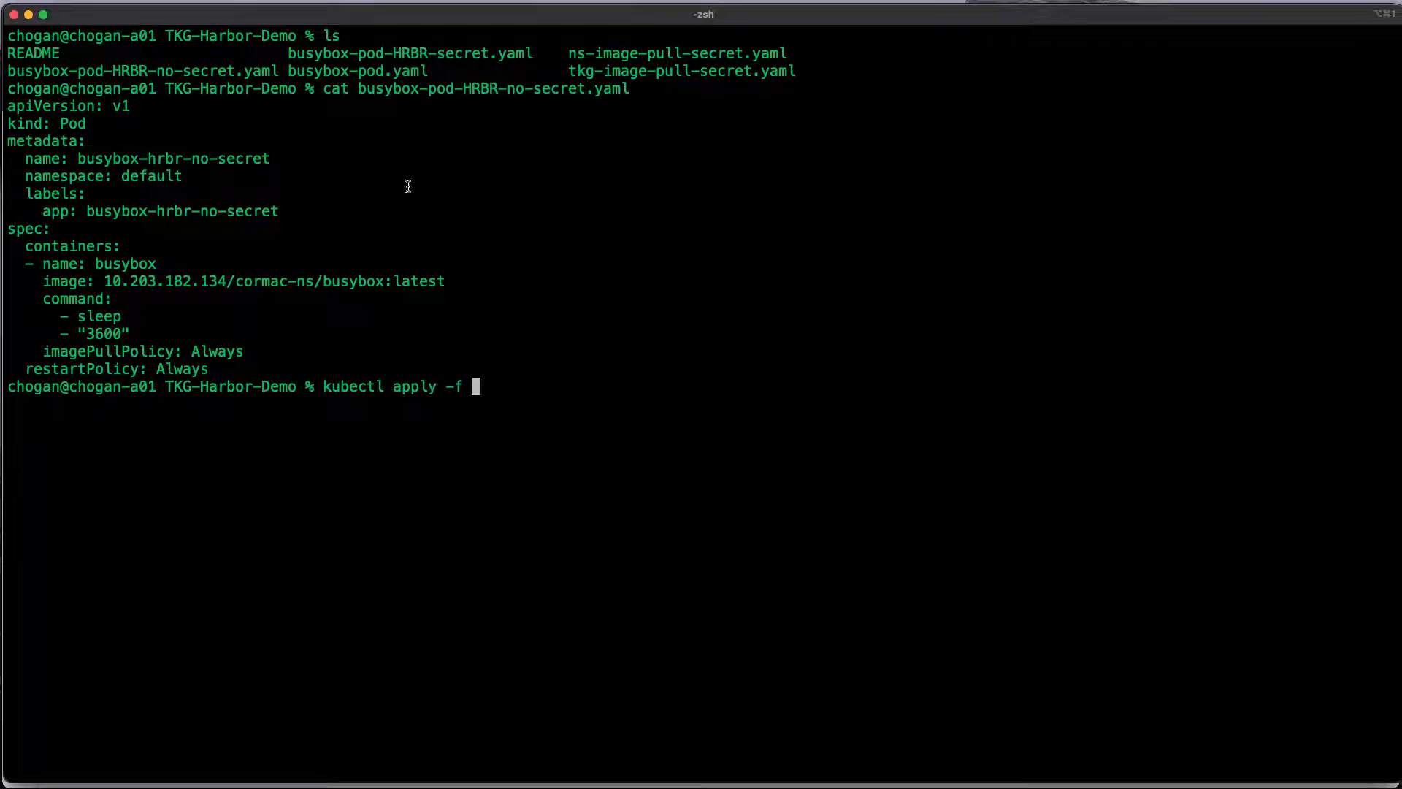
{"action": "double_click", "coordinate": [492, 88]}
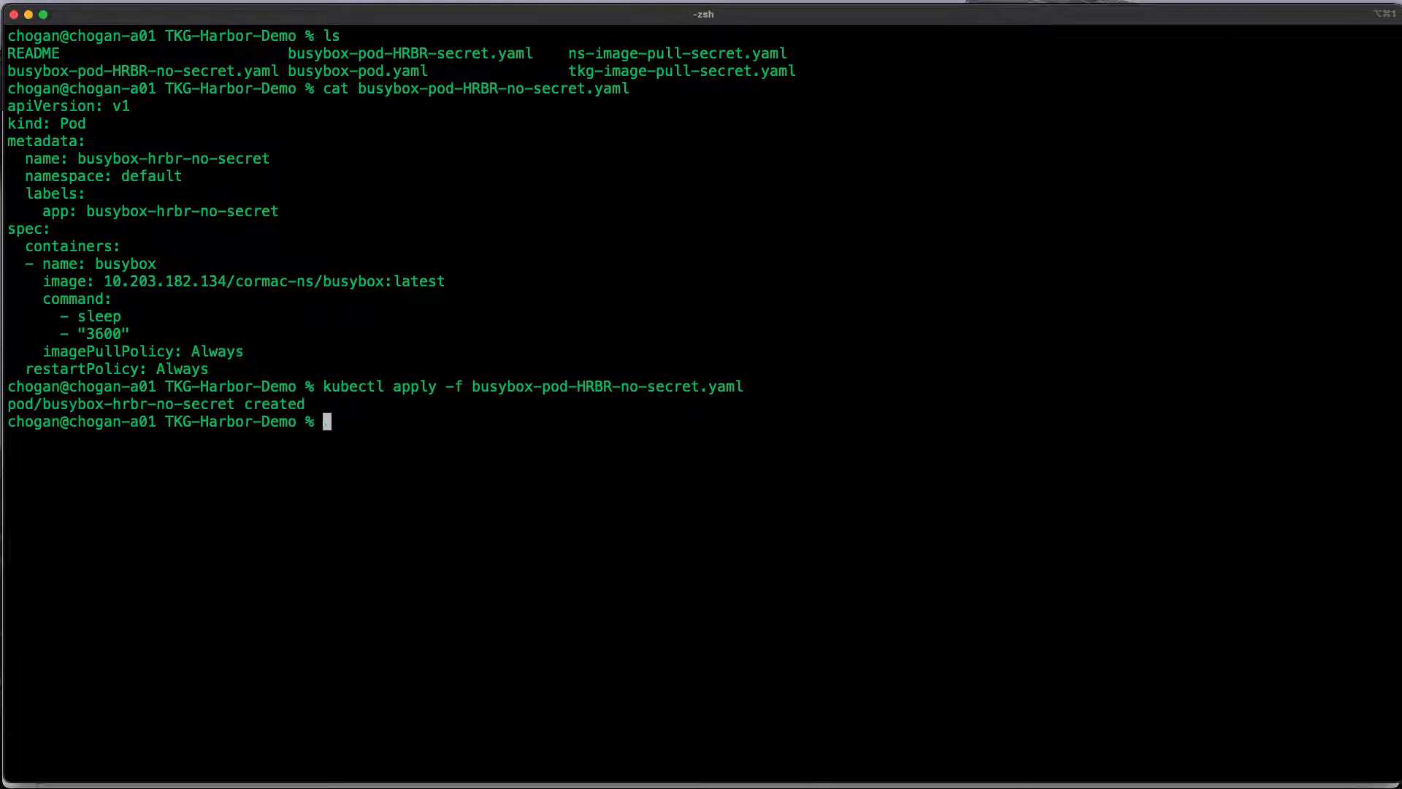
{"action": "type", "text": "kubectl get pods"}
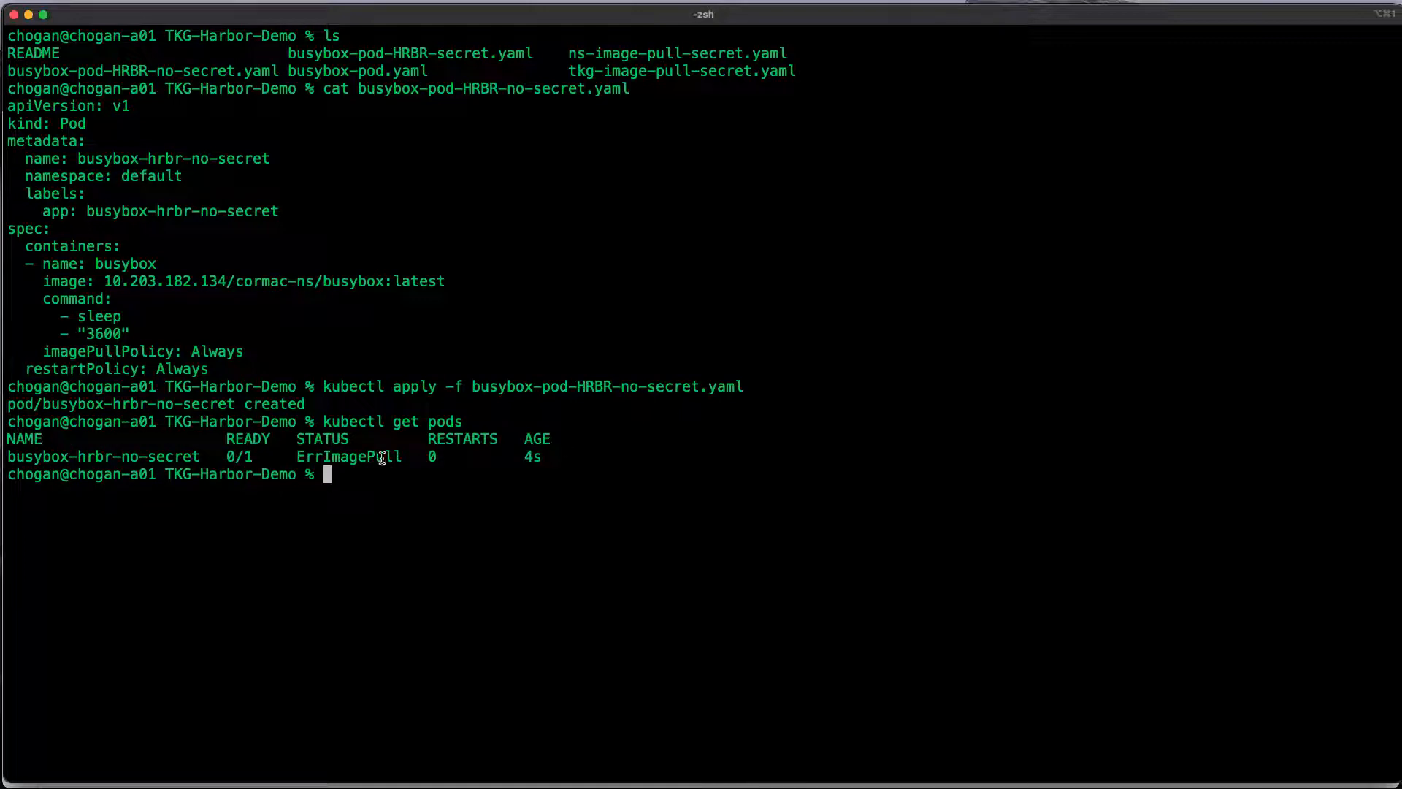
{"action": "type", "text": "kubectl get pods"}
{"action": "type", "text": "kubectl delete pod busybox"}
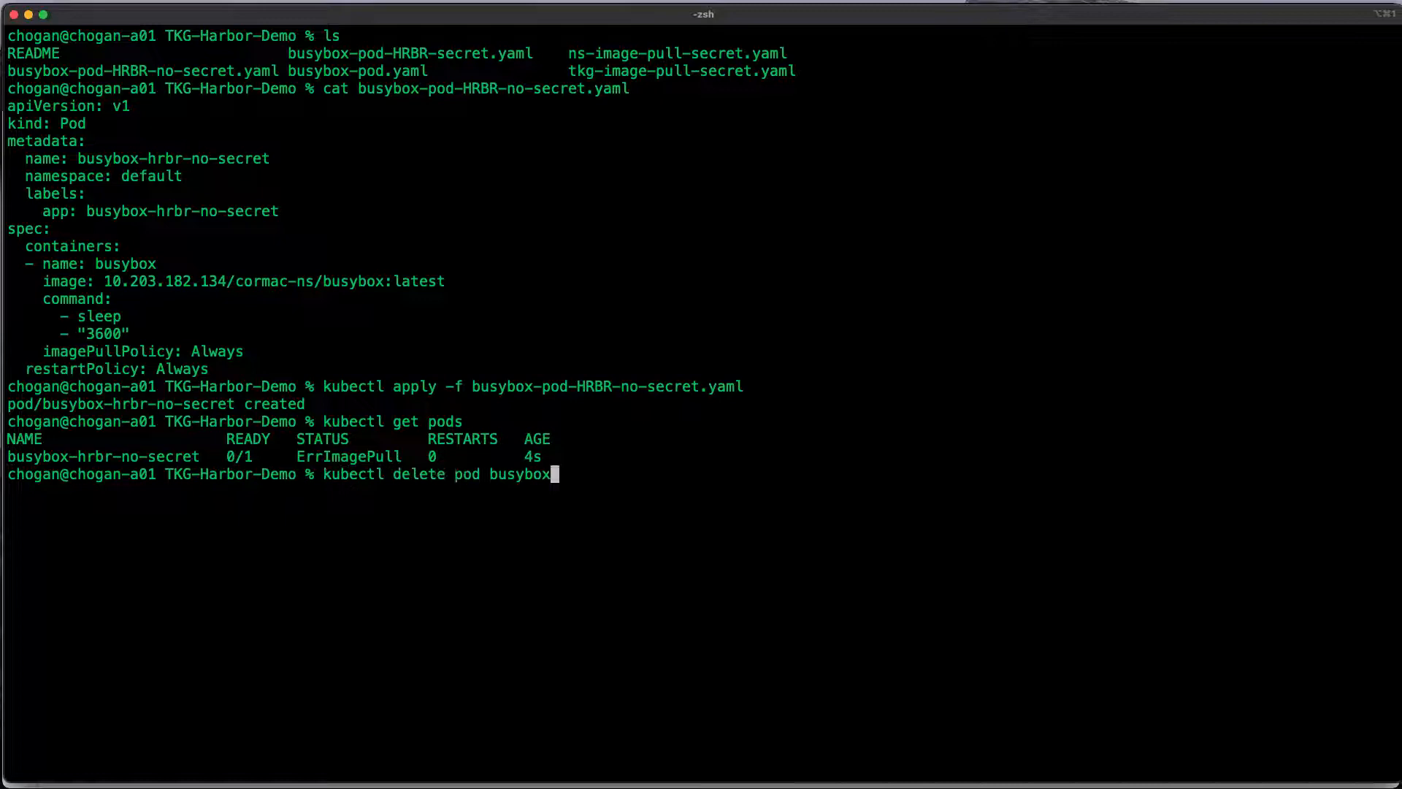
Get events for busybox-hrbr-no-secret, revealing the authorization-failed image pull
{"action": "type", "text": "kubectl get event --field-selector involvedObject.name=busybox"}
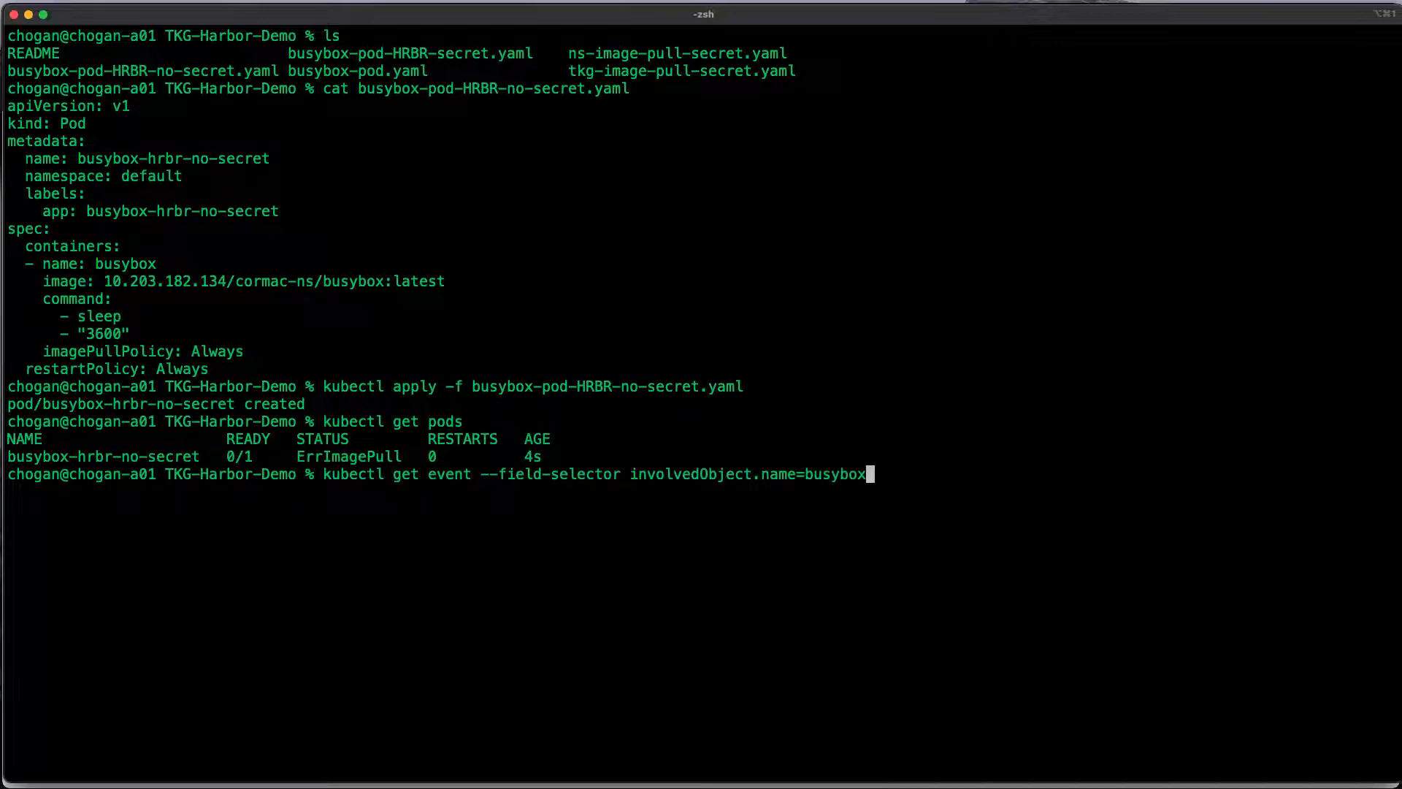
{"action": "type", "text": "-h"}
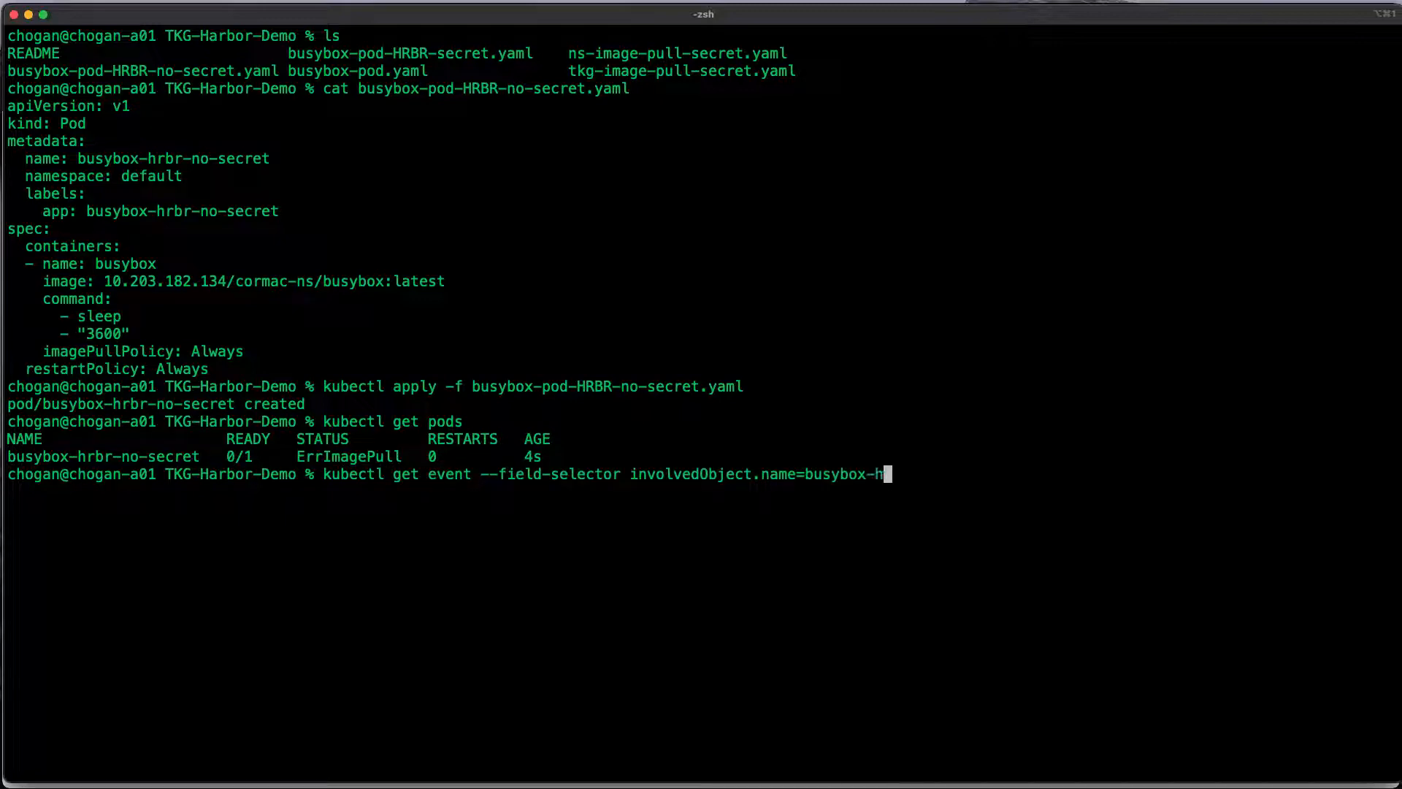
{"action": "type", "text": "rbr-"}
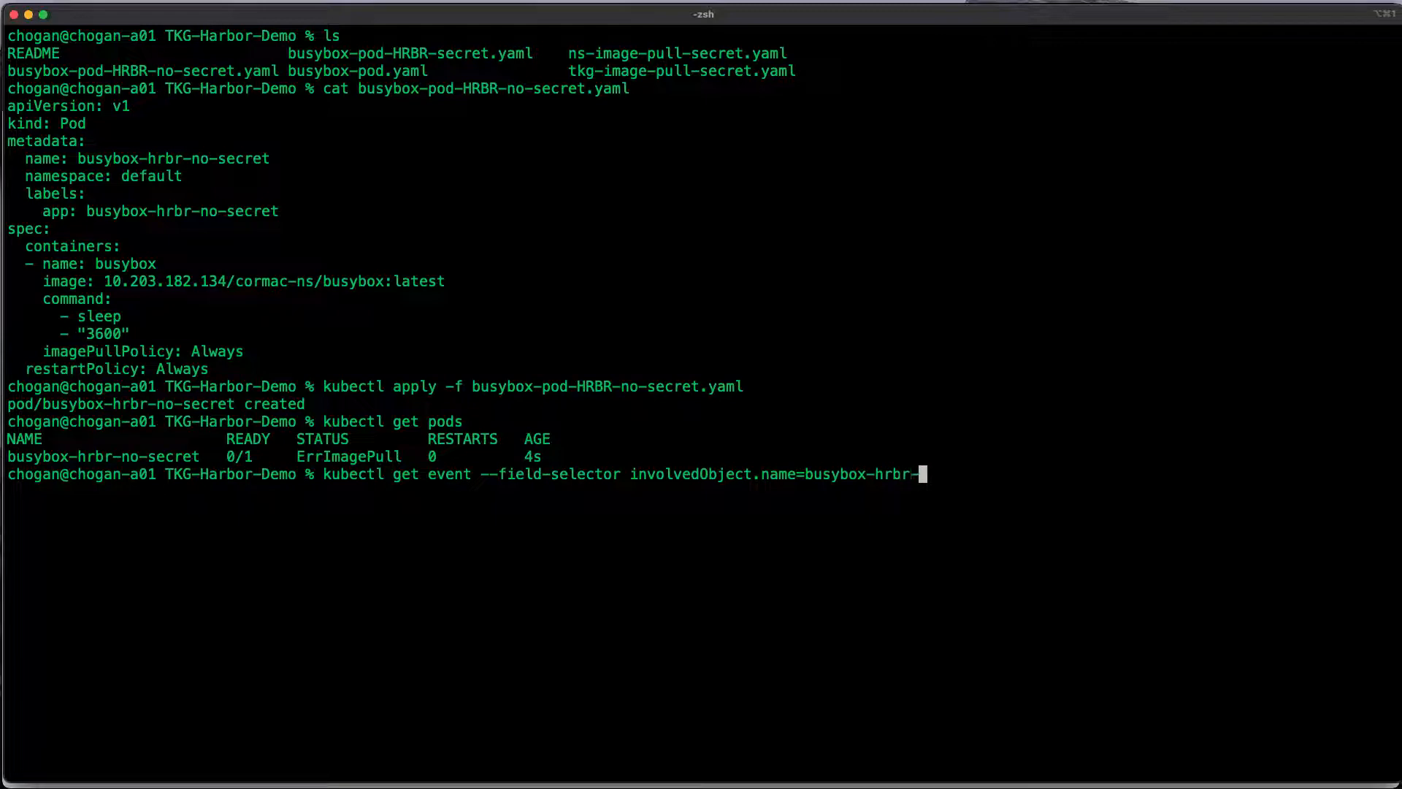
{"action": "type", "text": "no-secret"}
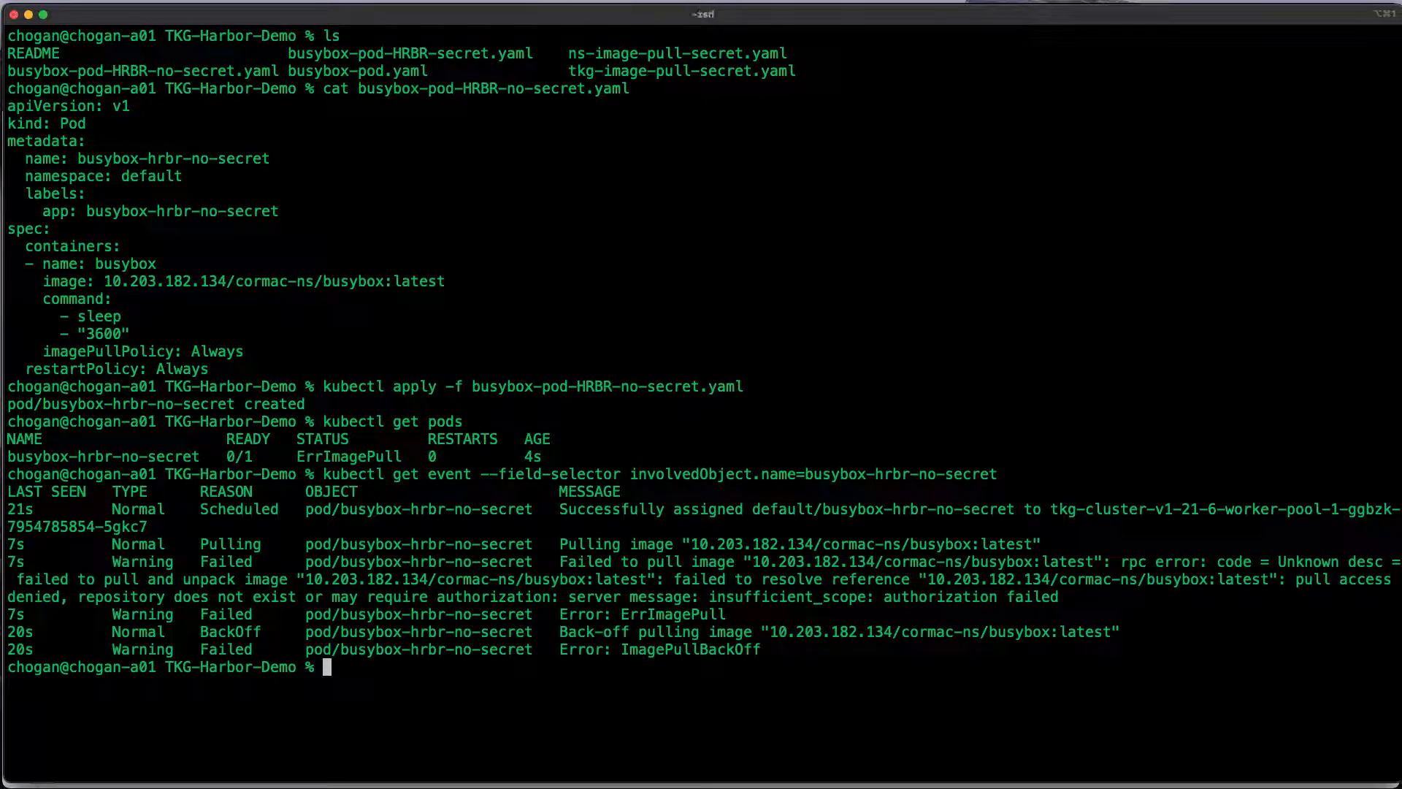
Delete the failing busybox-hrbr-no-secret pod and clear the screen
{"action": "double_click", "coordinate": [787, 596]}
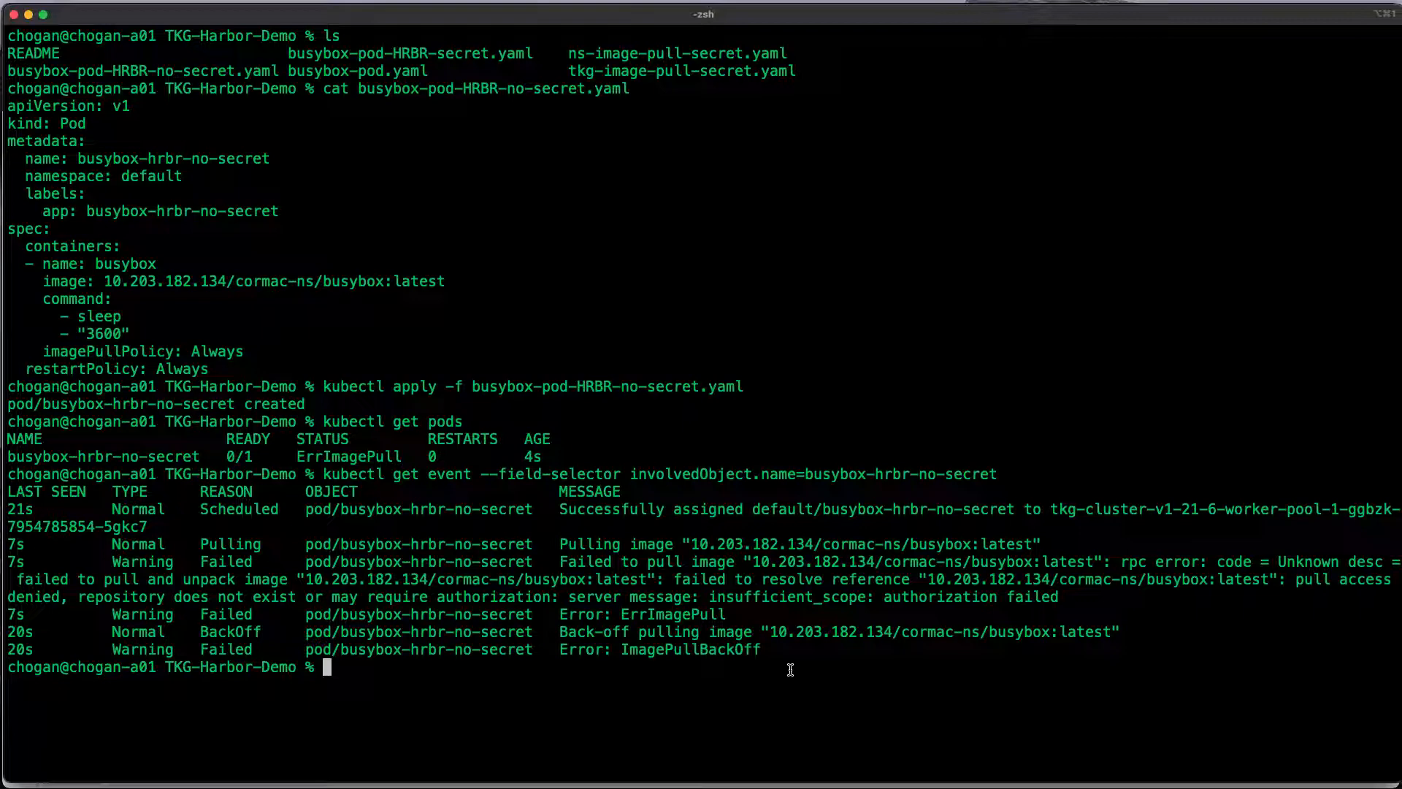
{"action": "type", "text": "kube"}
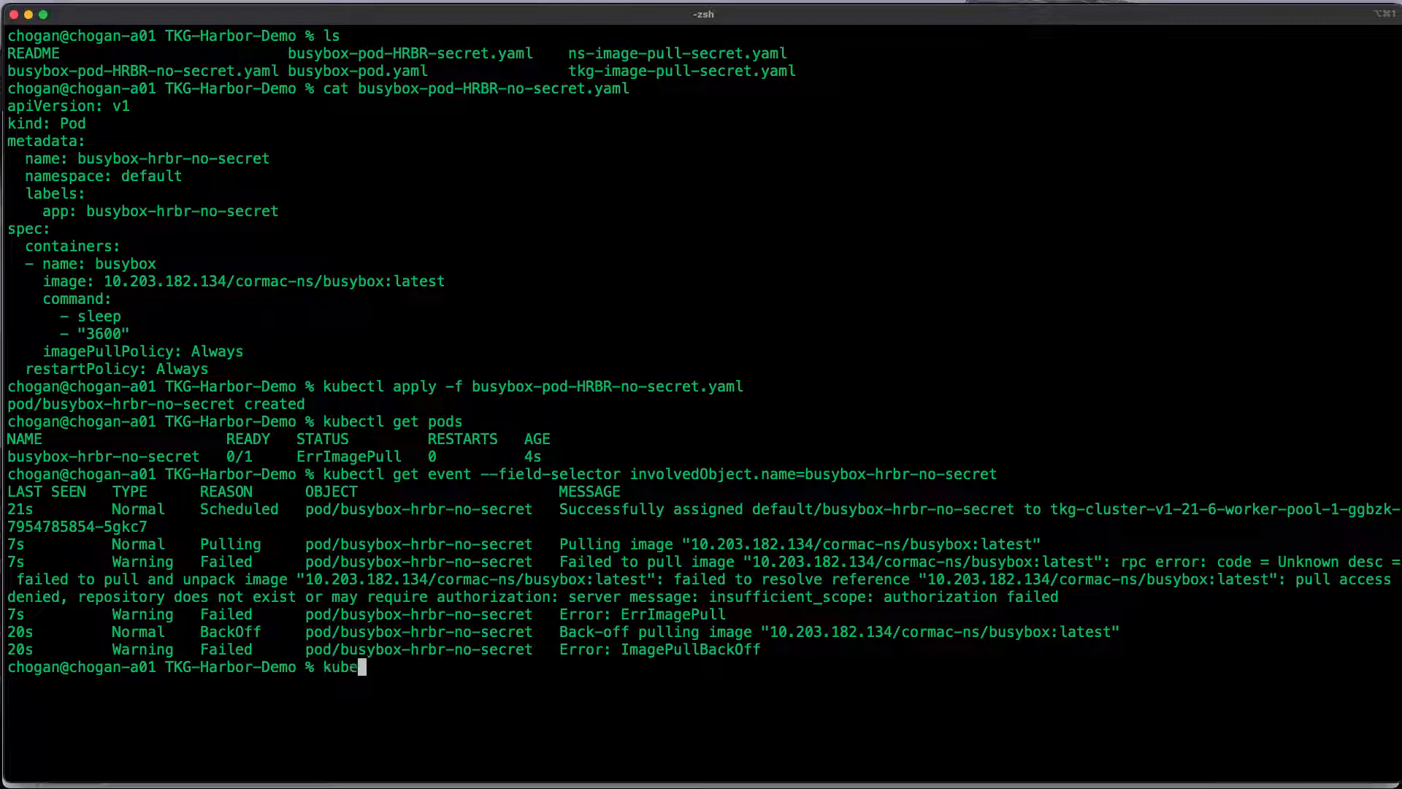
{"action": "type", "text": "ctl delete pod busybox-hrbr-no-secret"}
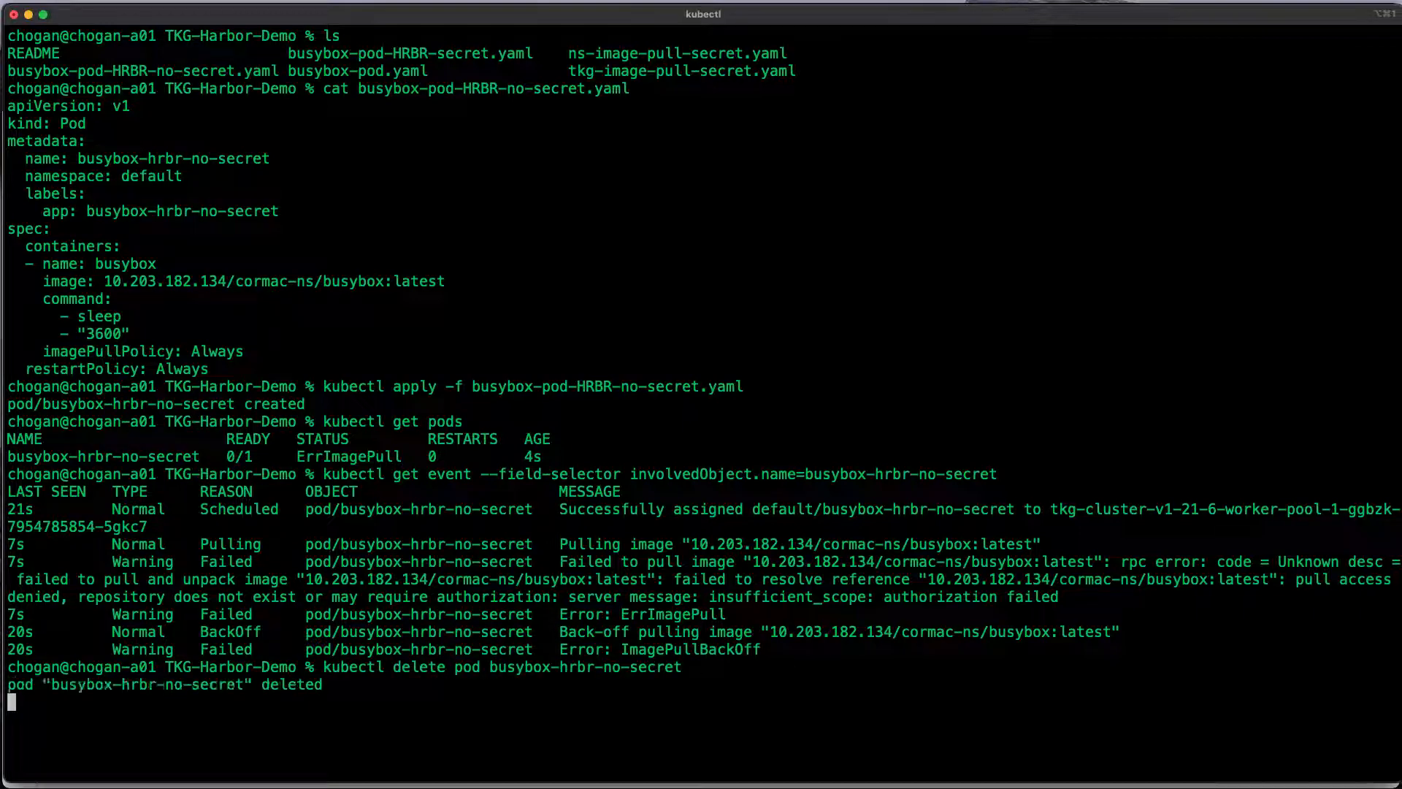
{"action": "type", "text": "cle"}
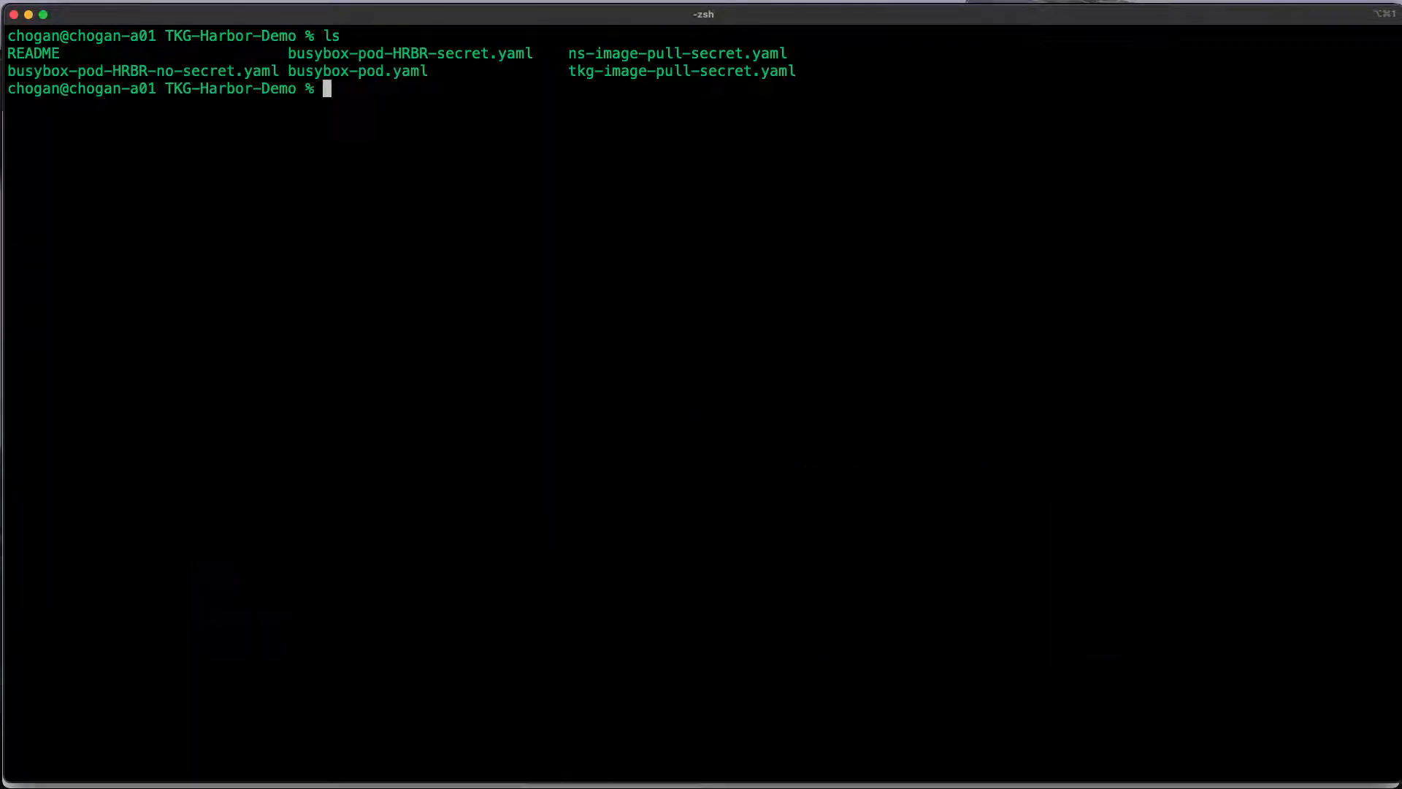
List secrets, apply tkg-image-pull-secret.yaml, and confirm harbor-registry-secret now exists
{"action": "type", "text": "k"}
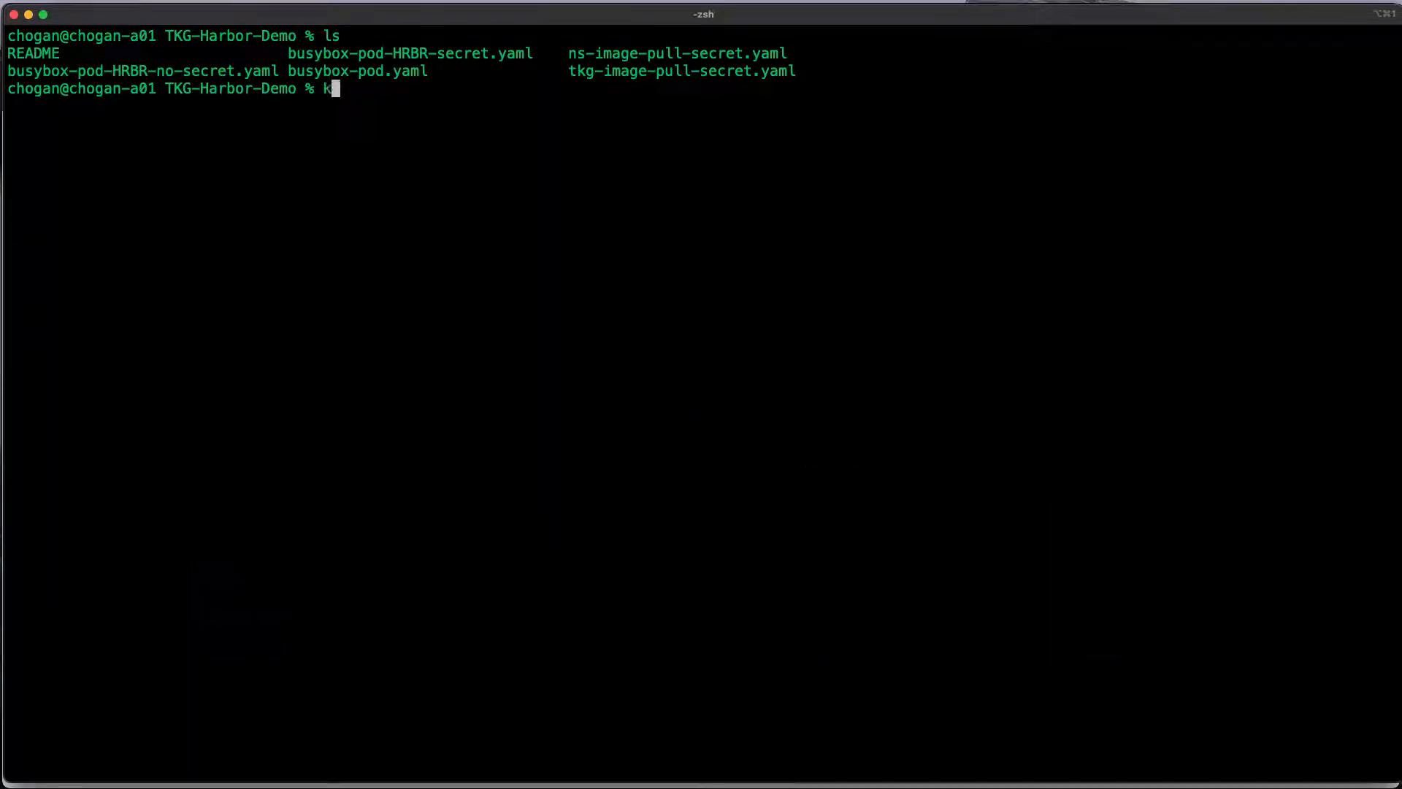
{"action": "type", "text": "ubectl get secret"}
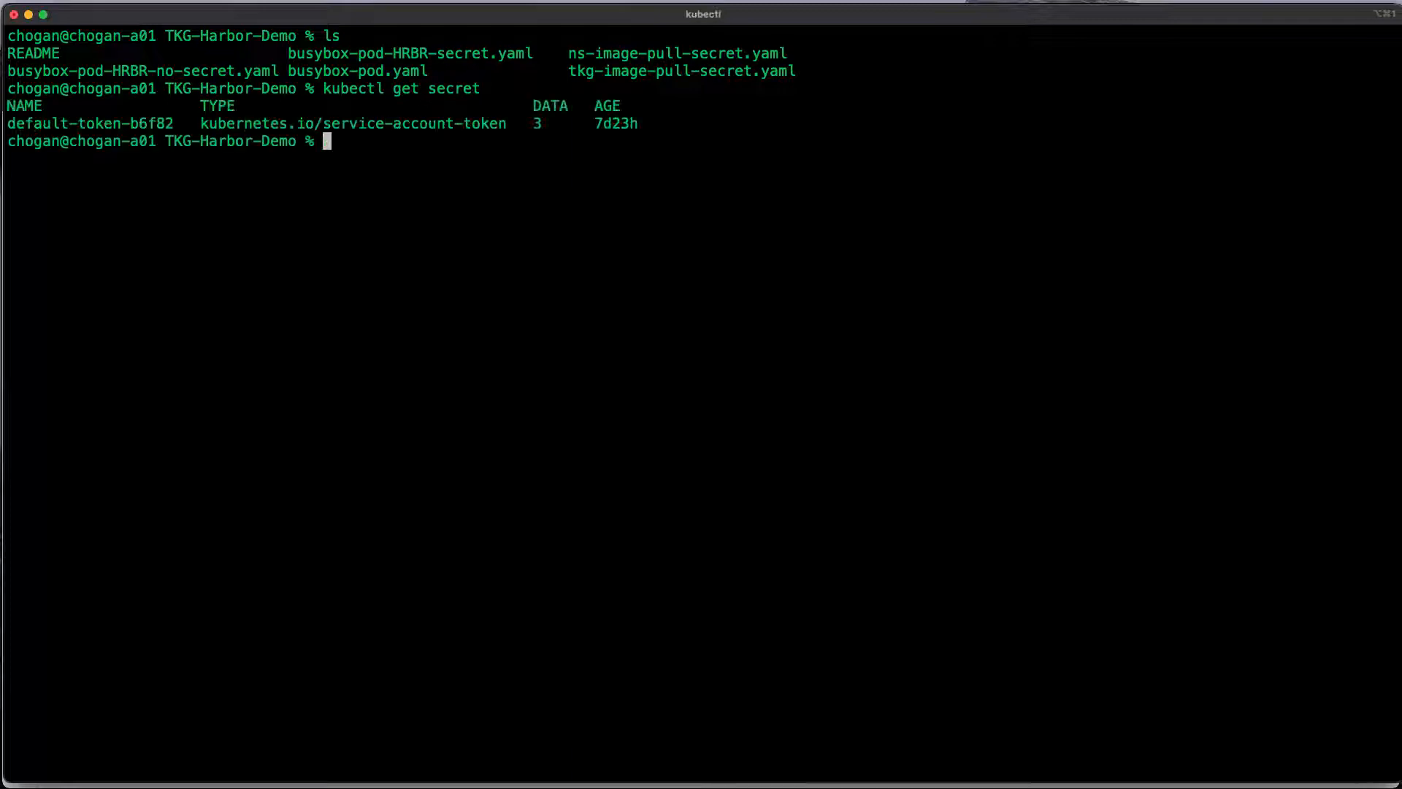
{"action": "type", "text": "kubectl apply -f"}
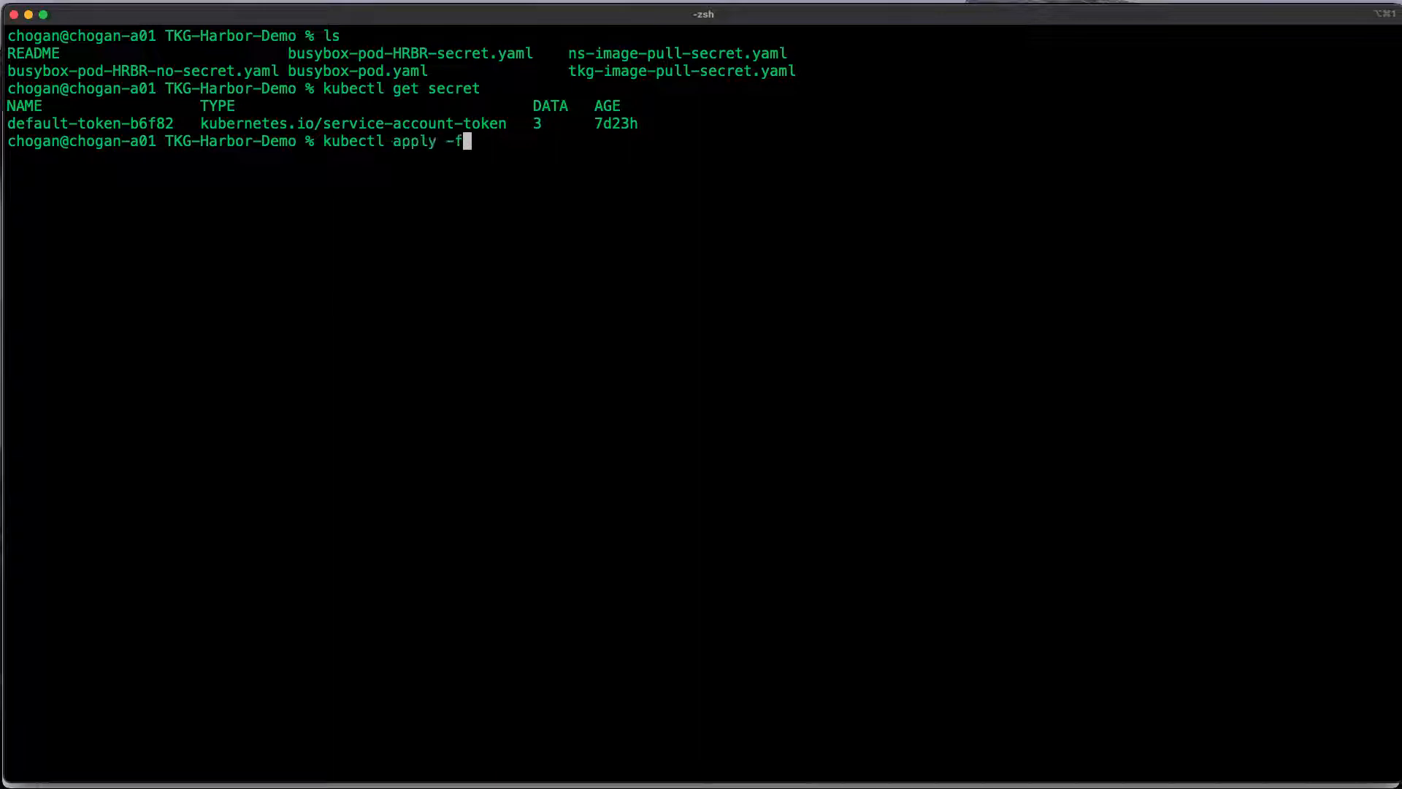
{"action": "double_click", "coordinate": [682, 70]}
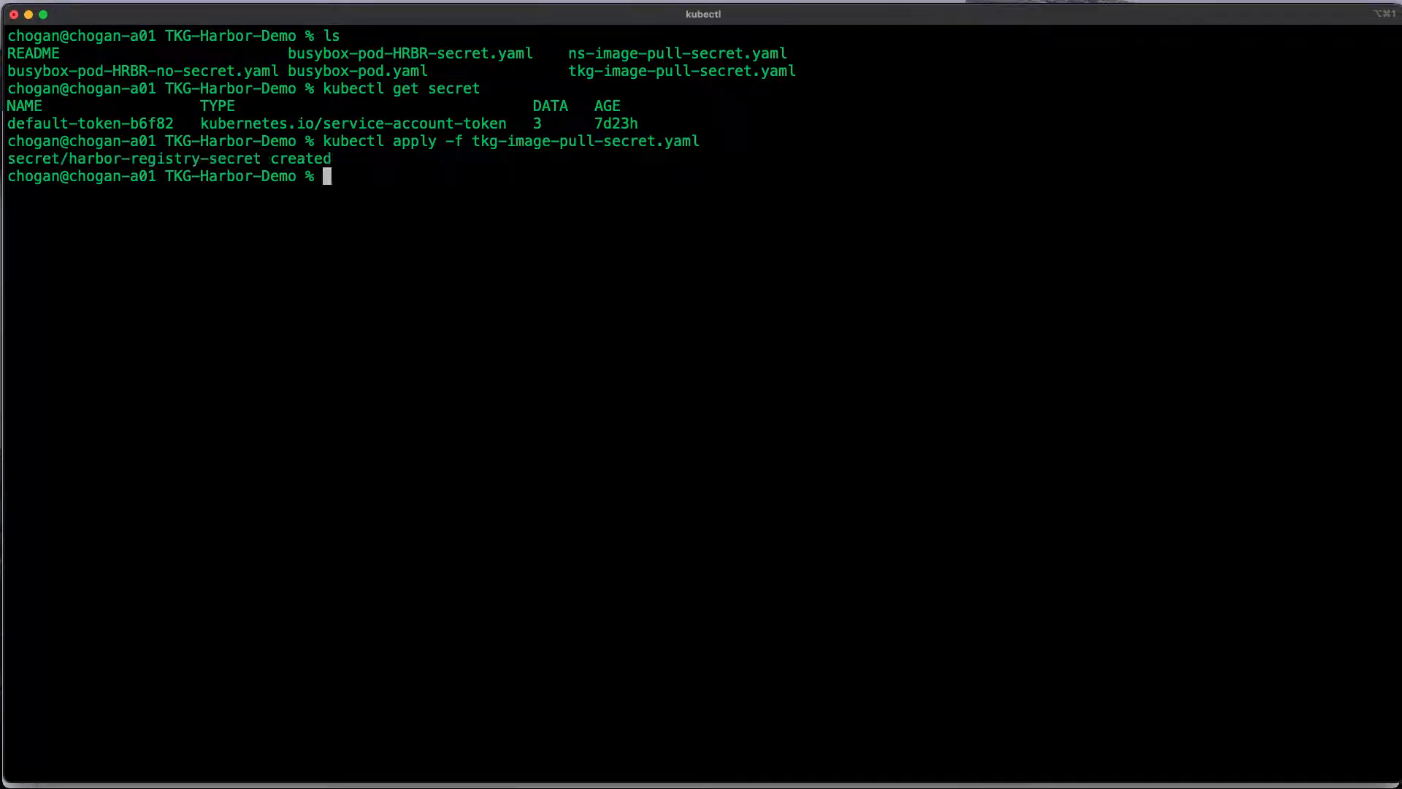
{"action": "type", "text": "kubectl get secret"}
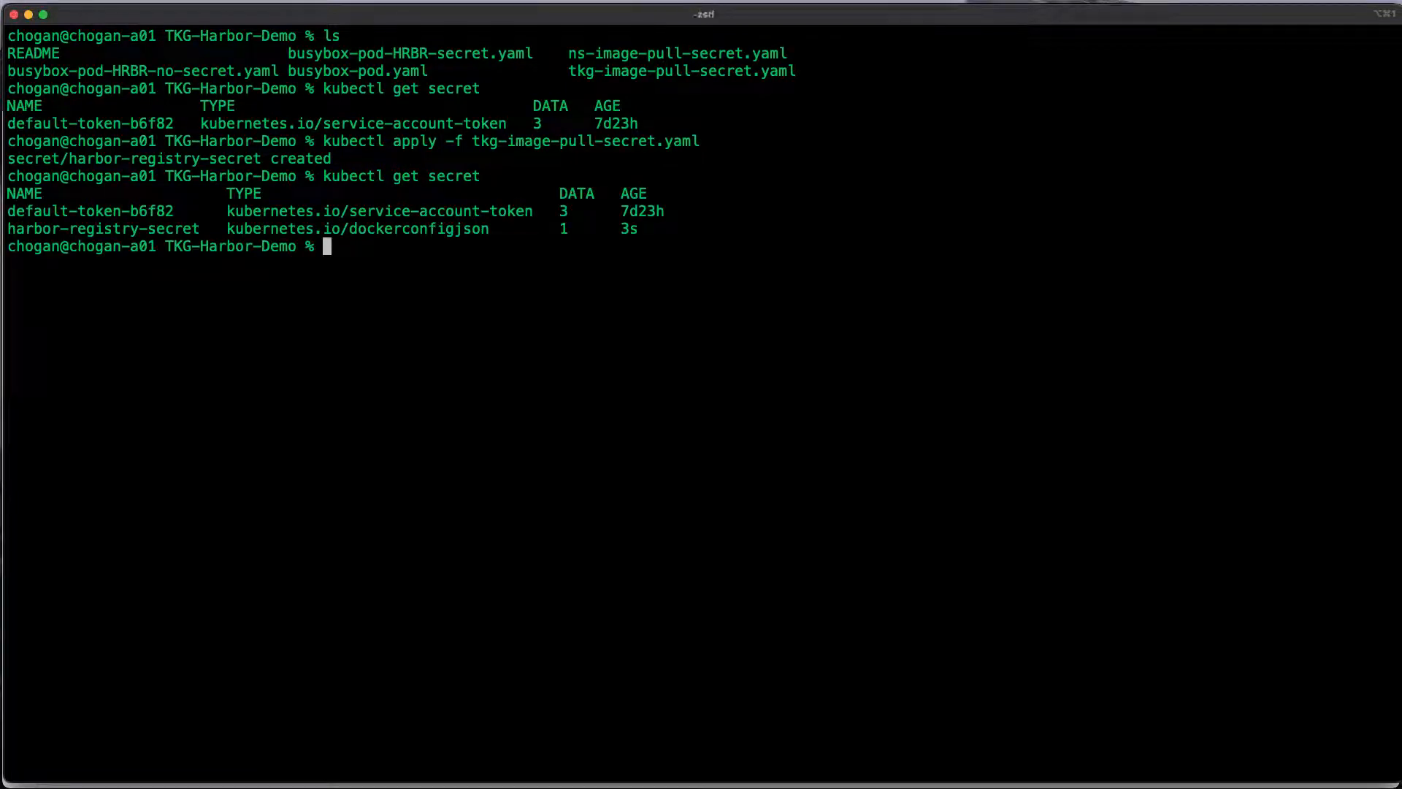
{"action": "type", "text": "cat busybox-pod-HRBR-secret.yaml"}
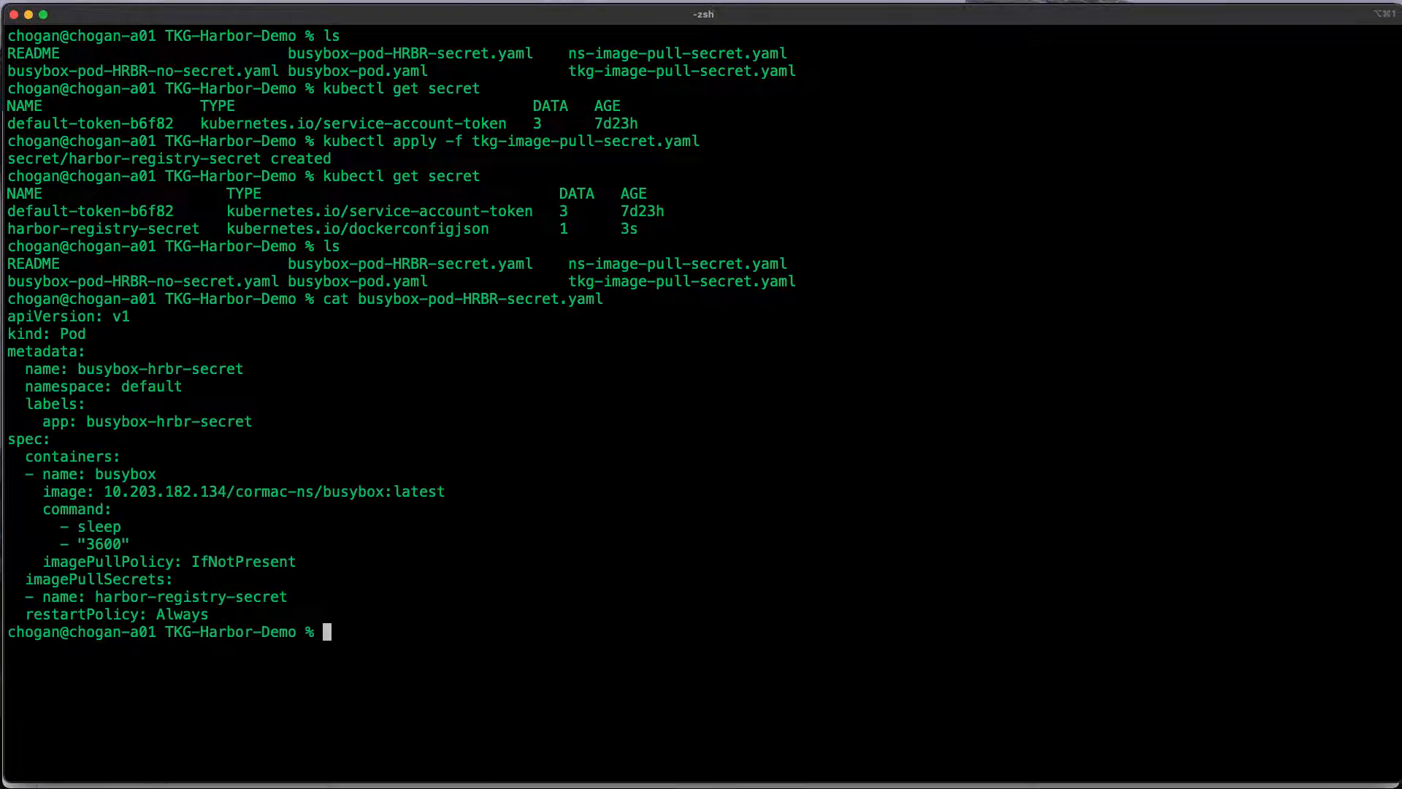
Point out harbor-registry-secret in busybox-pod-HRBR-secret.yaml and apply the manifest
{"action": "double_click", "coordinate": [241, 490]}
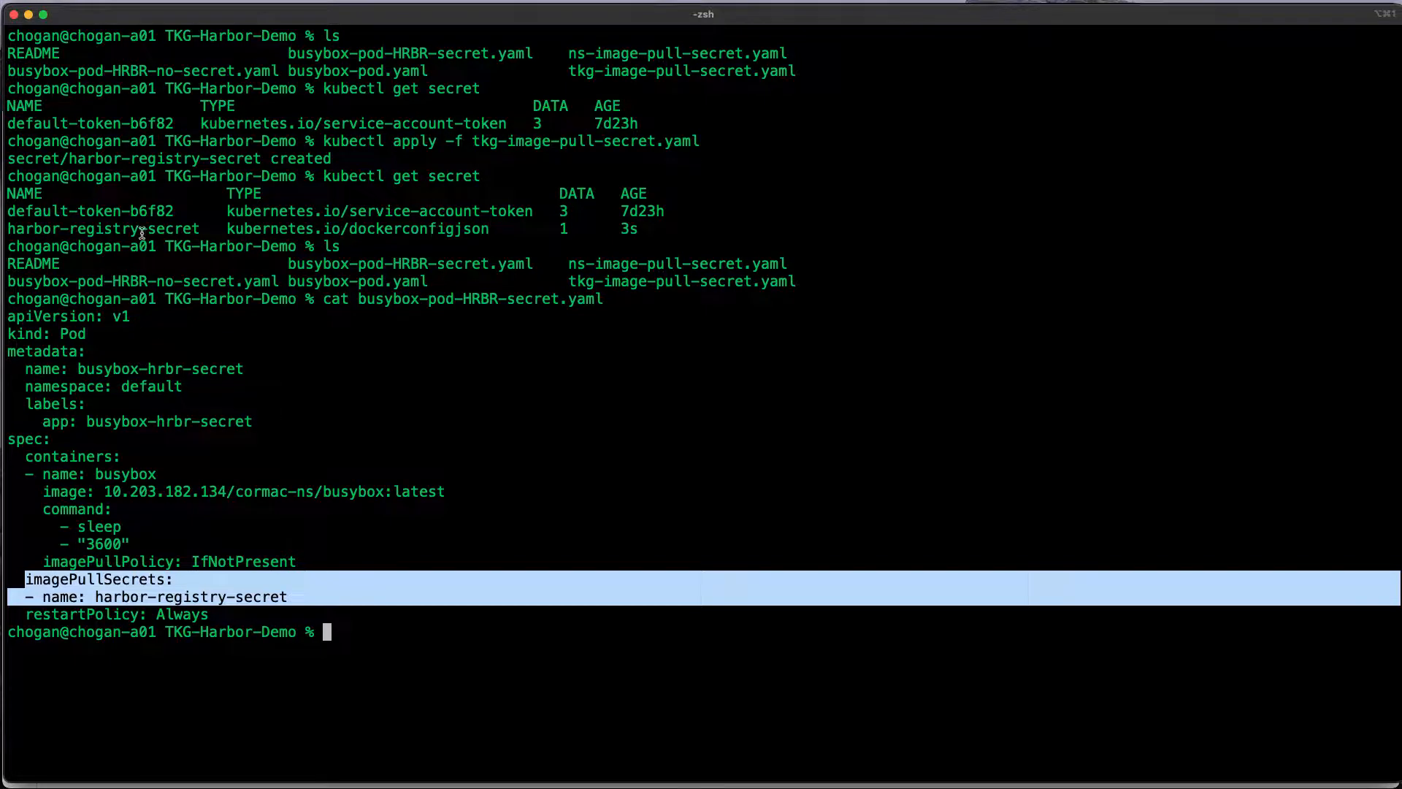
{"action": "left_click", "coordinate": [569, 621]}
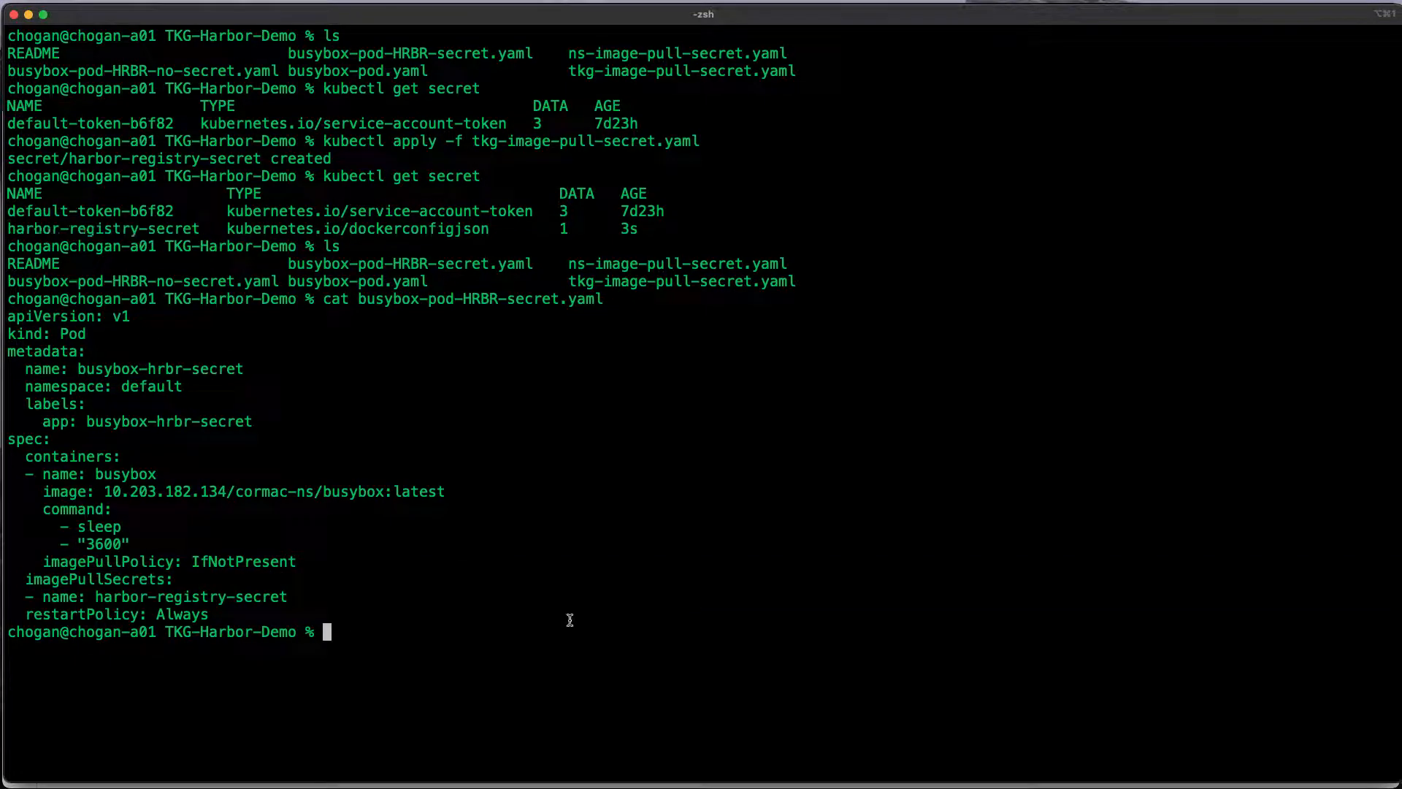
{"action": "type", "text": "kubectl apply -f"}
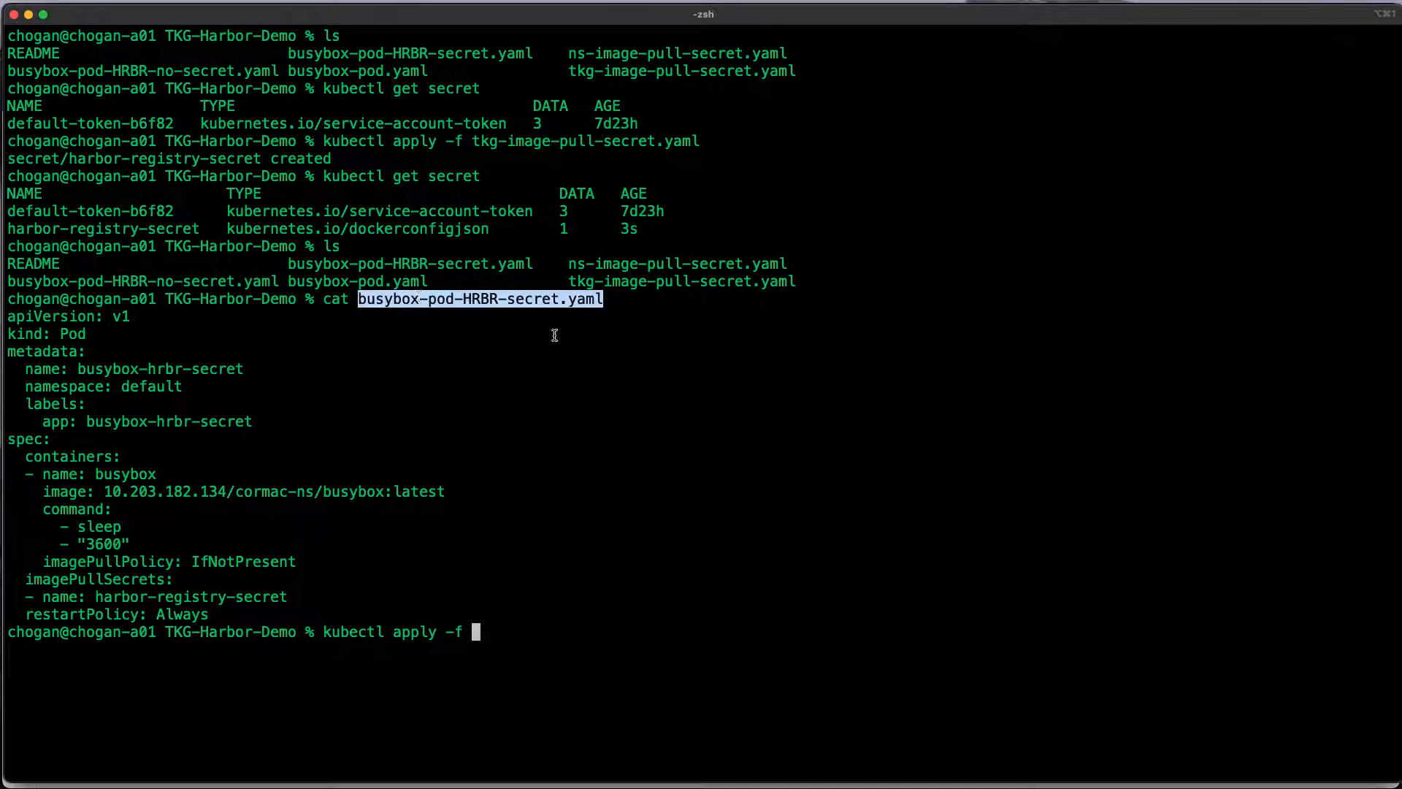
{"action": "type", "text": "busybox-pod-HRBR-secret.yaml"}
{"action": "type", "text": "kubectl get event --field-selector involvedObject.name=busybox-hrbr-no"}
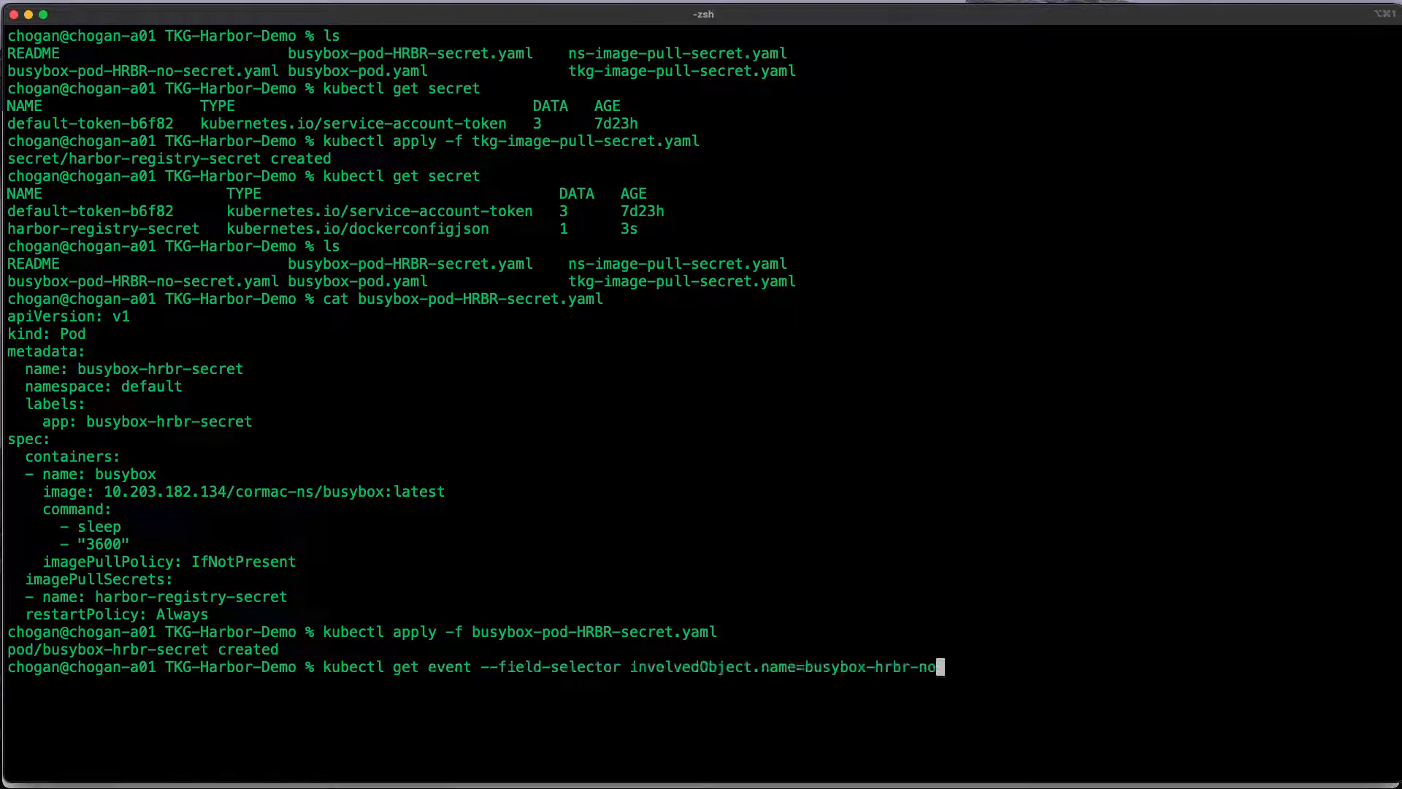
Get events for busybox-hrbr-secret showing the Harbor image pulled and container started
{"action": "type", "text": "secret"}
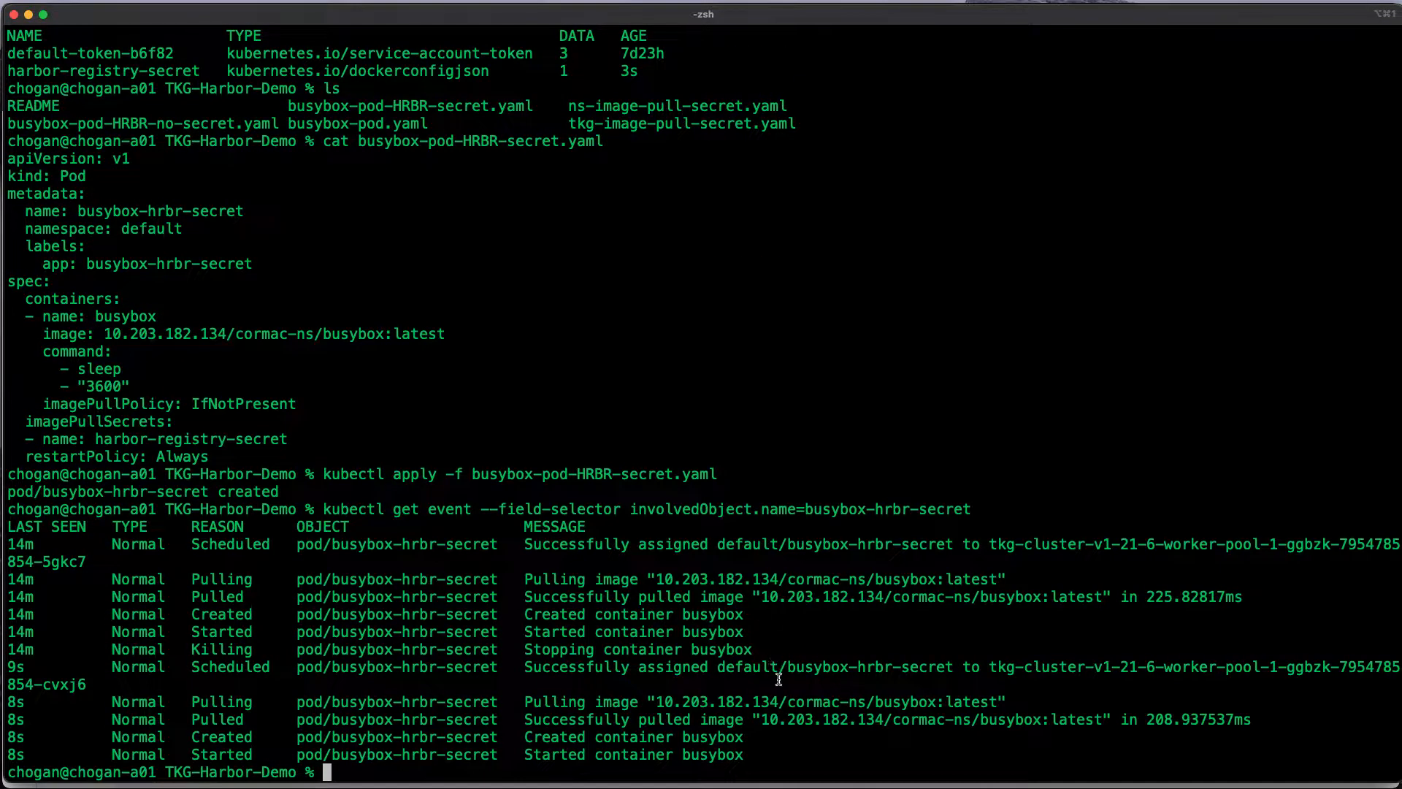
{"action": "type", "text": "kube"}
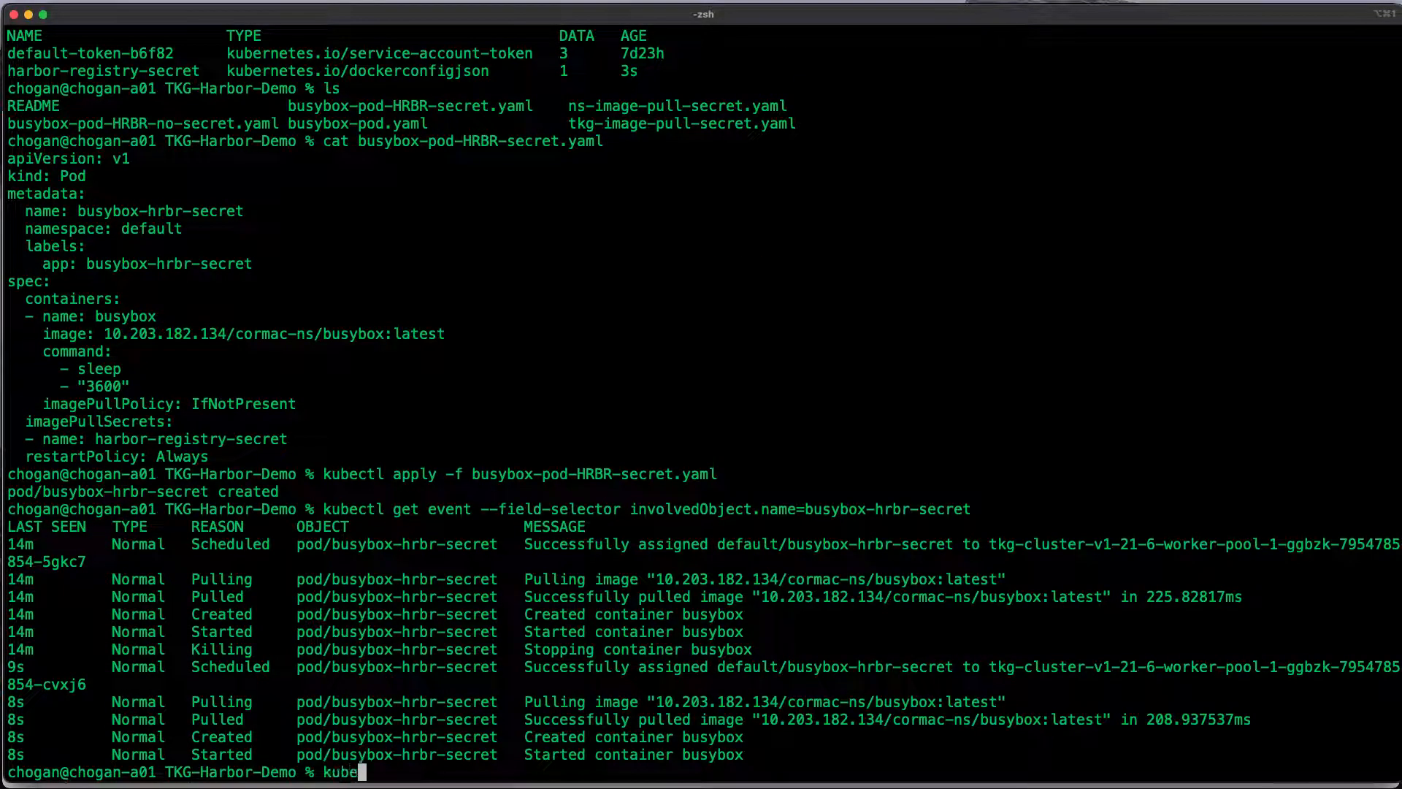
{"action": "type", "text": "ctl"}
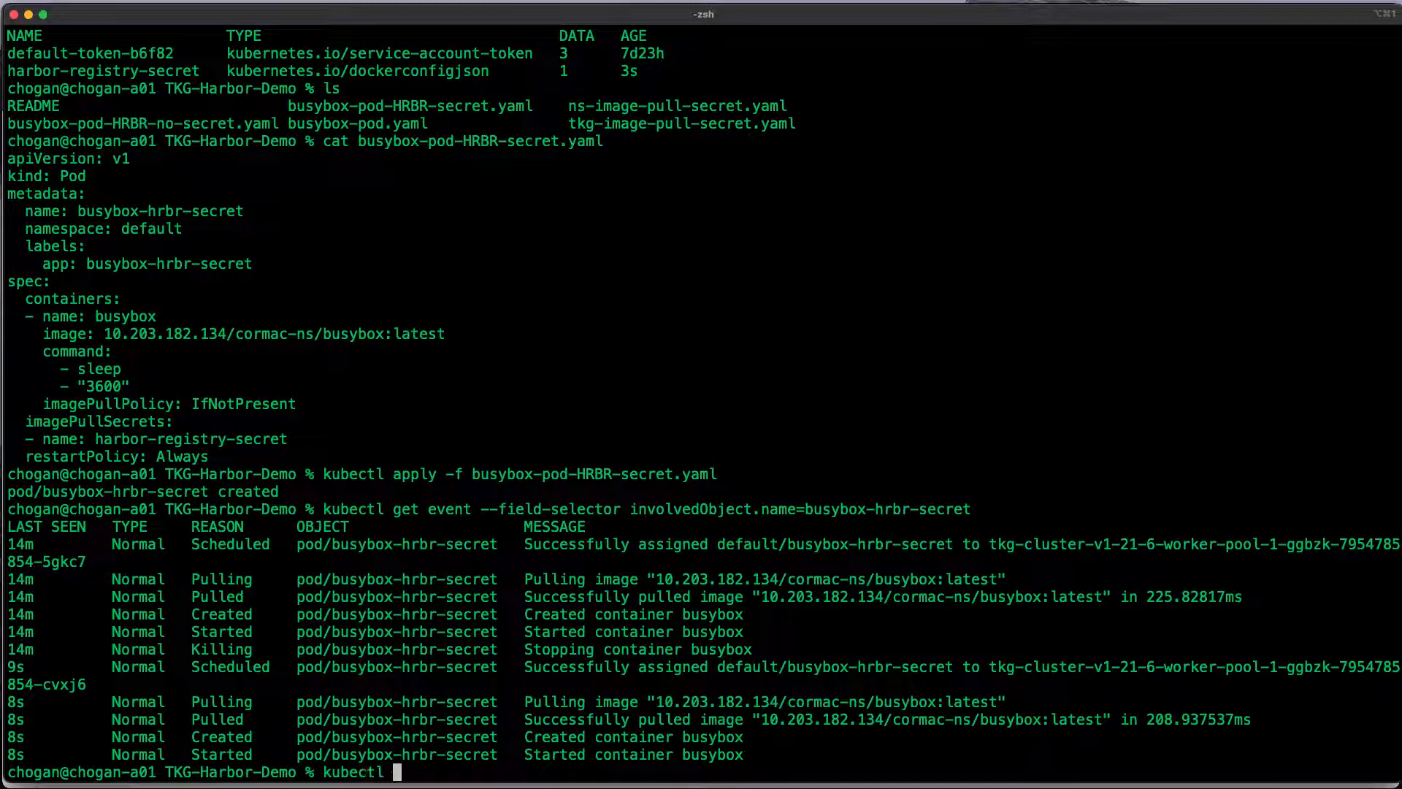
{"action": "type", "text": "get"}
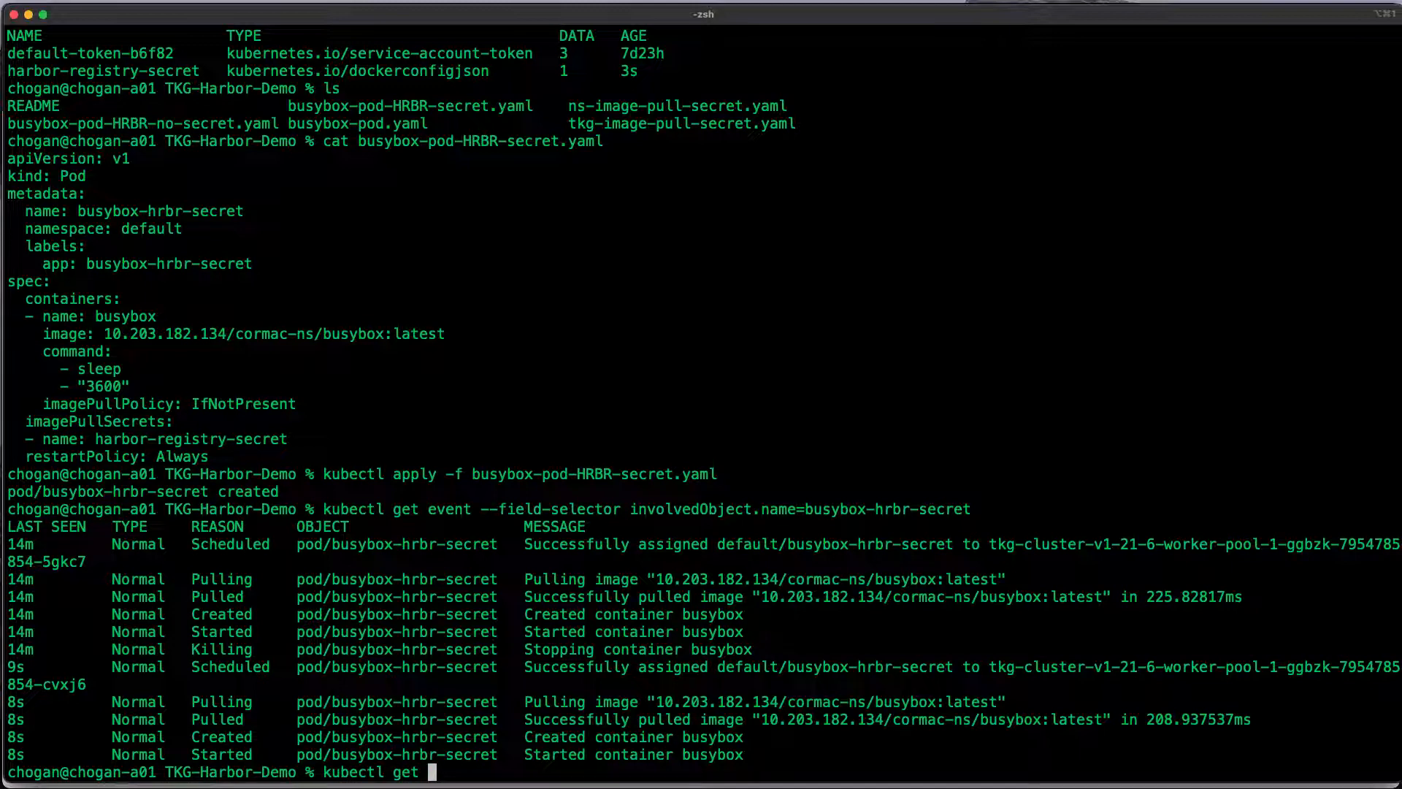